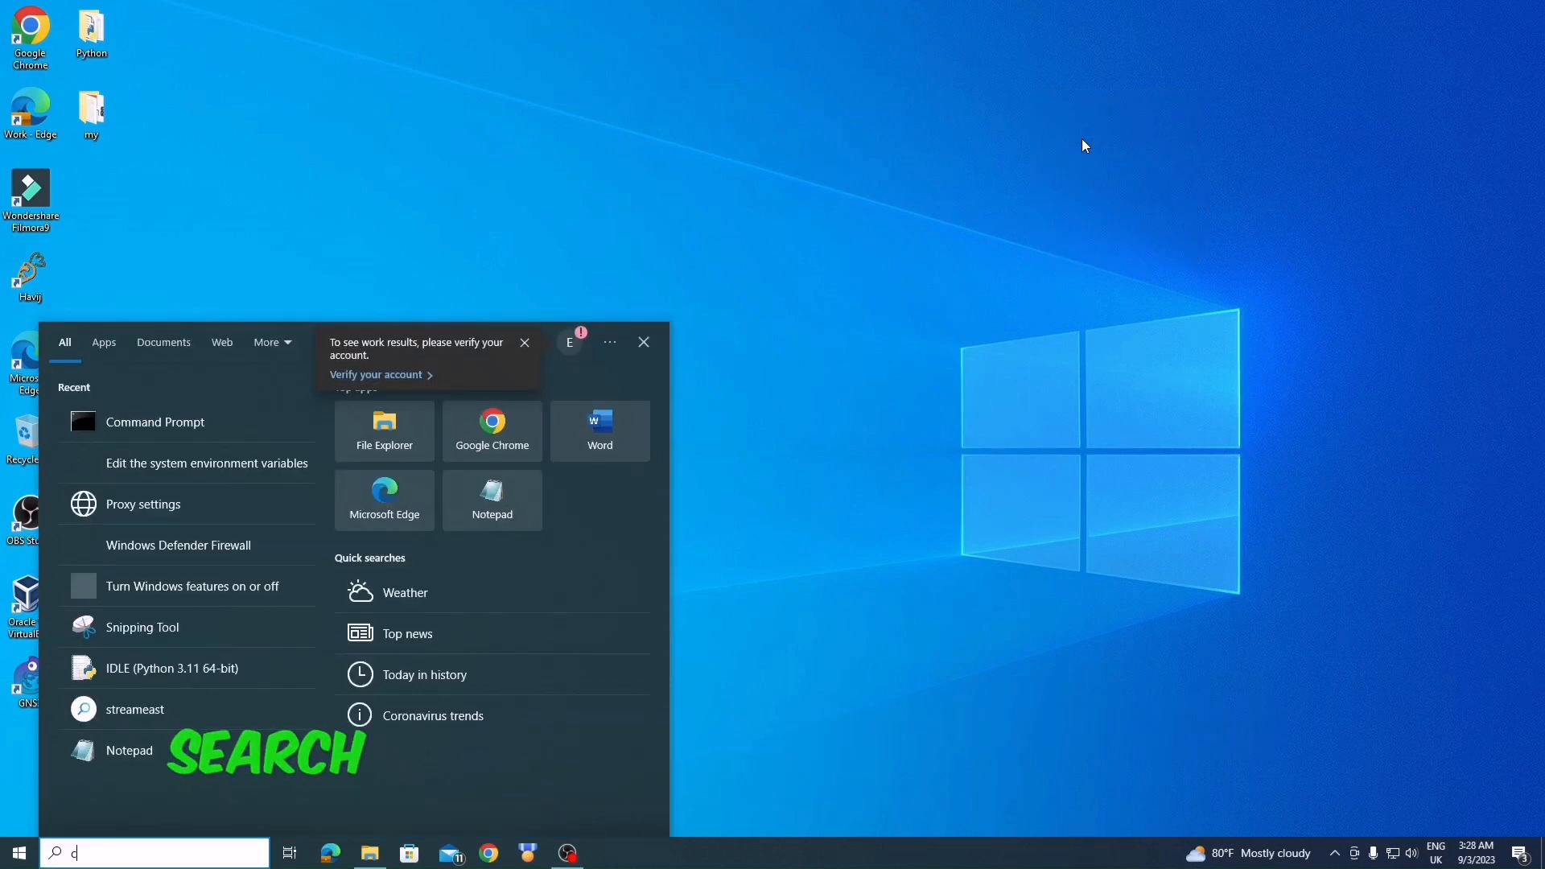
Search Windows Start for 'cmd' to surface Command Prompt as the best match.
text(cmd)
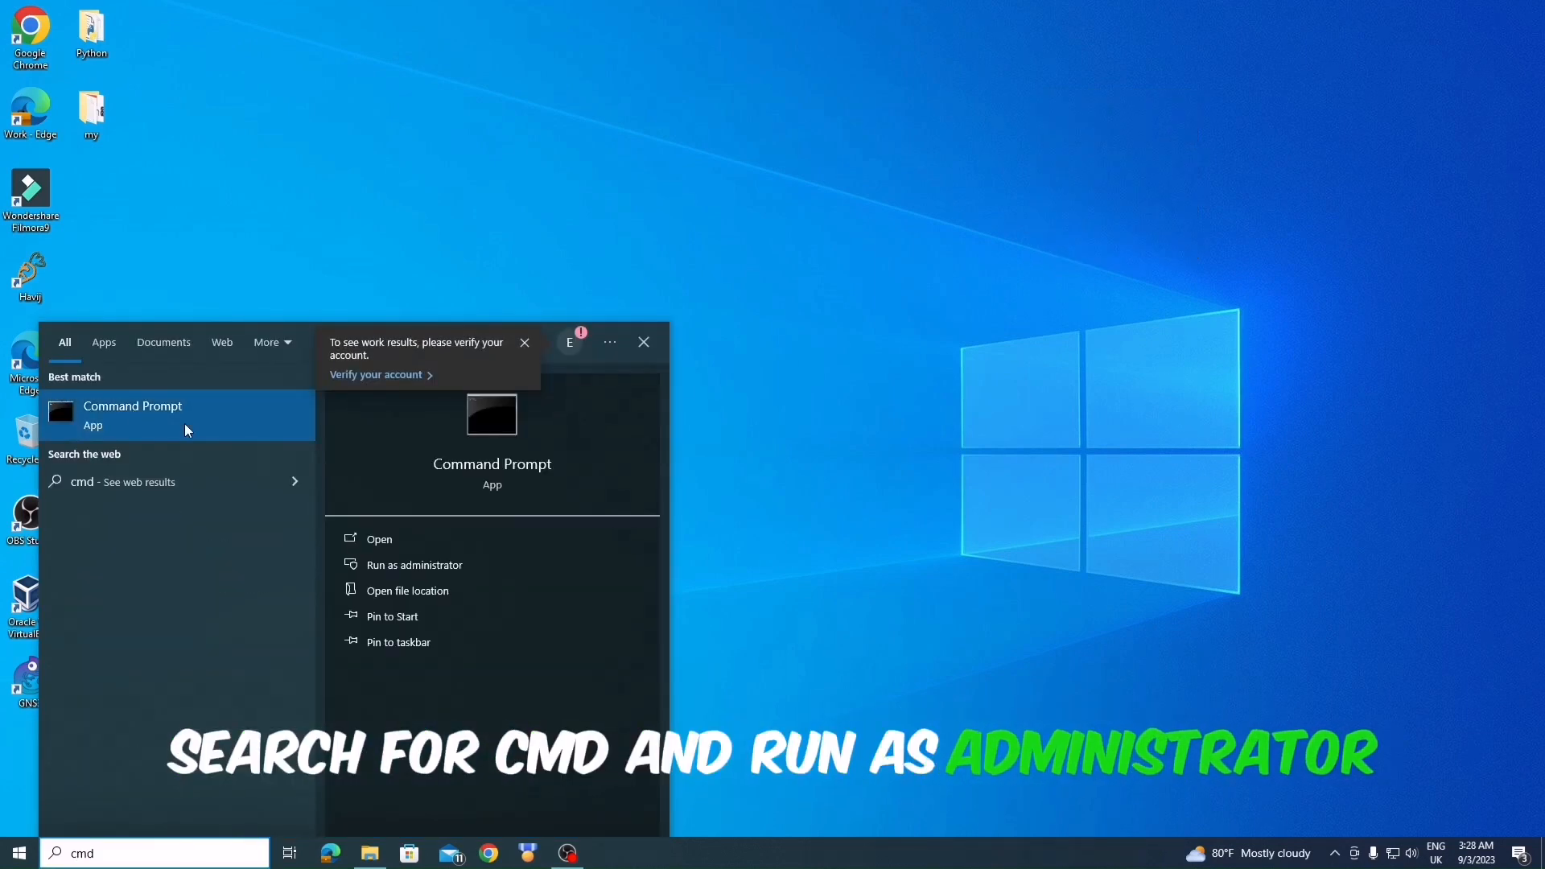
mouse_move(404, 573)
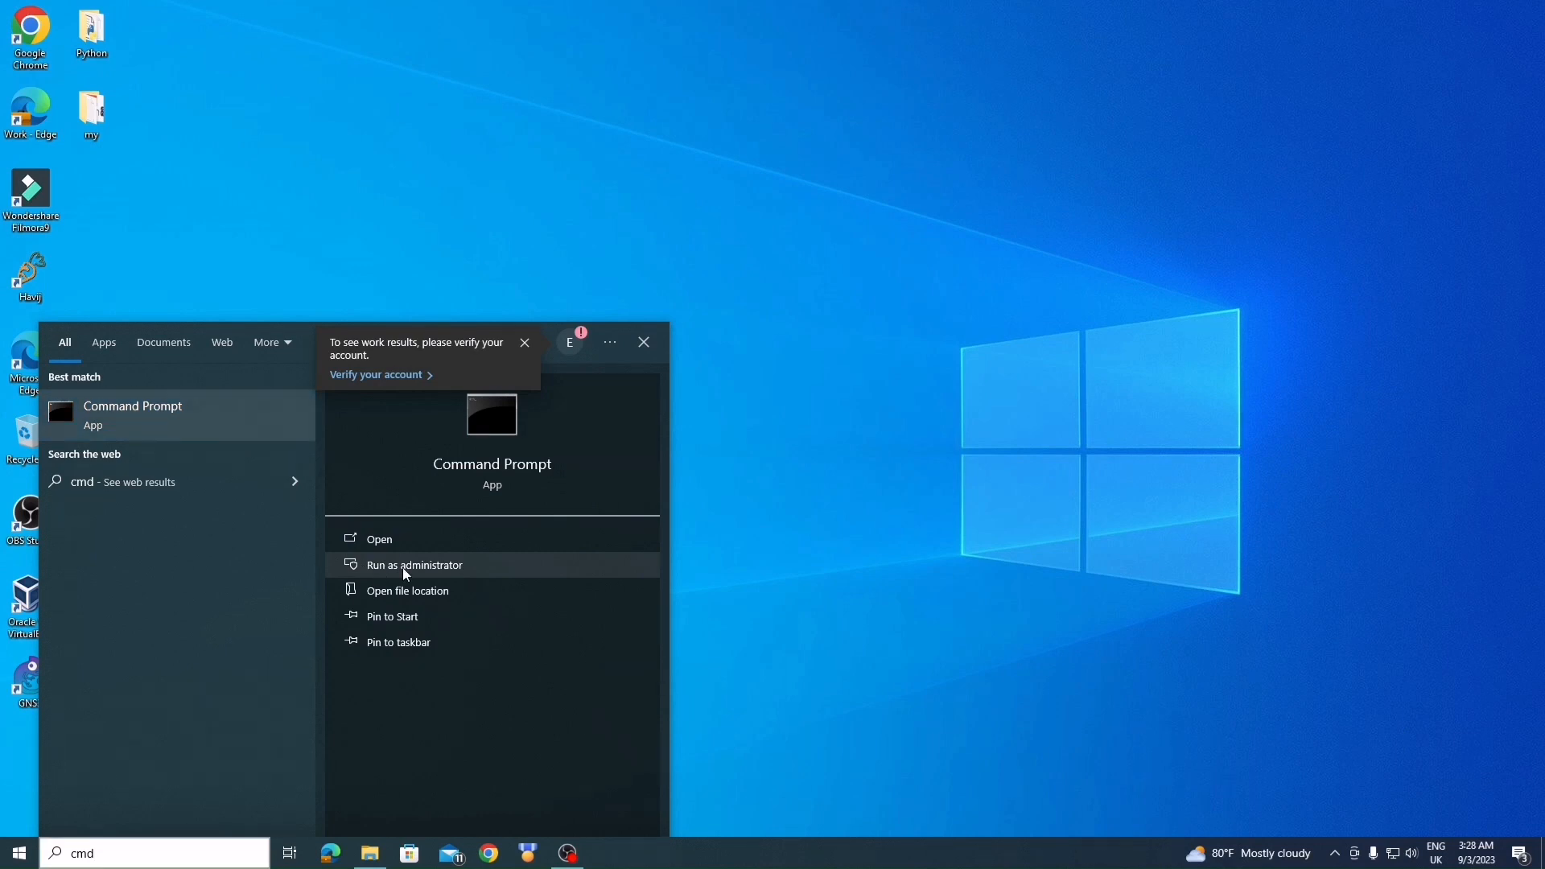
mouse_move(641, 536)
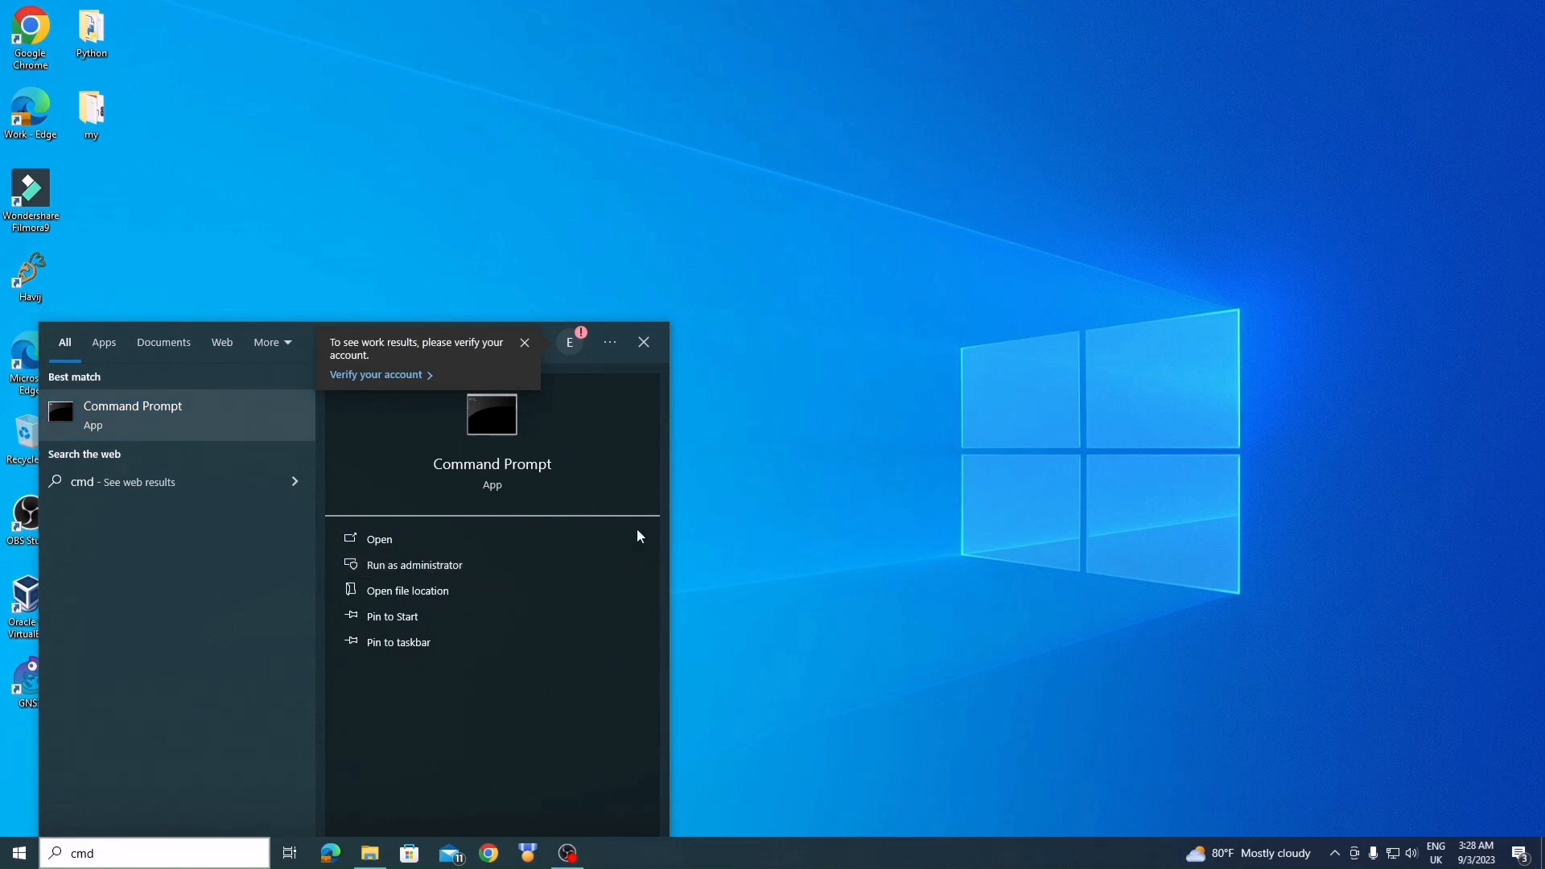
Launch an administrator console and run color 02, 01, 04 and 02 again, leaving green text.
click(414, 565)
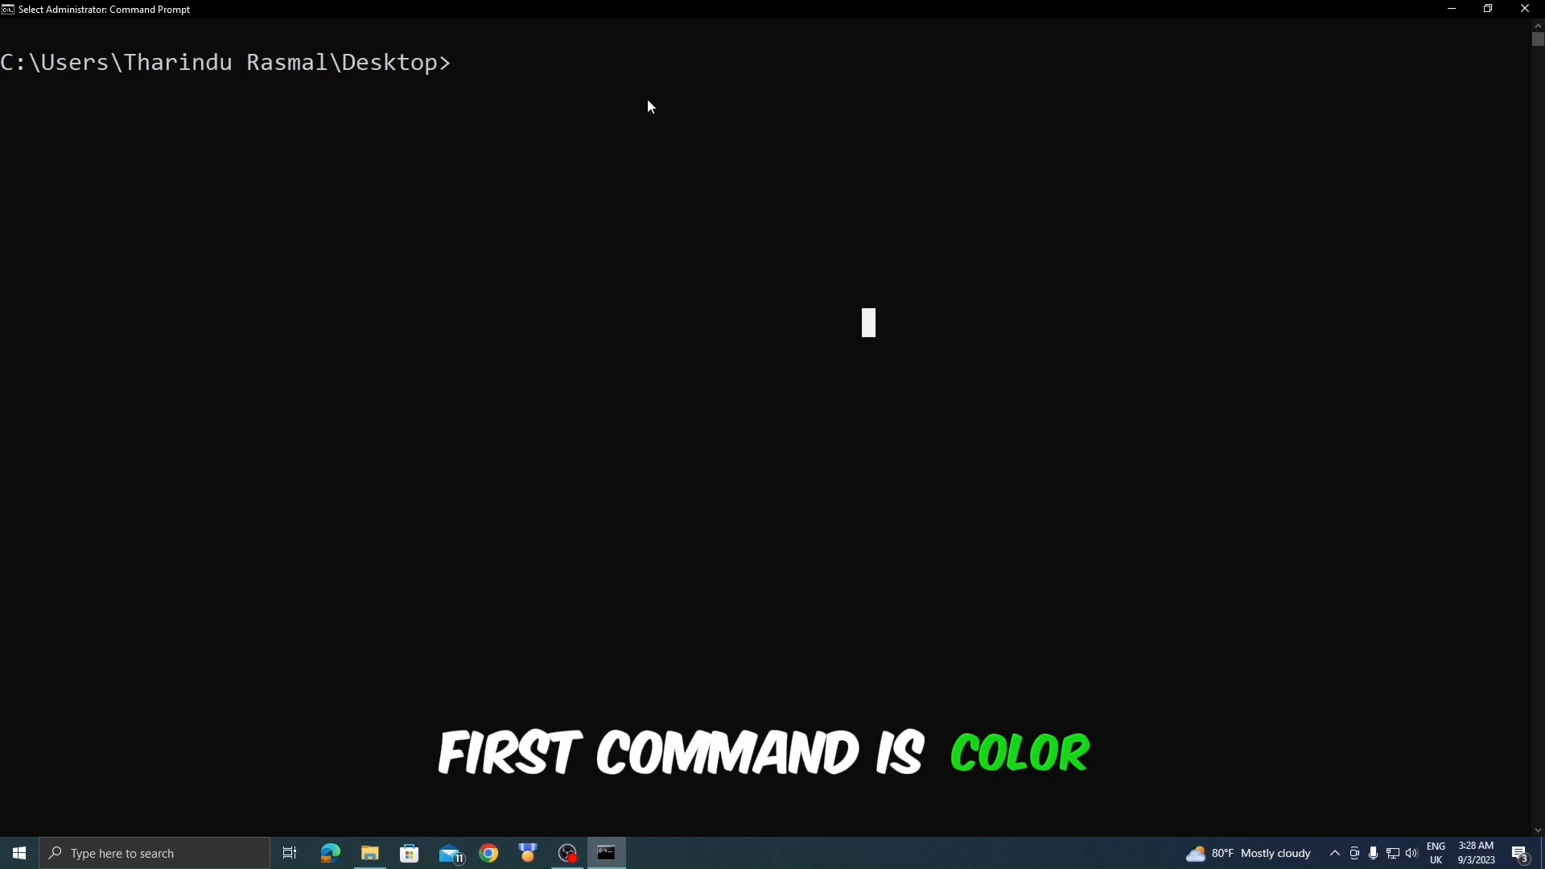
text(color 02)
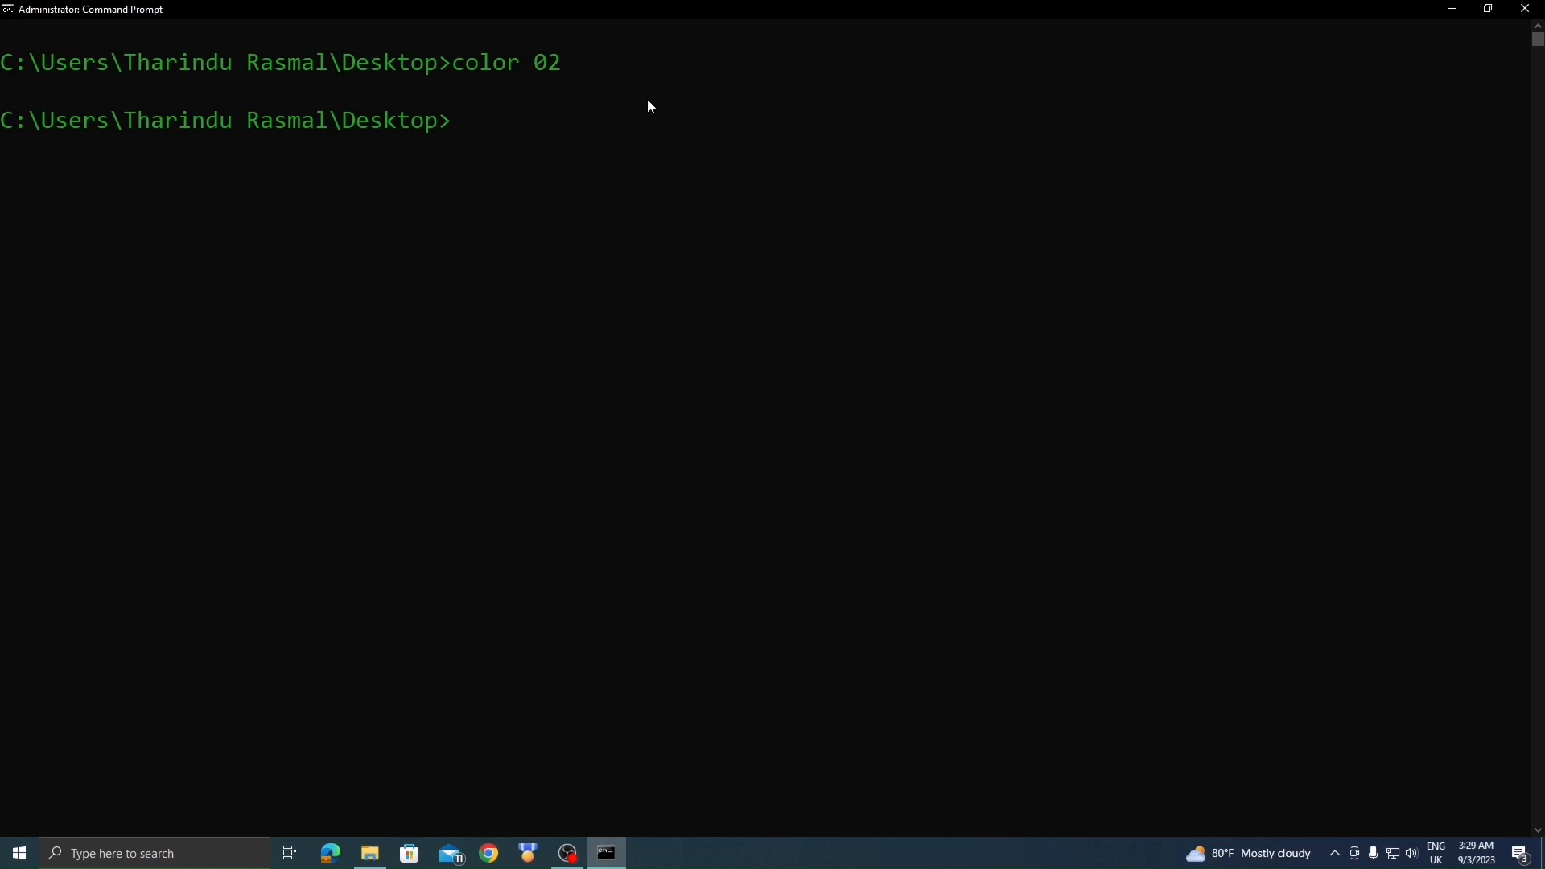
text(color 01)
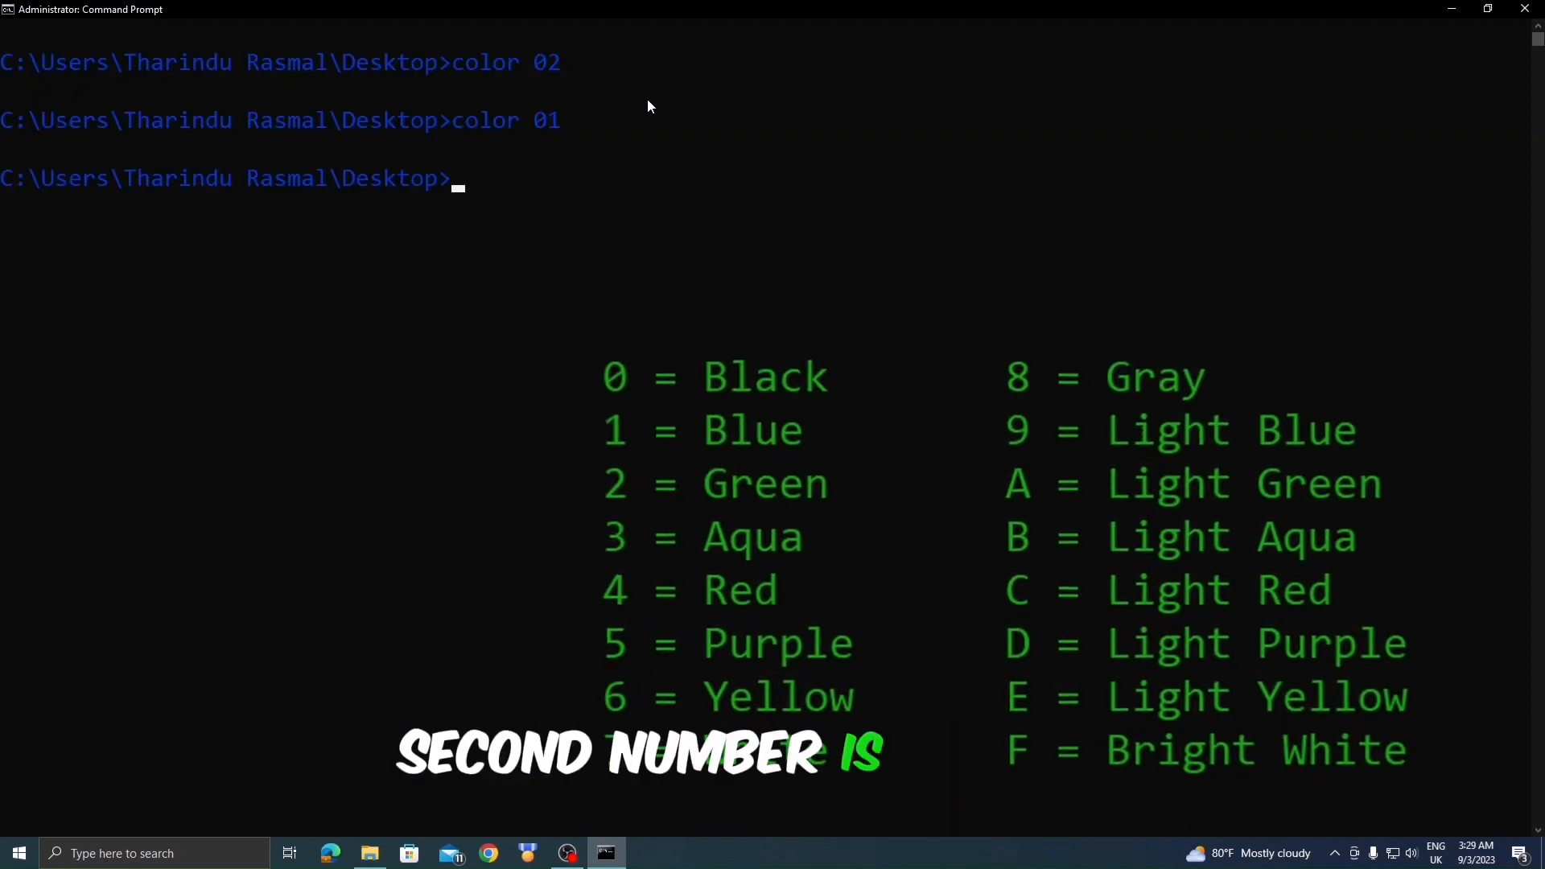
text(color 04)
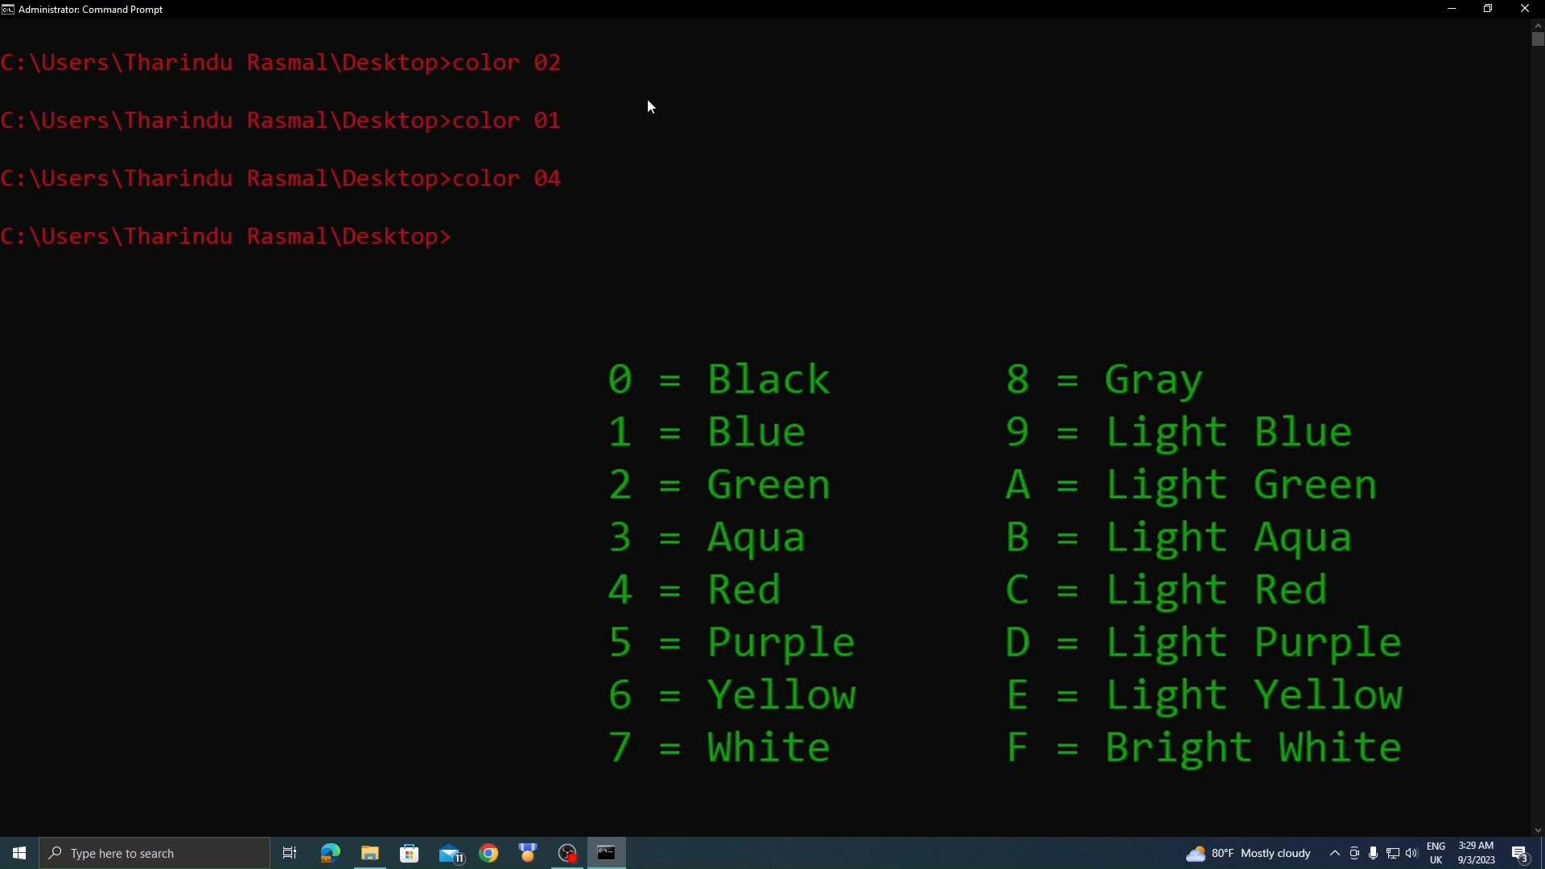
text(color 02)
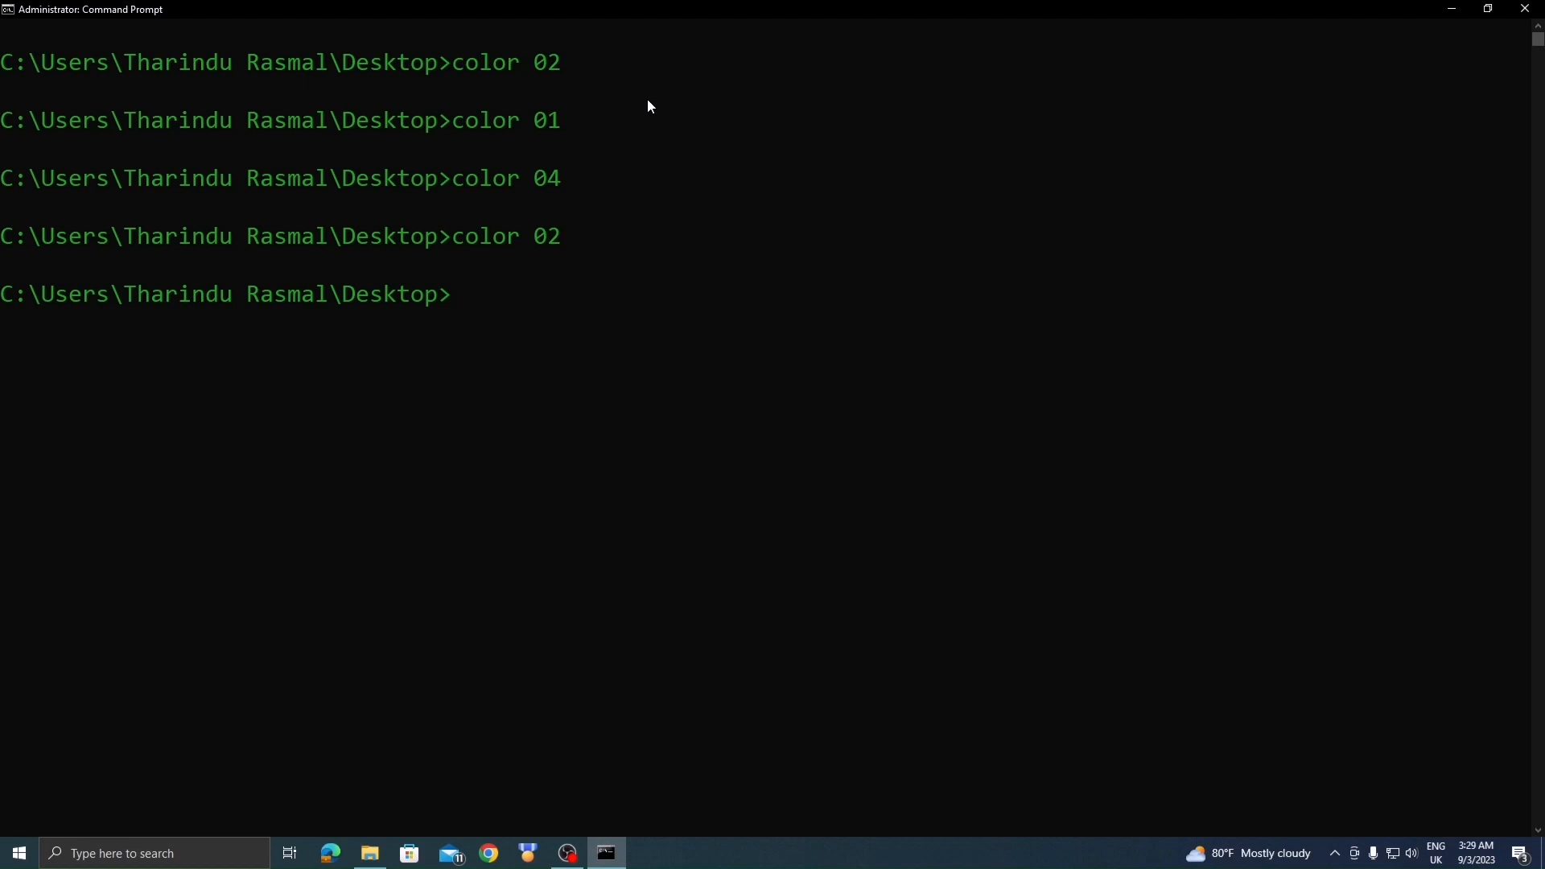
text(cls)
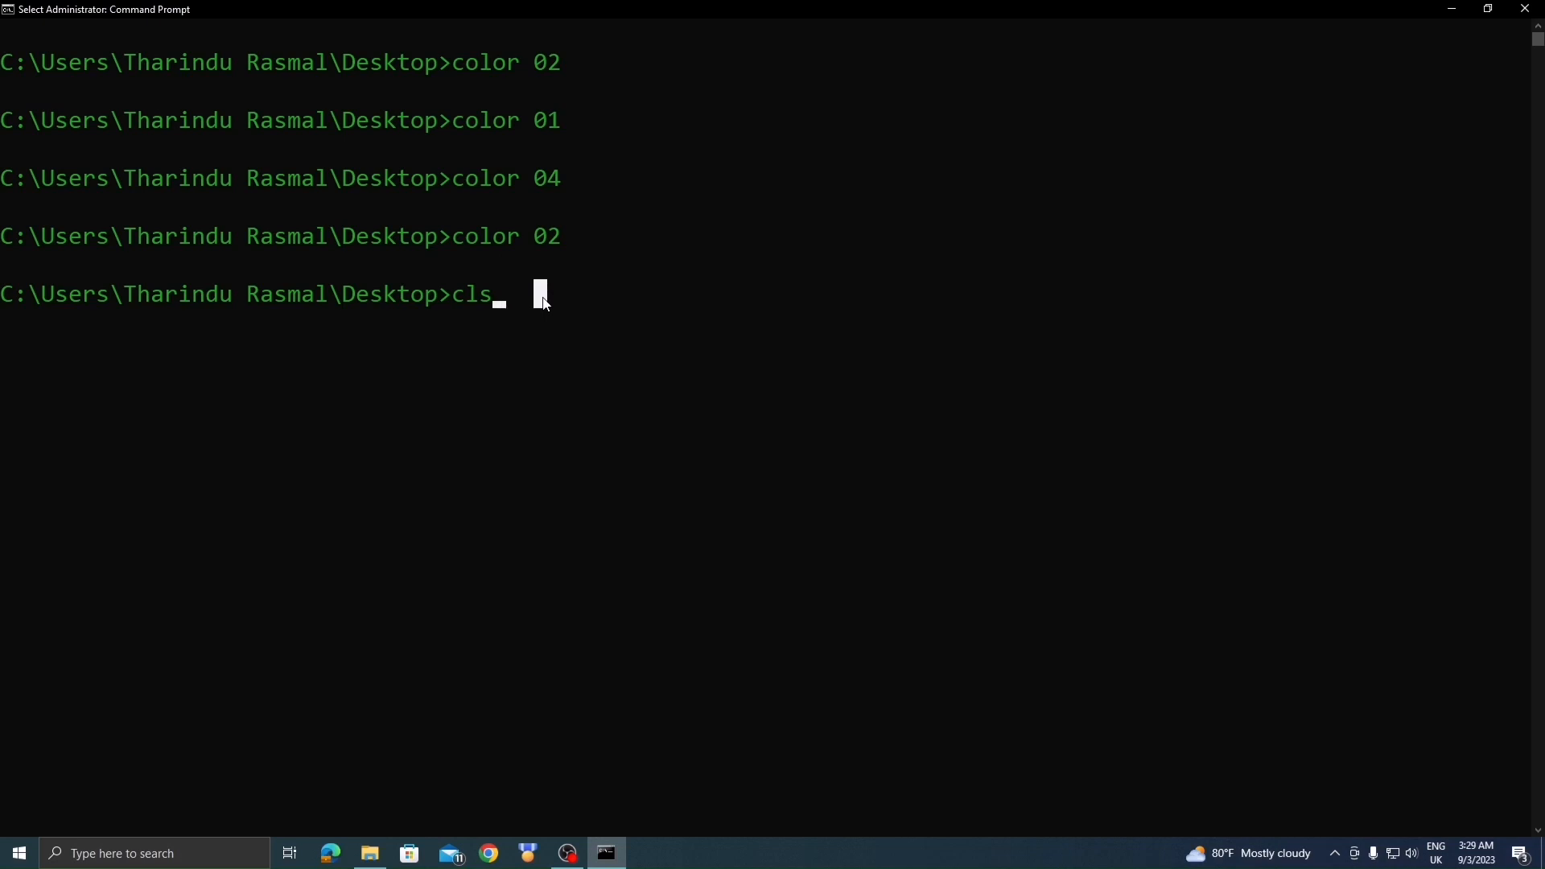
Clear the console, run ipconfig to list adapter details, then clear it again.
key(Enter)
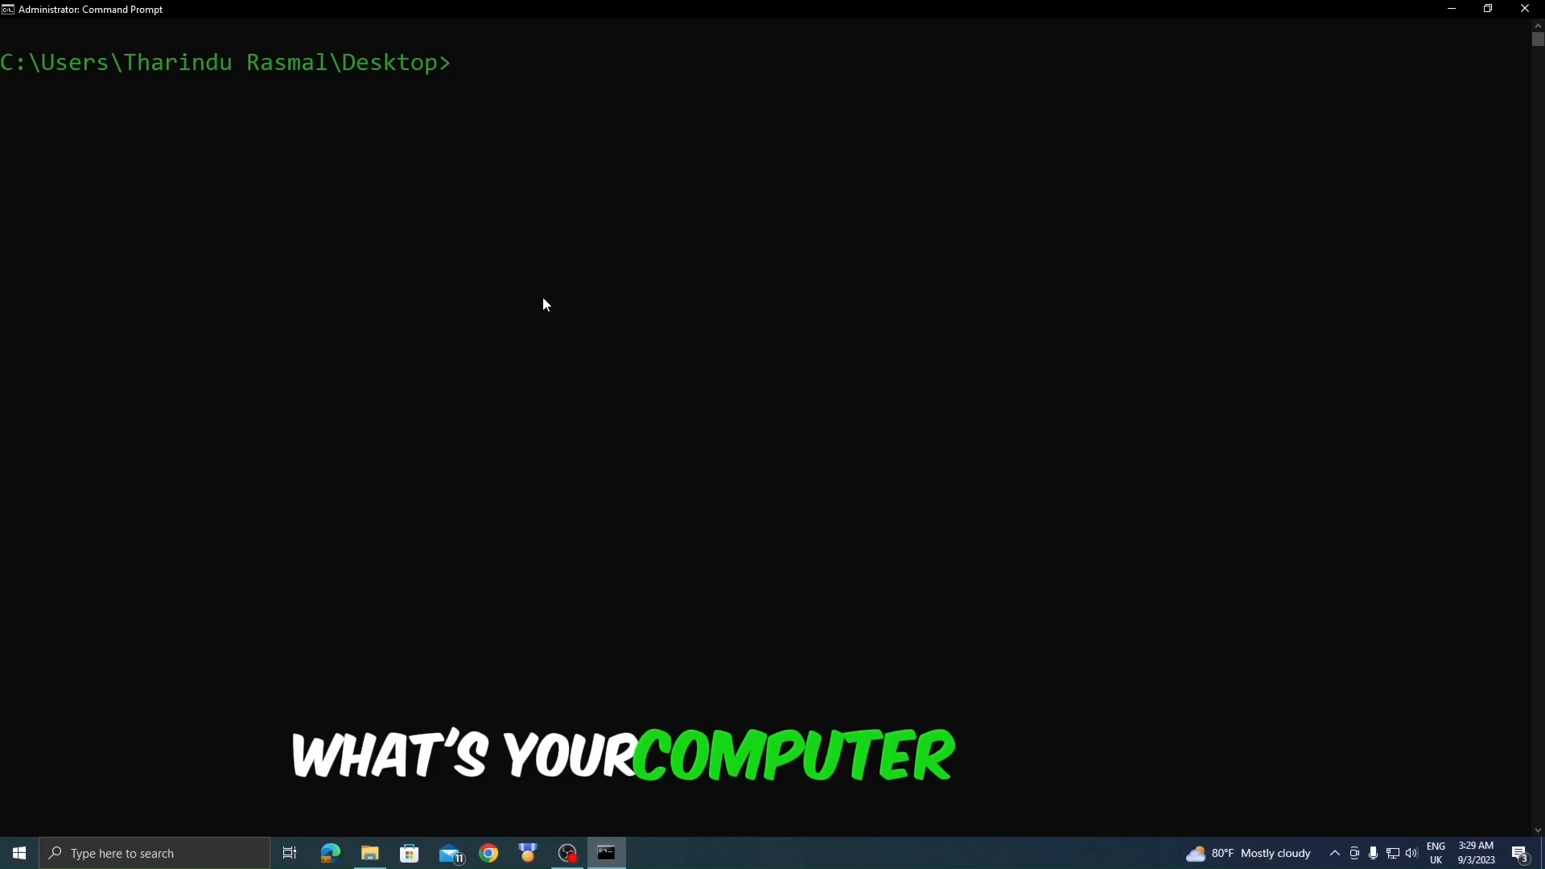
text(ipc)
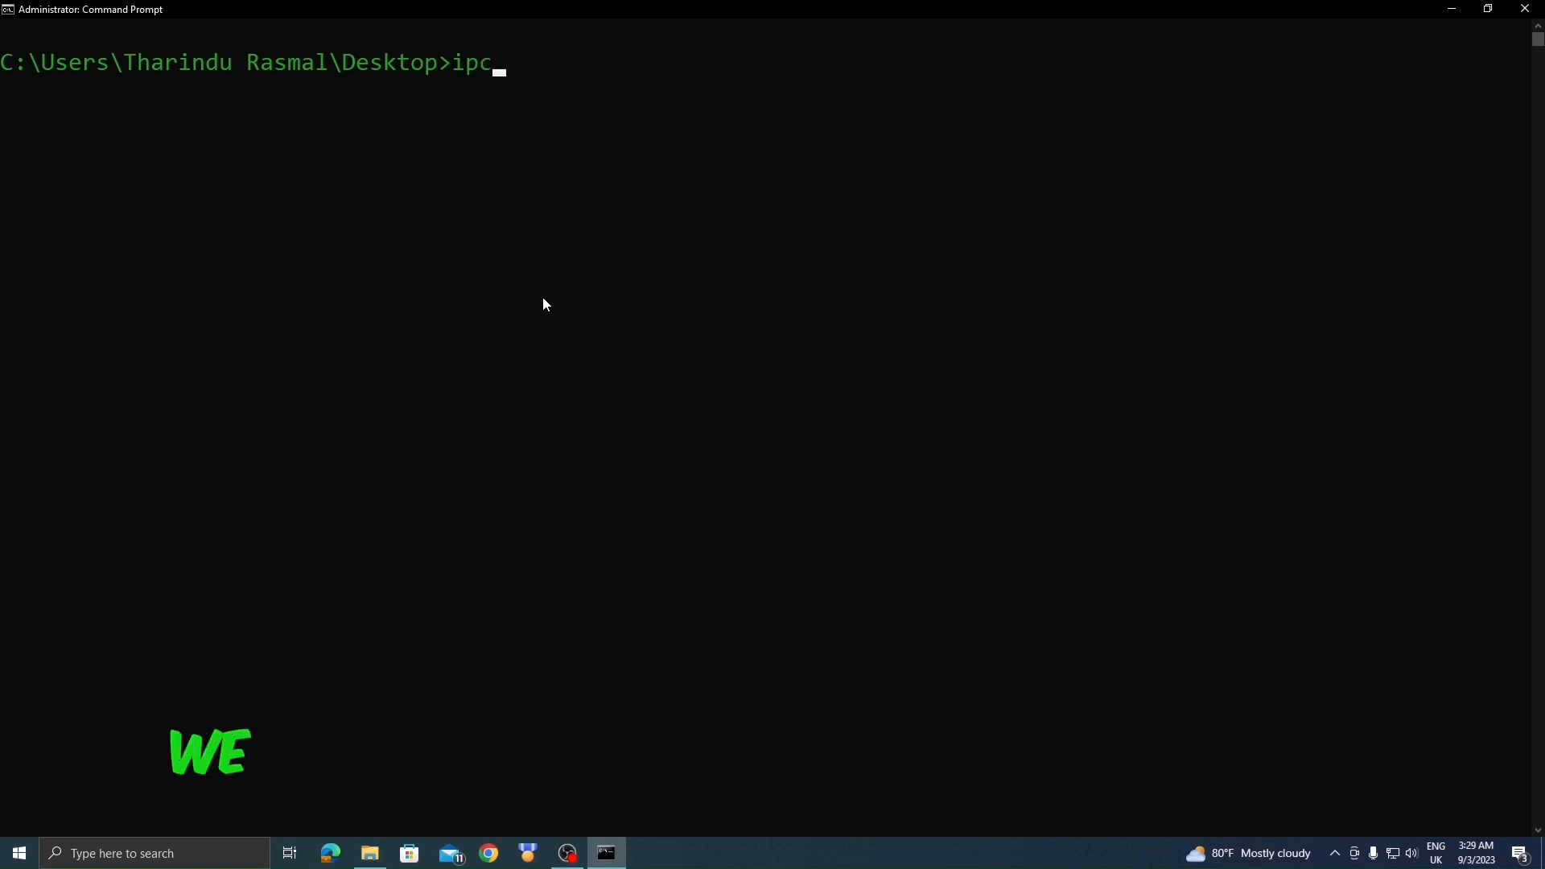
text(onfig)
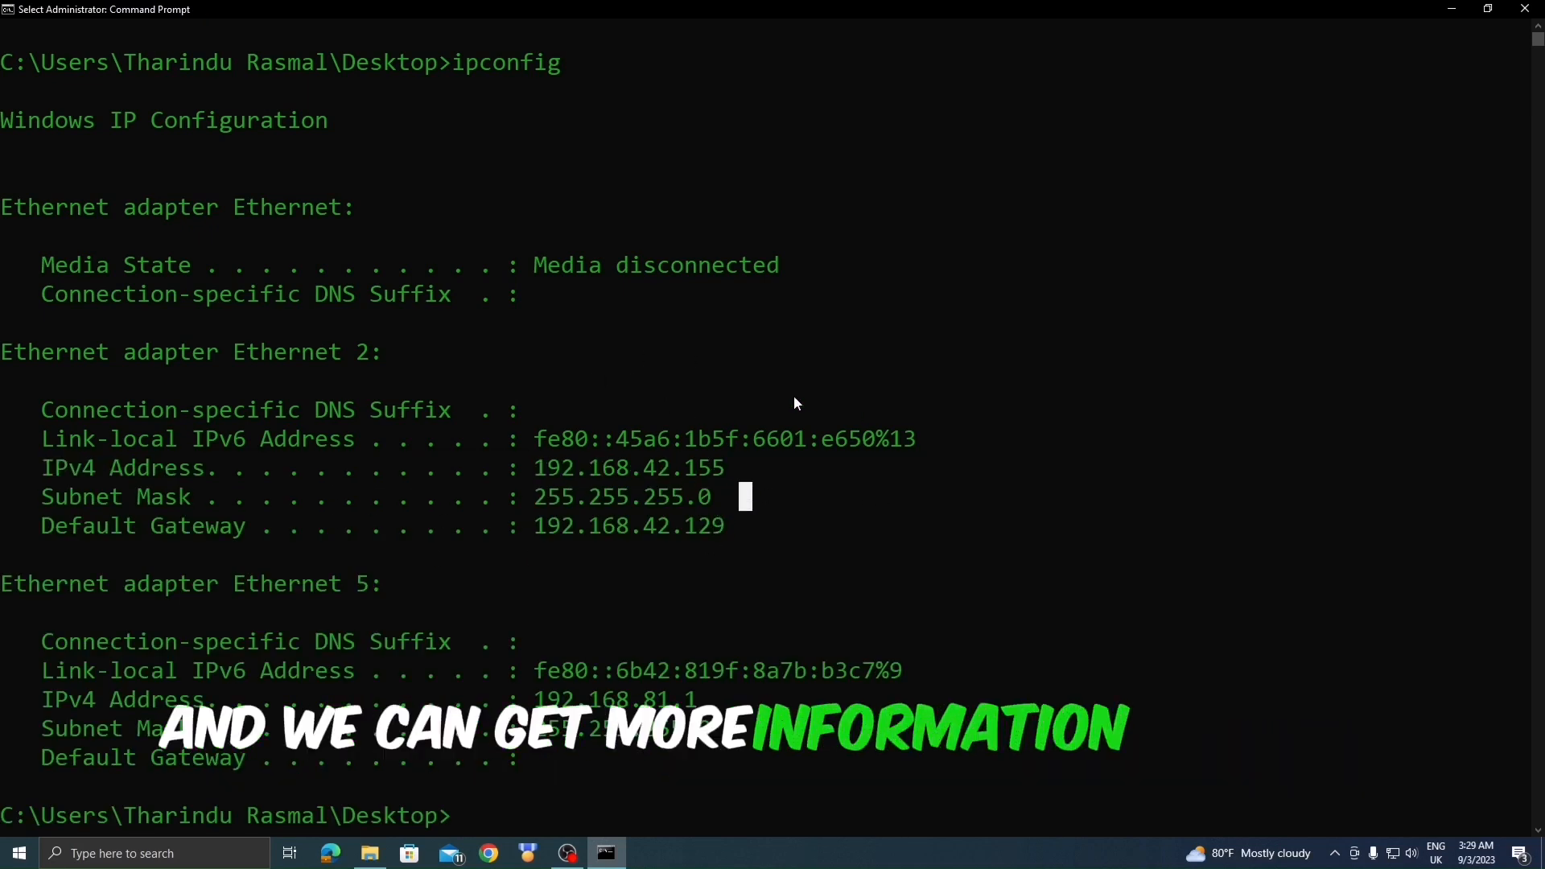
text(cls)
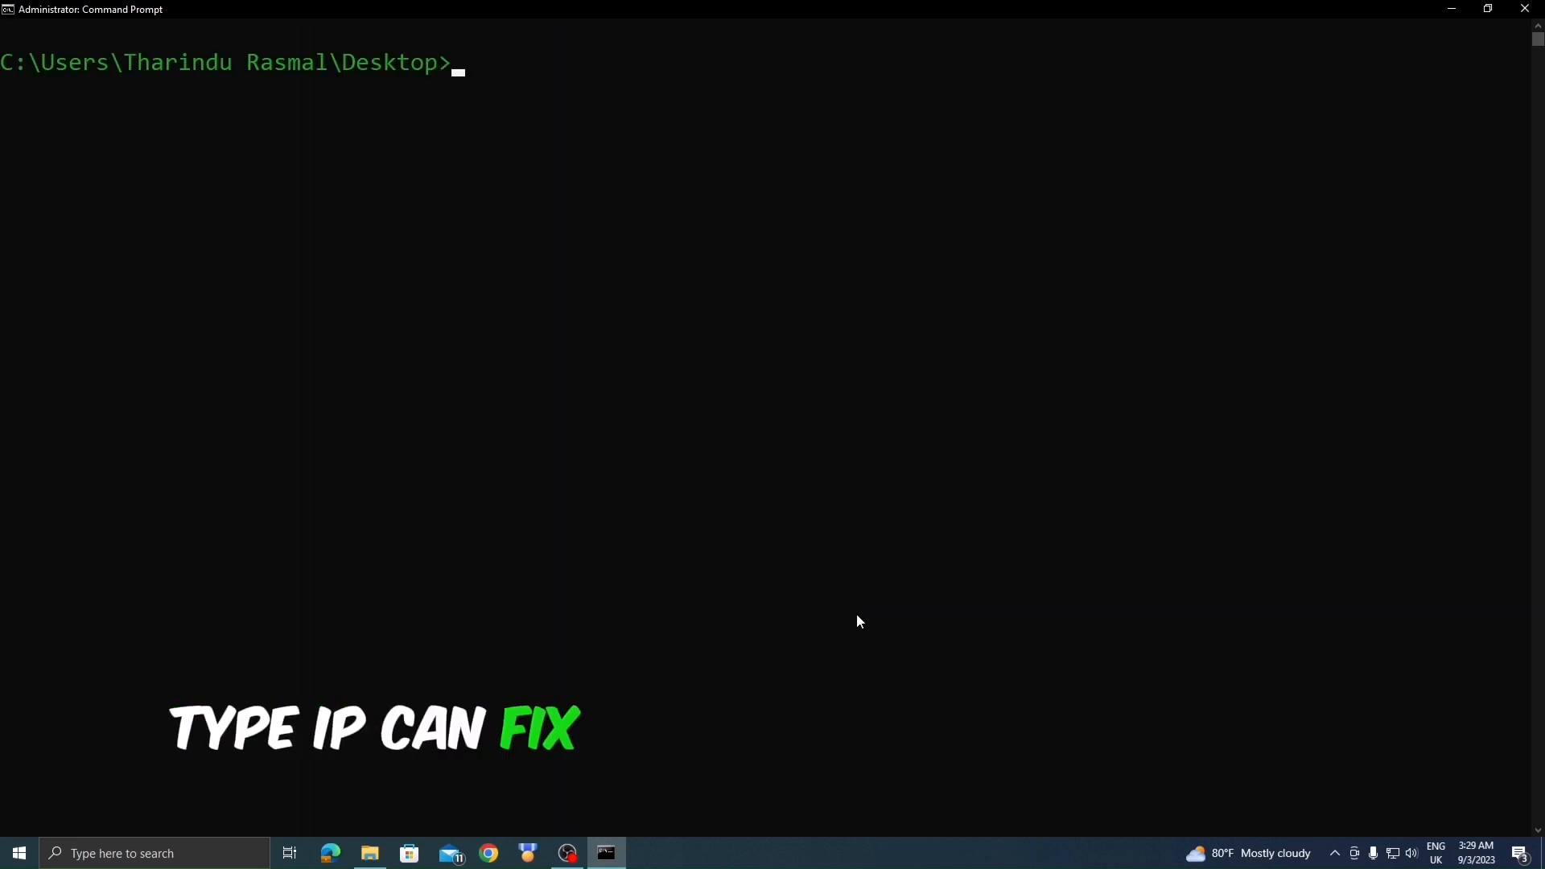
text(ipconfig)
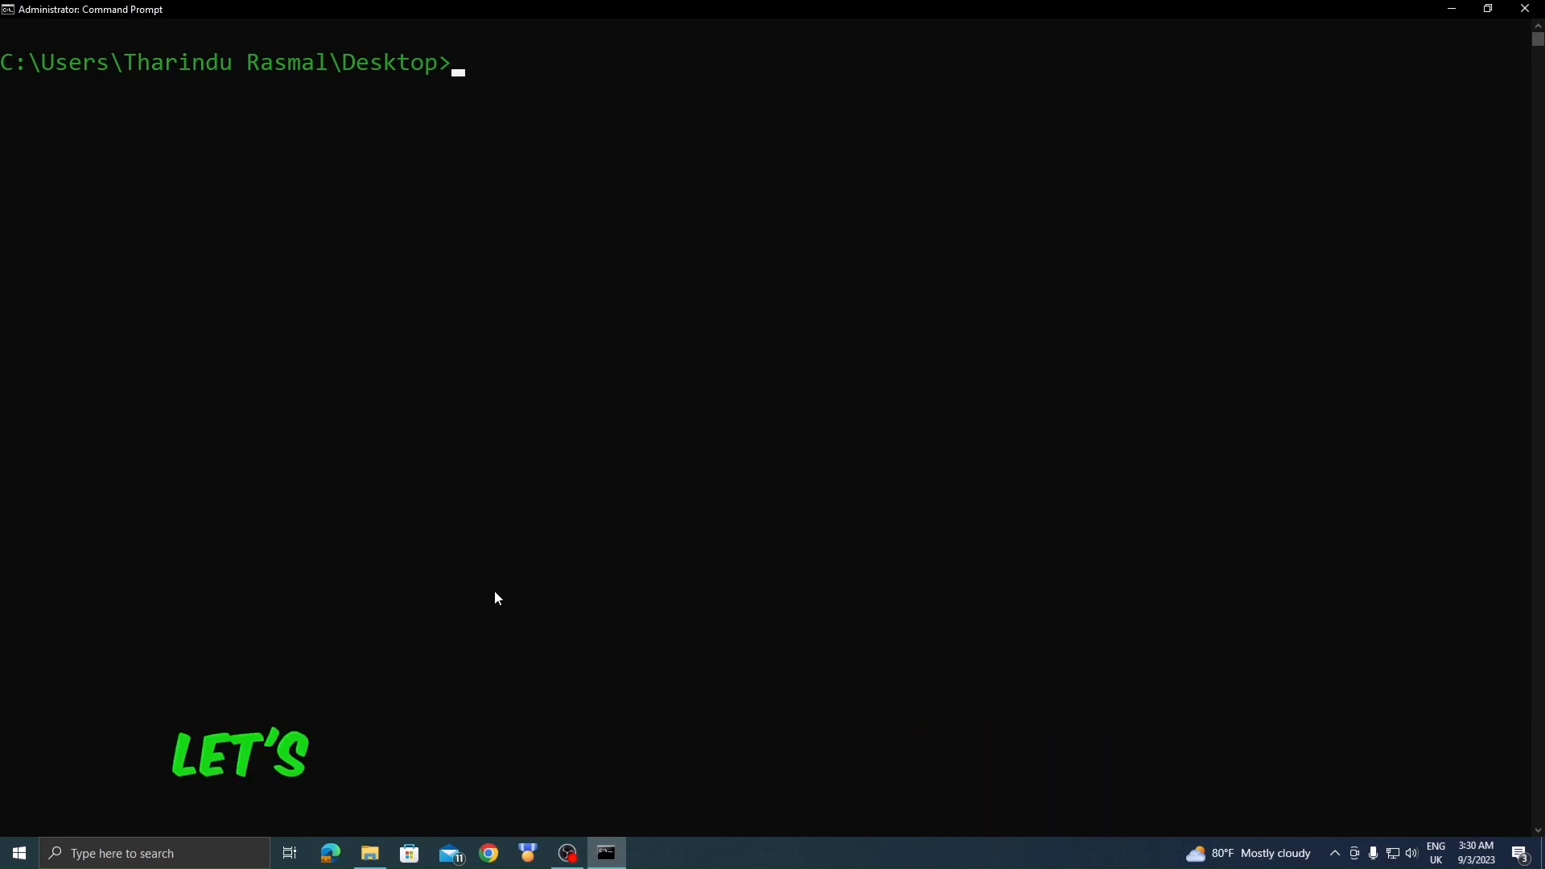
Run getmac /v to list each adapter's connection name and physical address.
text(get)
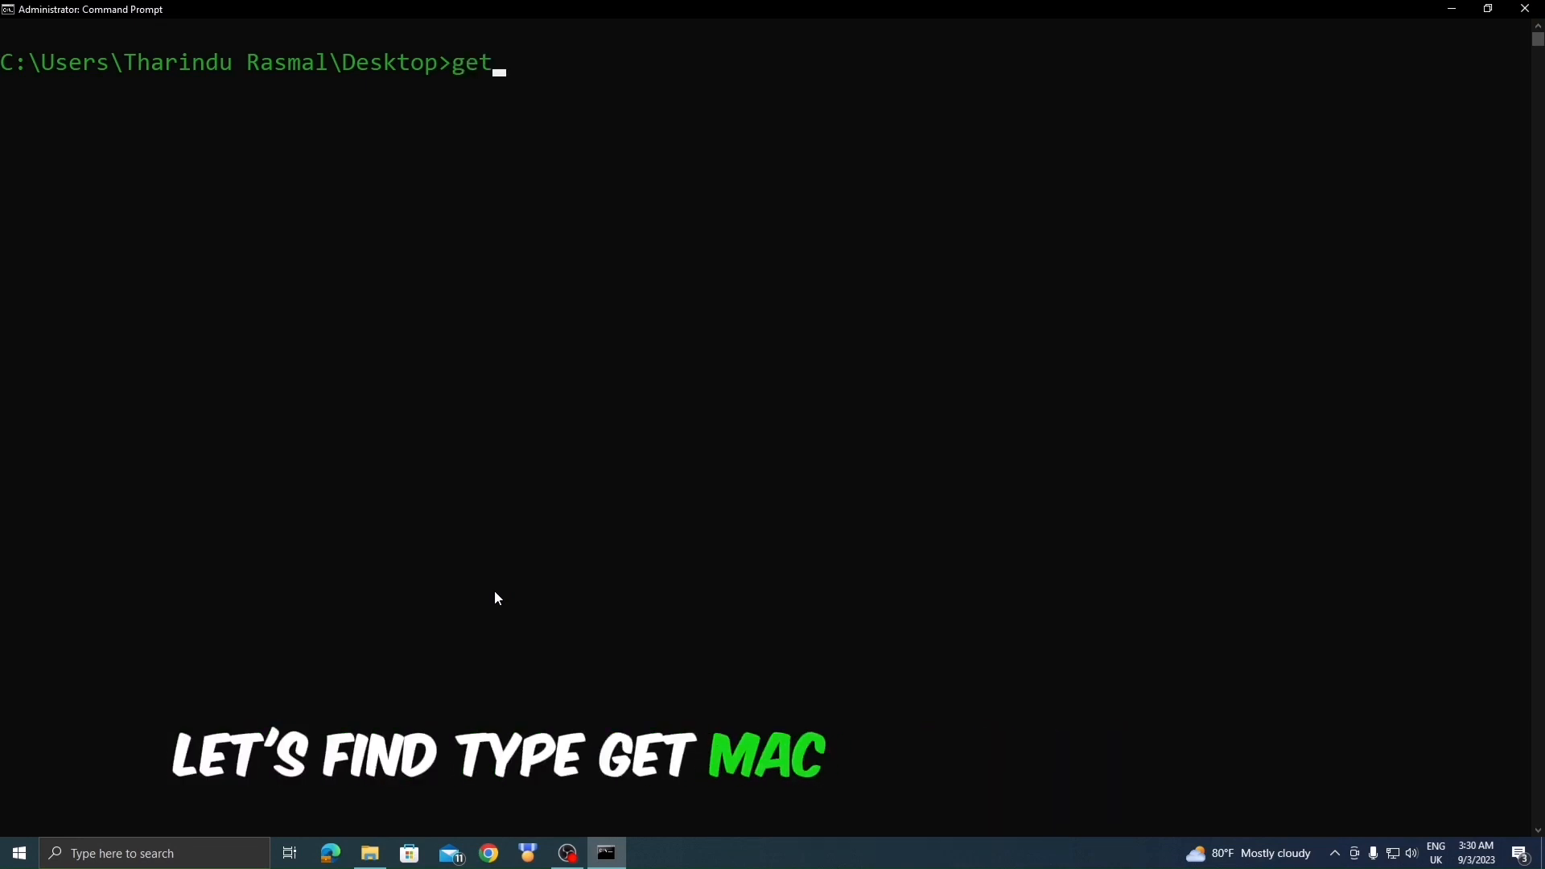
text(mac /v)
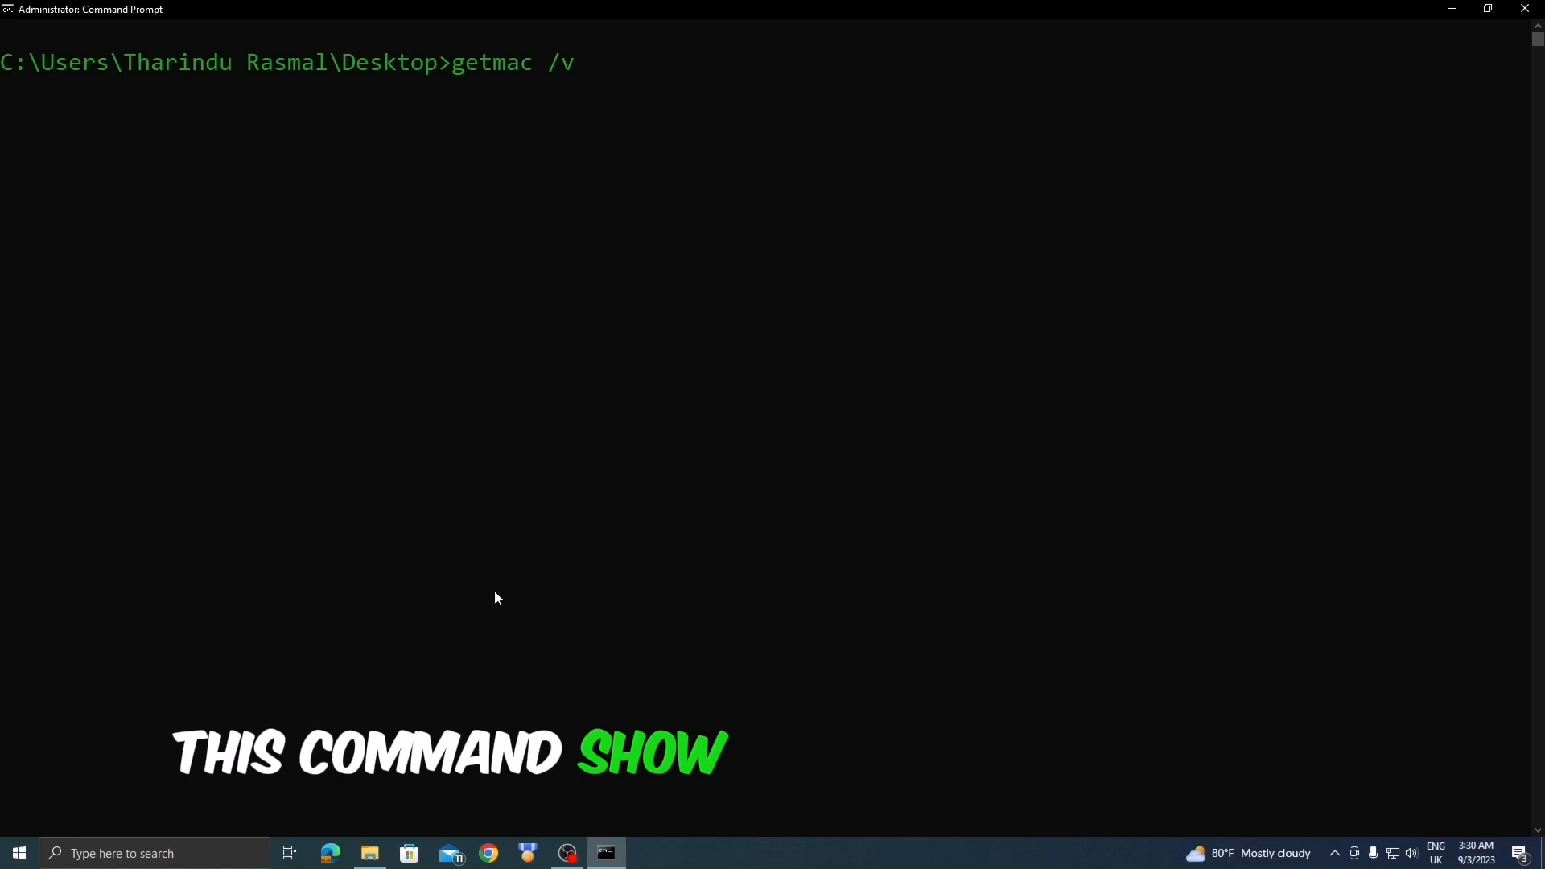
key(Enter)
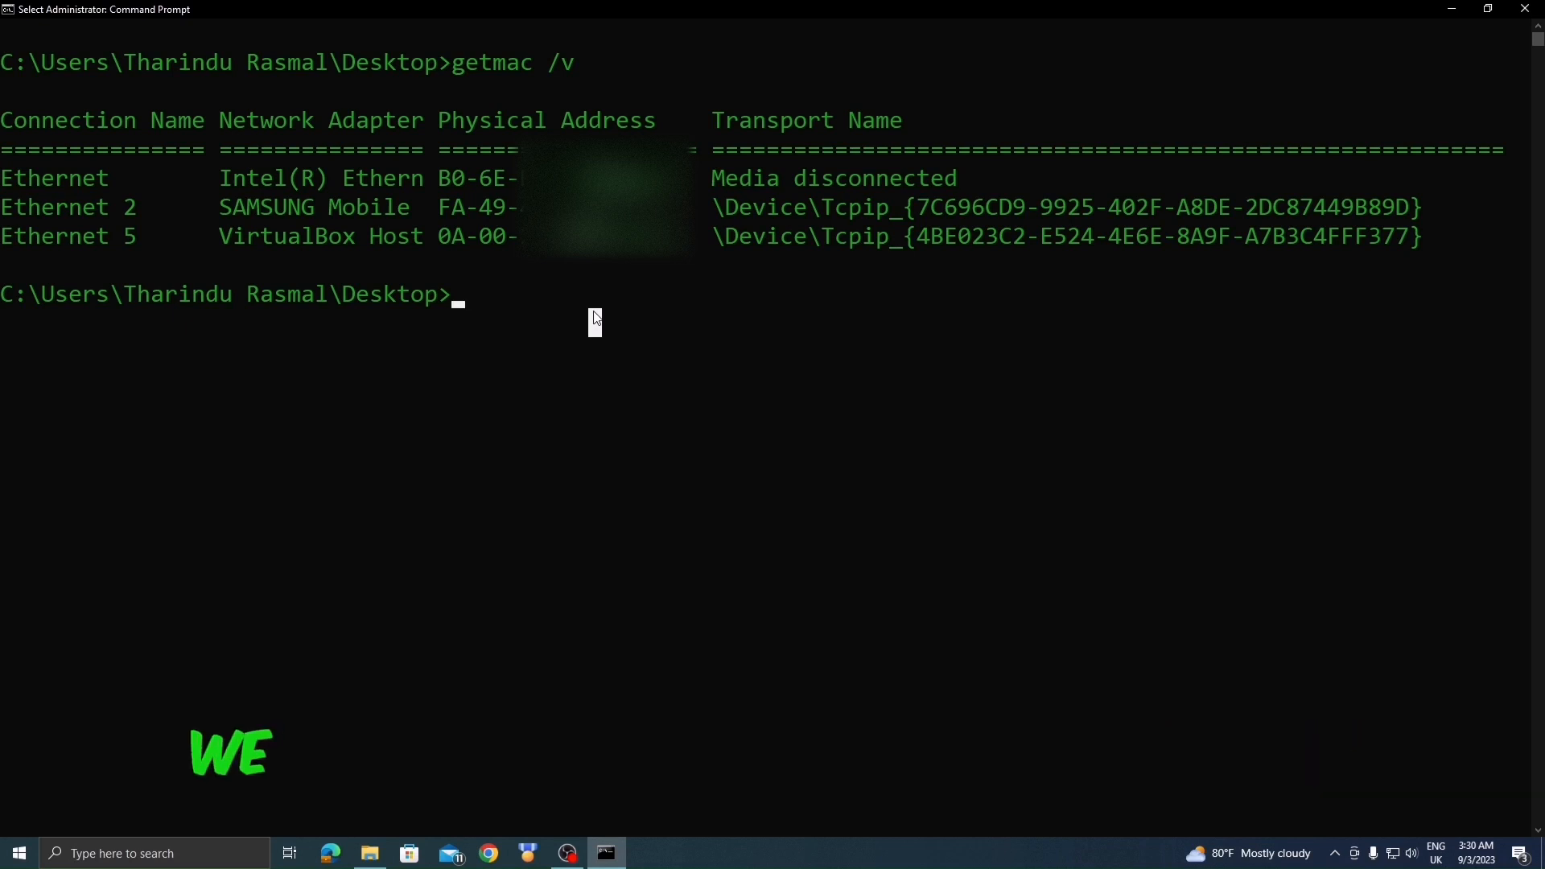
text(ipconfig /re)
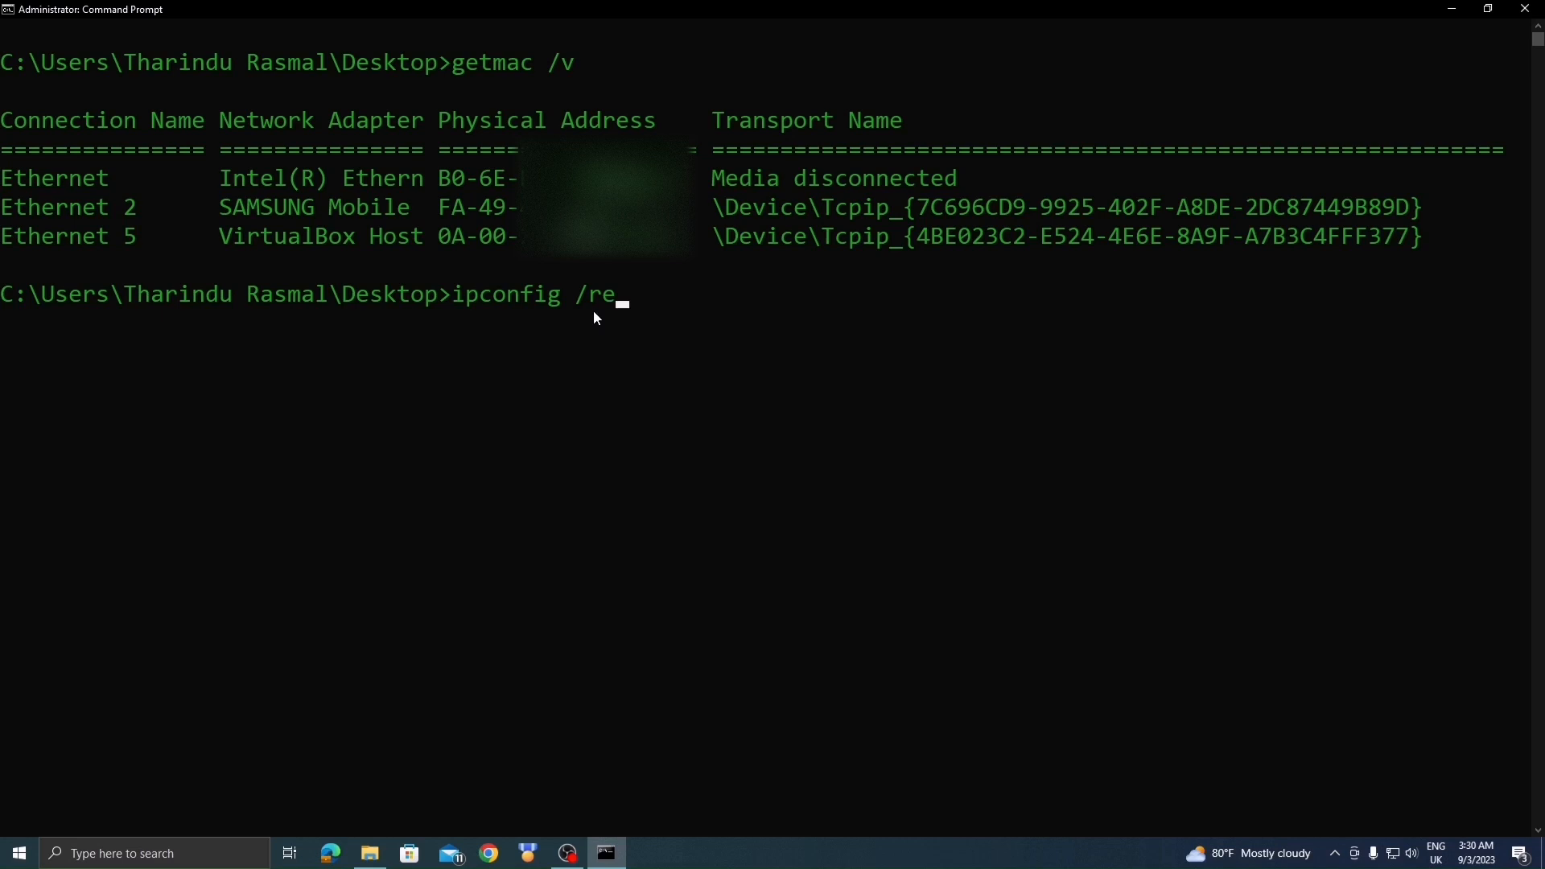
Run ipconfig /release and then ipconfig /renew to refresh the IP address.
key(Enter)
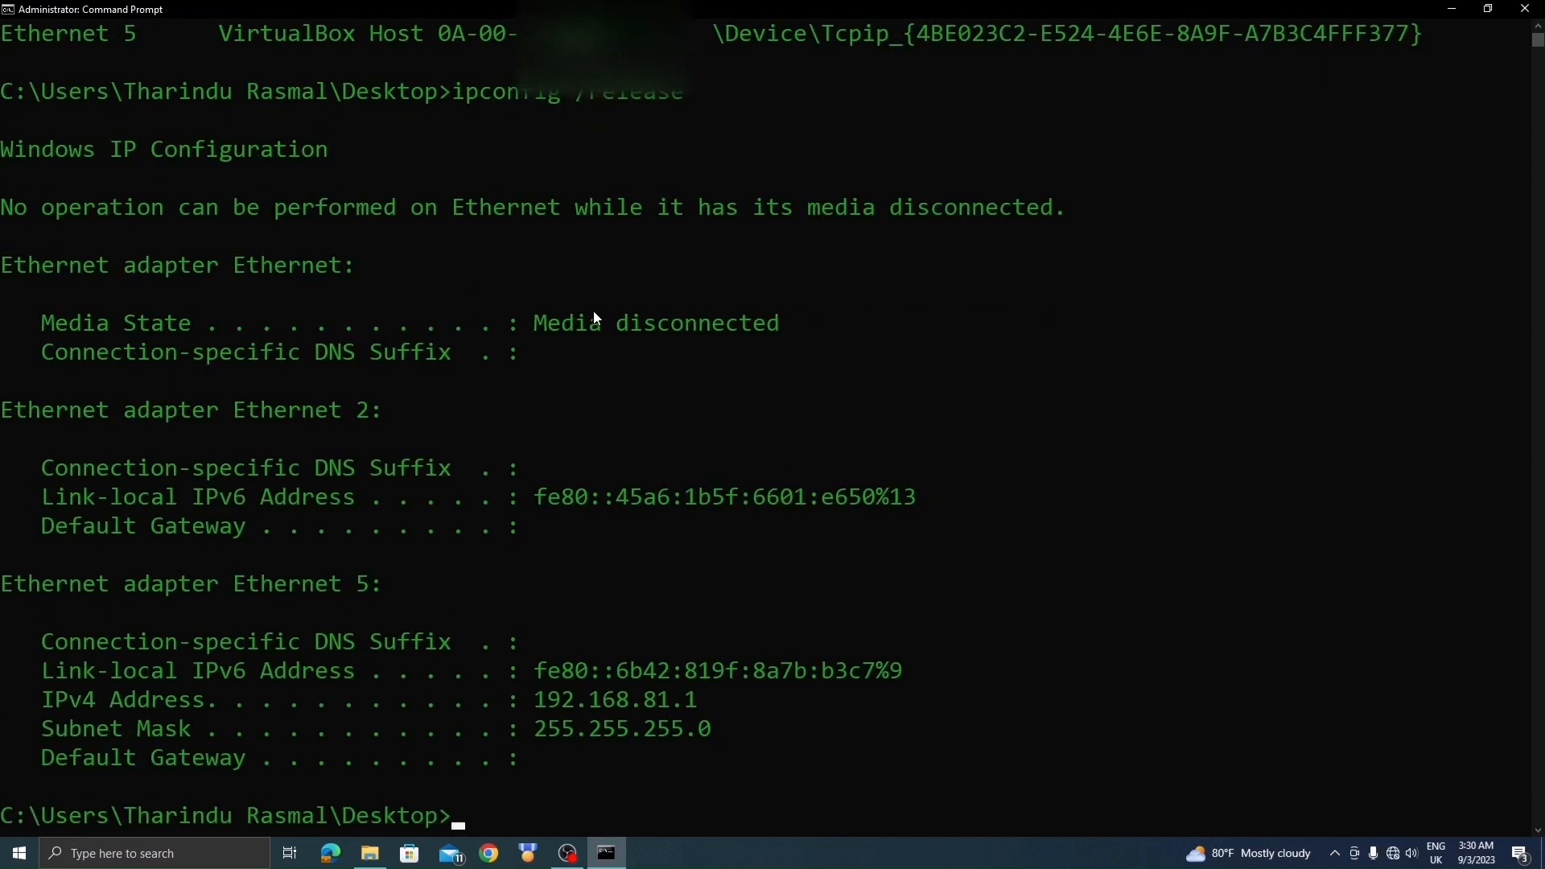
text(ip)
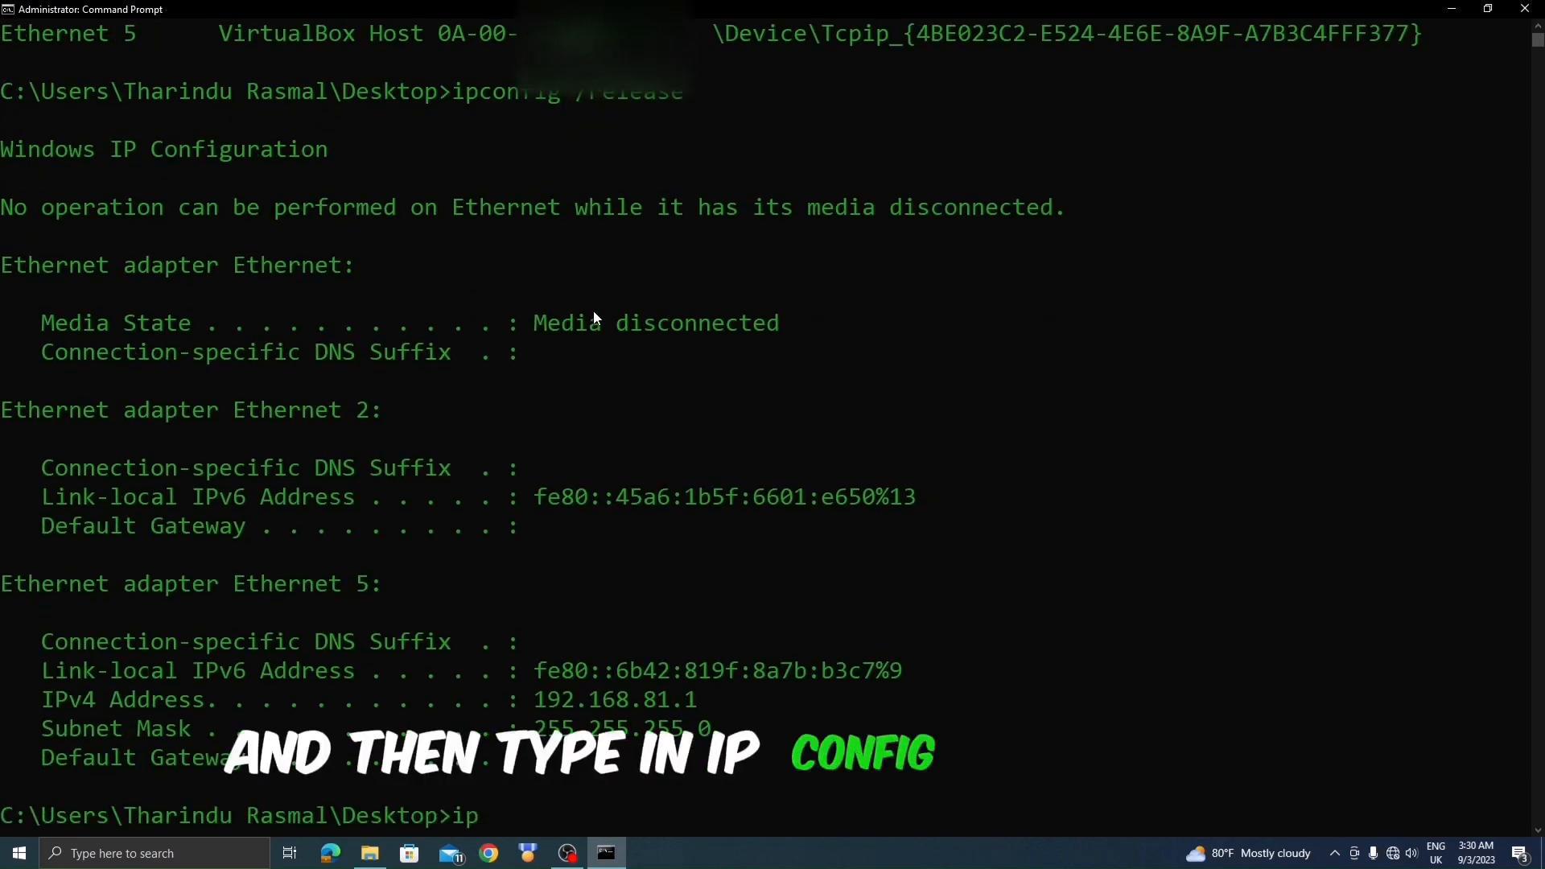
text(config /r)
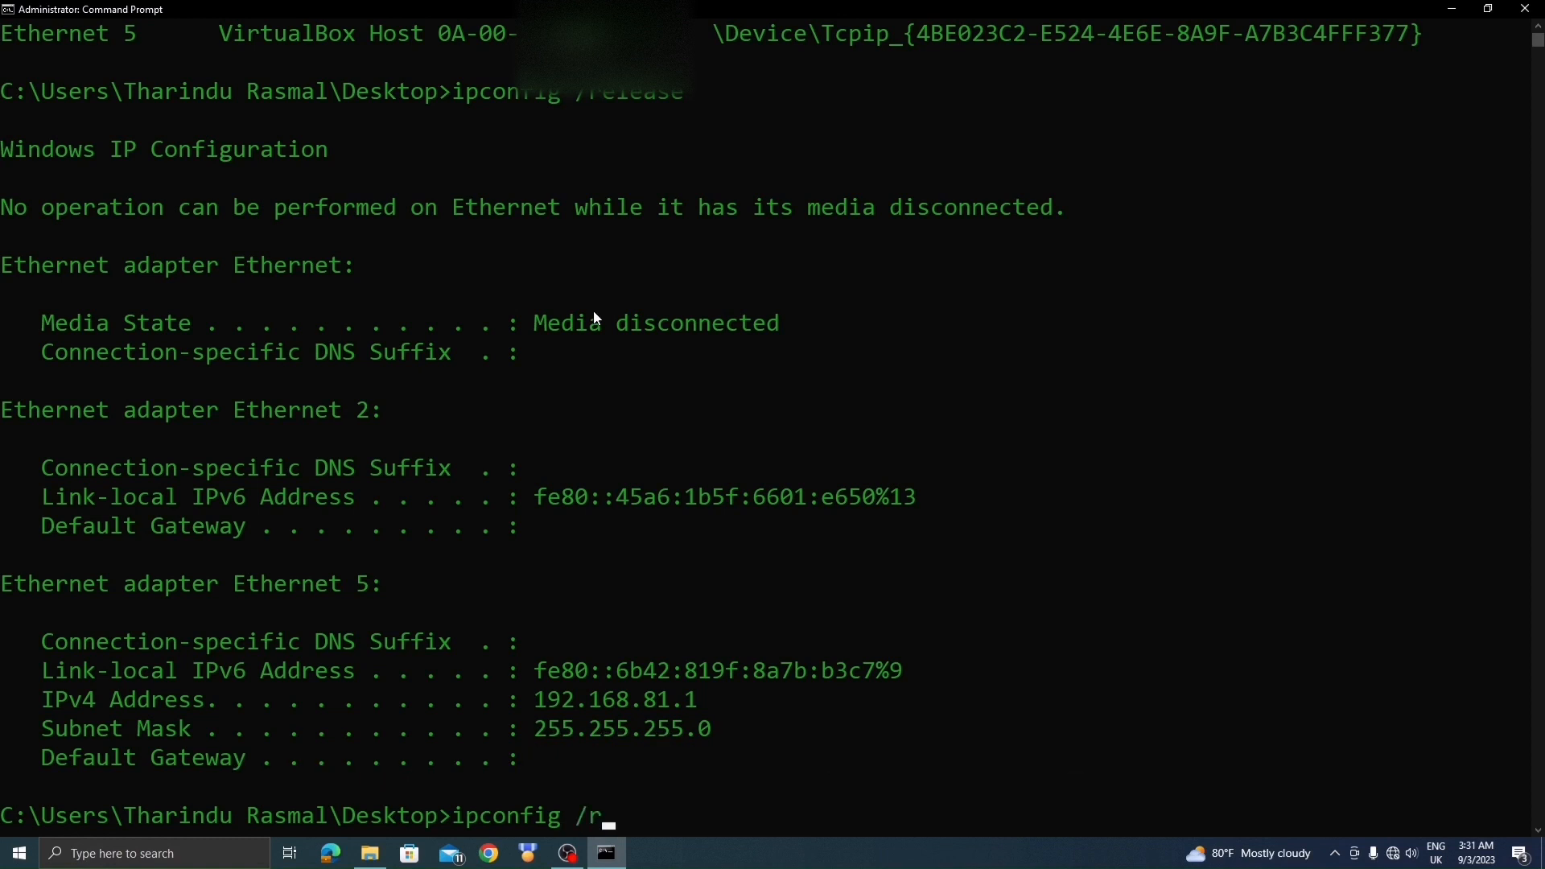
text(enew)
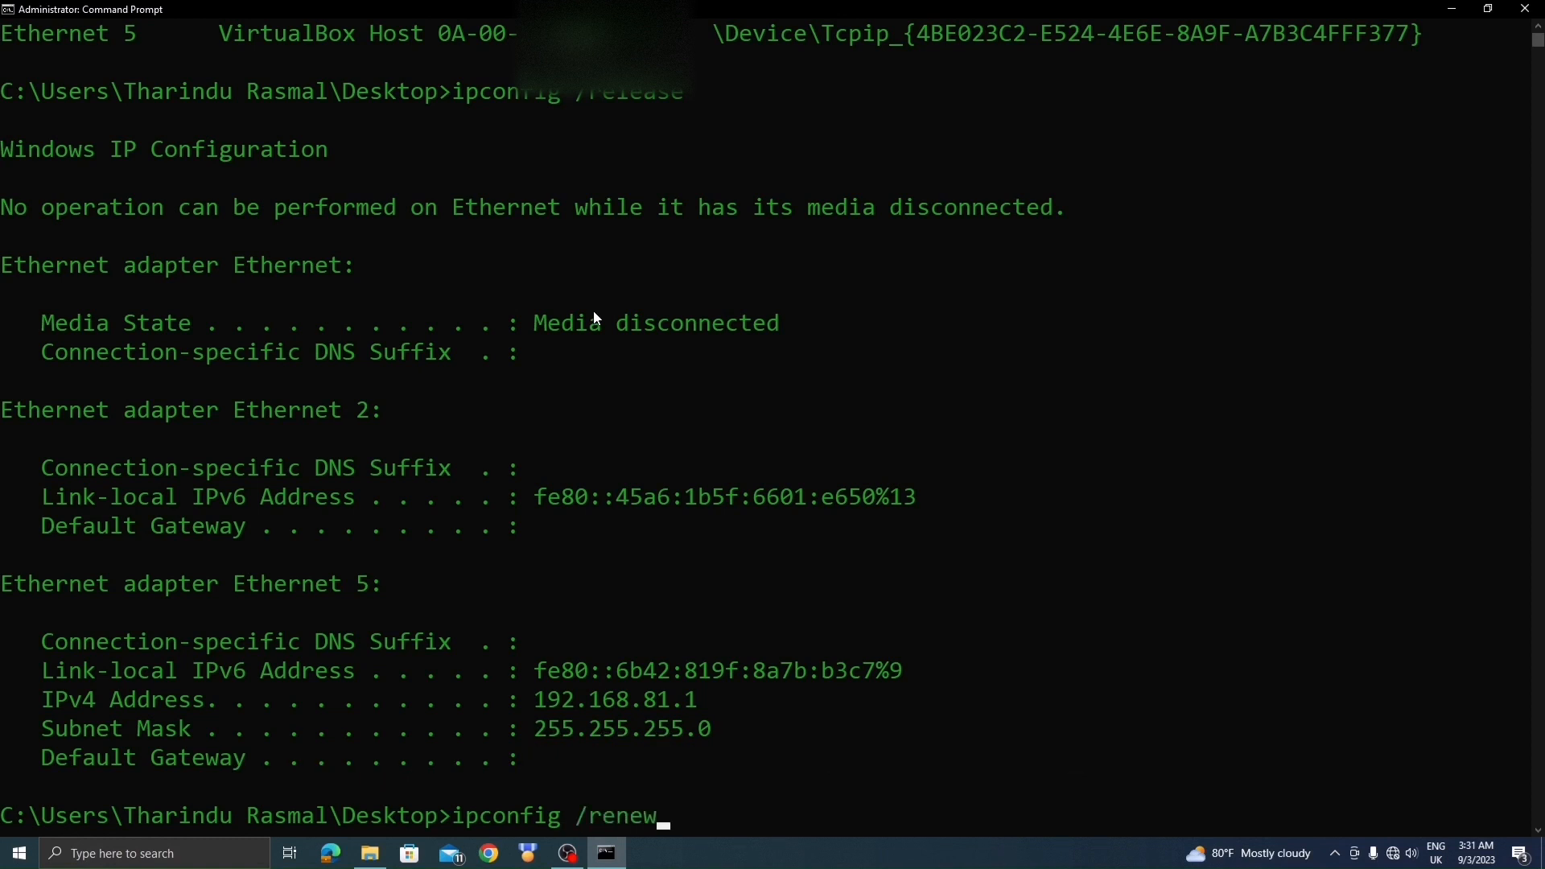
key(Enter)
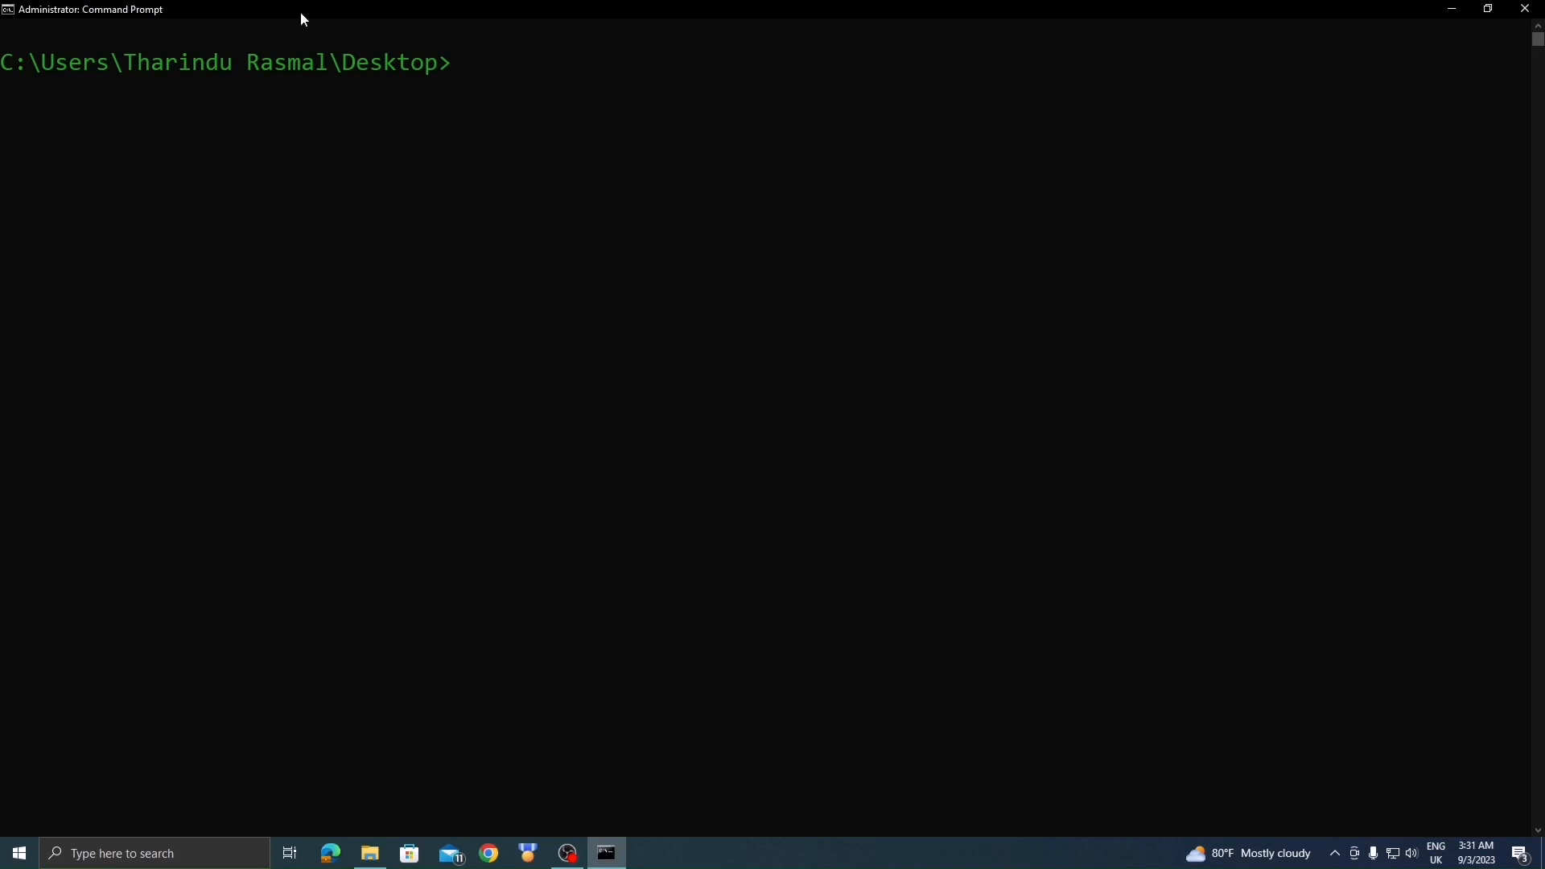
Retitle the window 'code with tharindu' using the title command.
text(title code with tharindu)
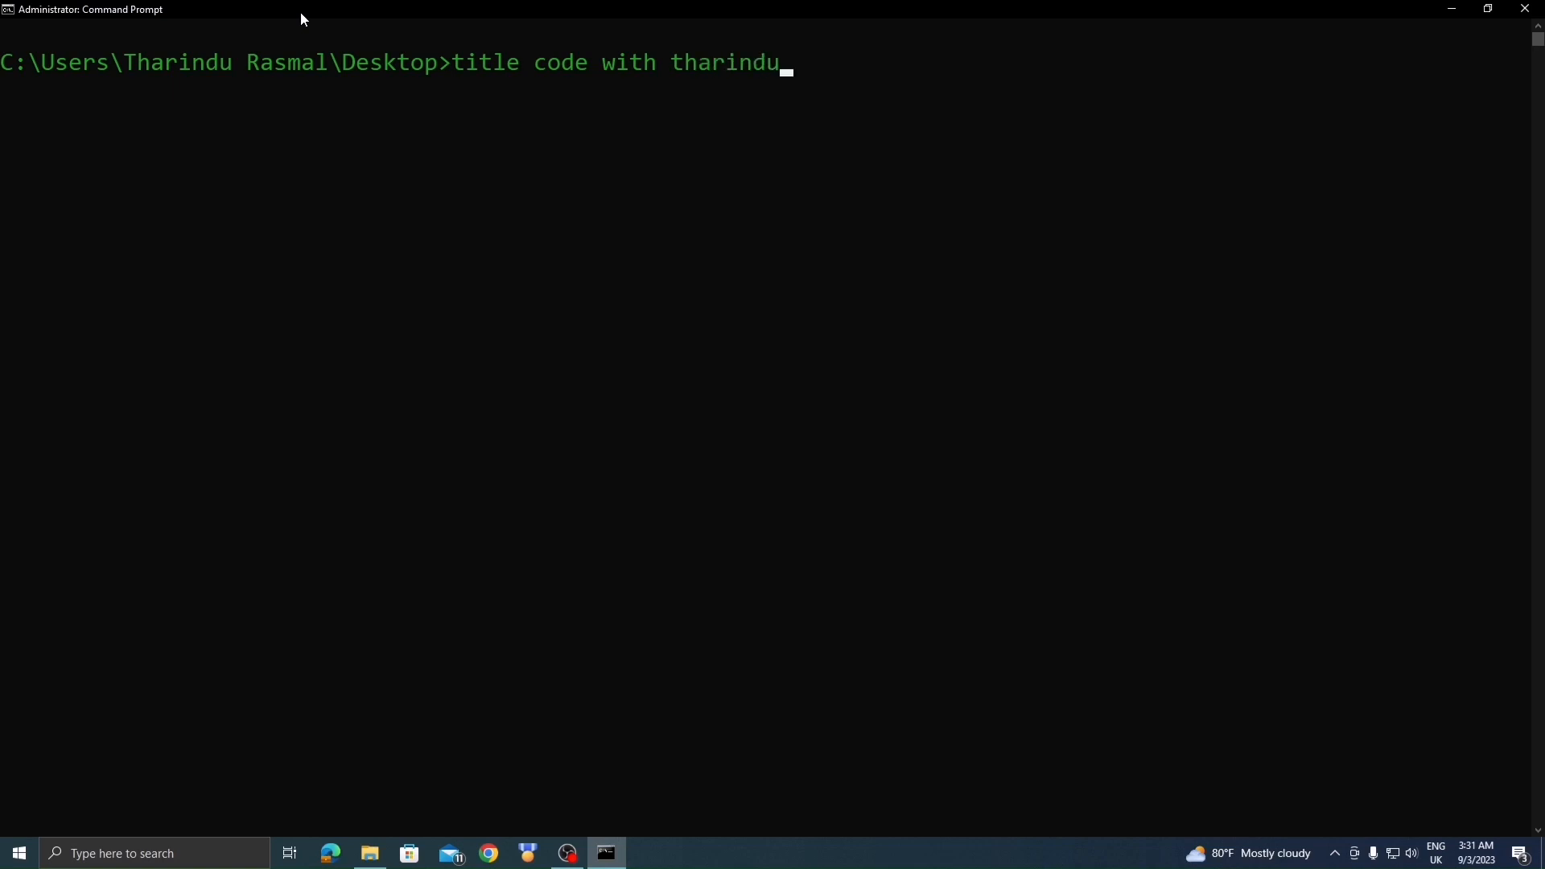
key(Enter)
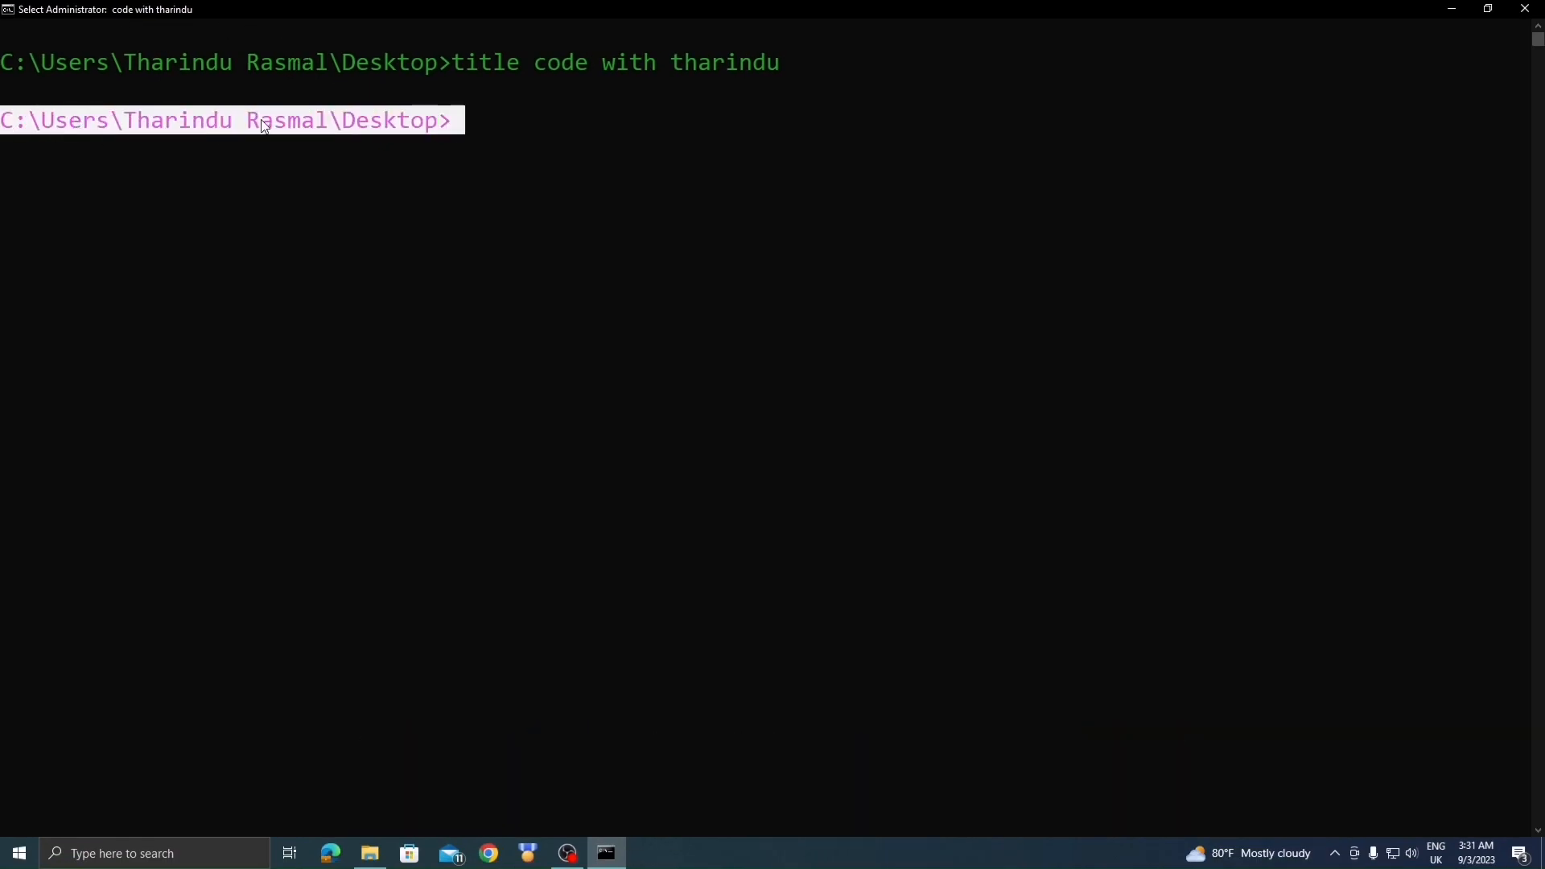
text(p)
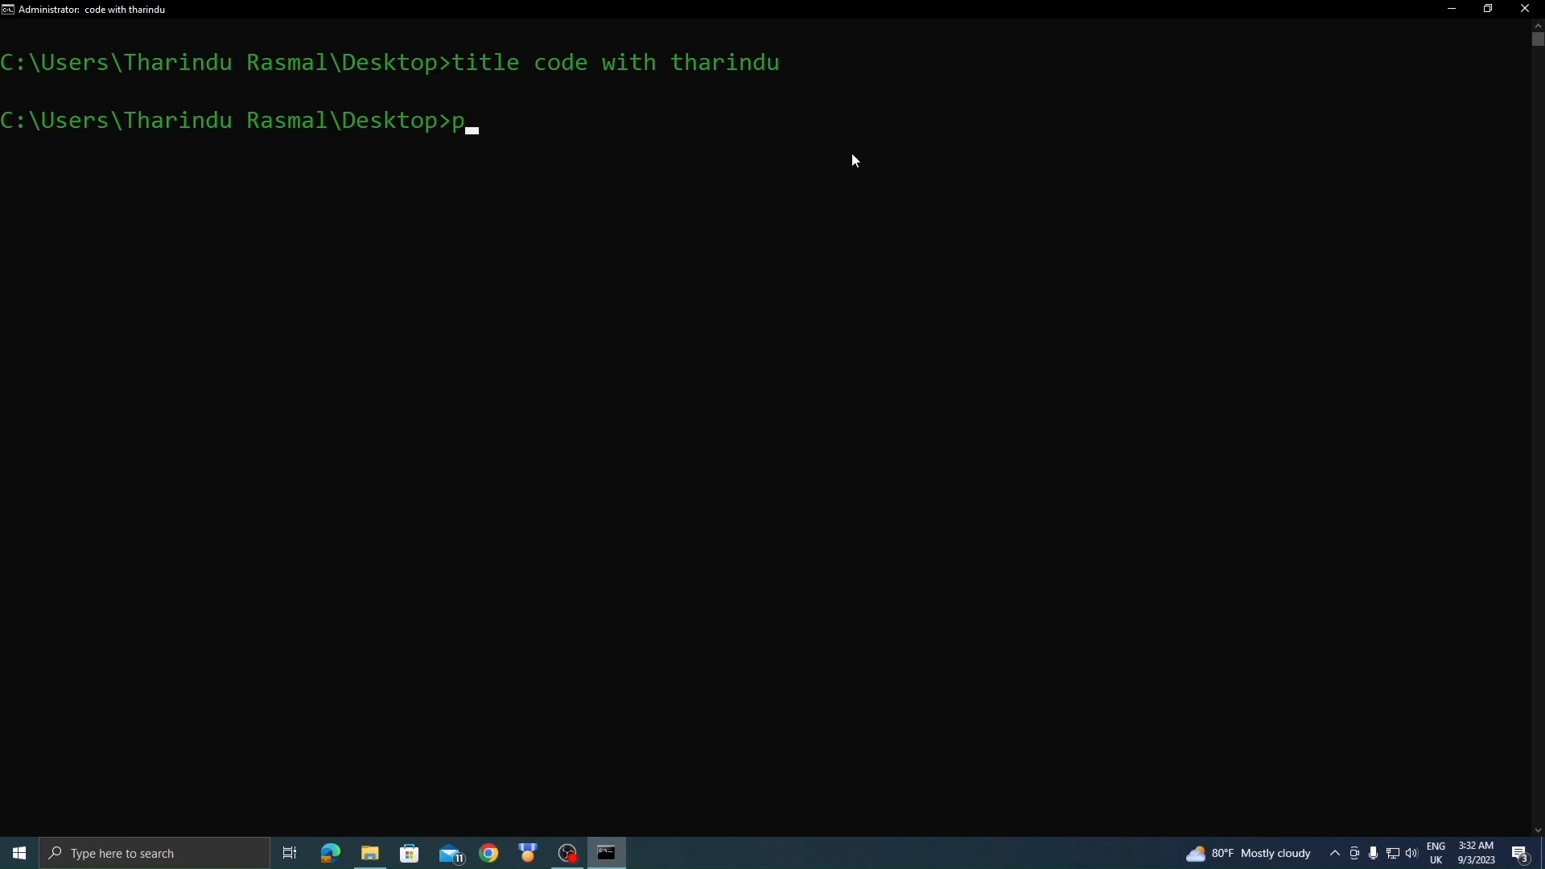
Change the prompt to 'code with tharindu>' using prompt code with tharindu$G.
text(rompt)
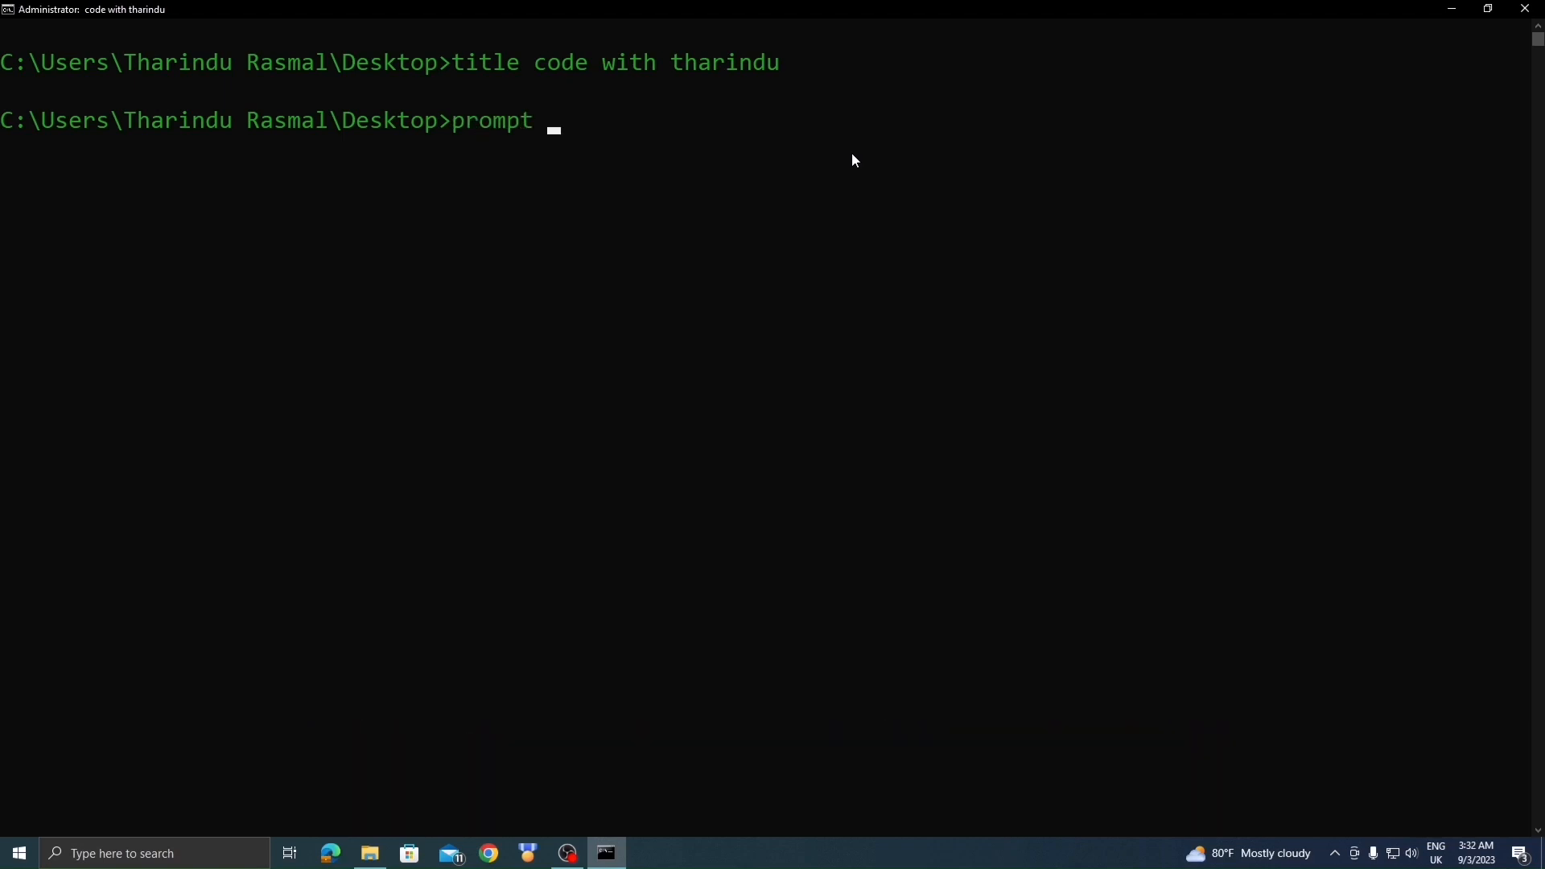
text(code wit)
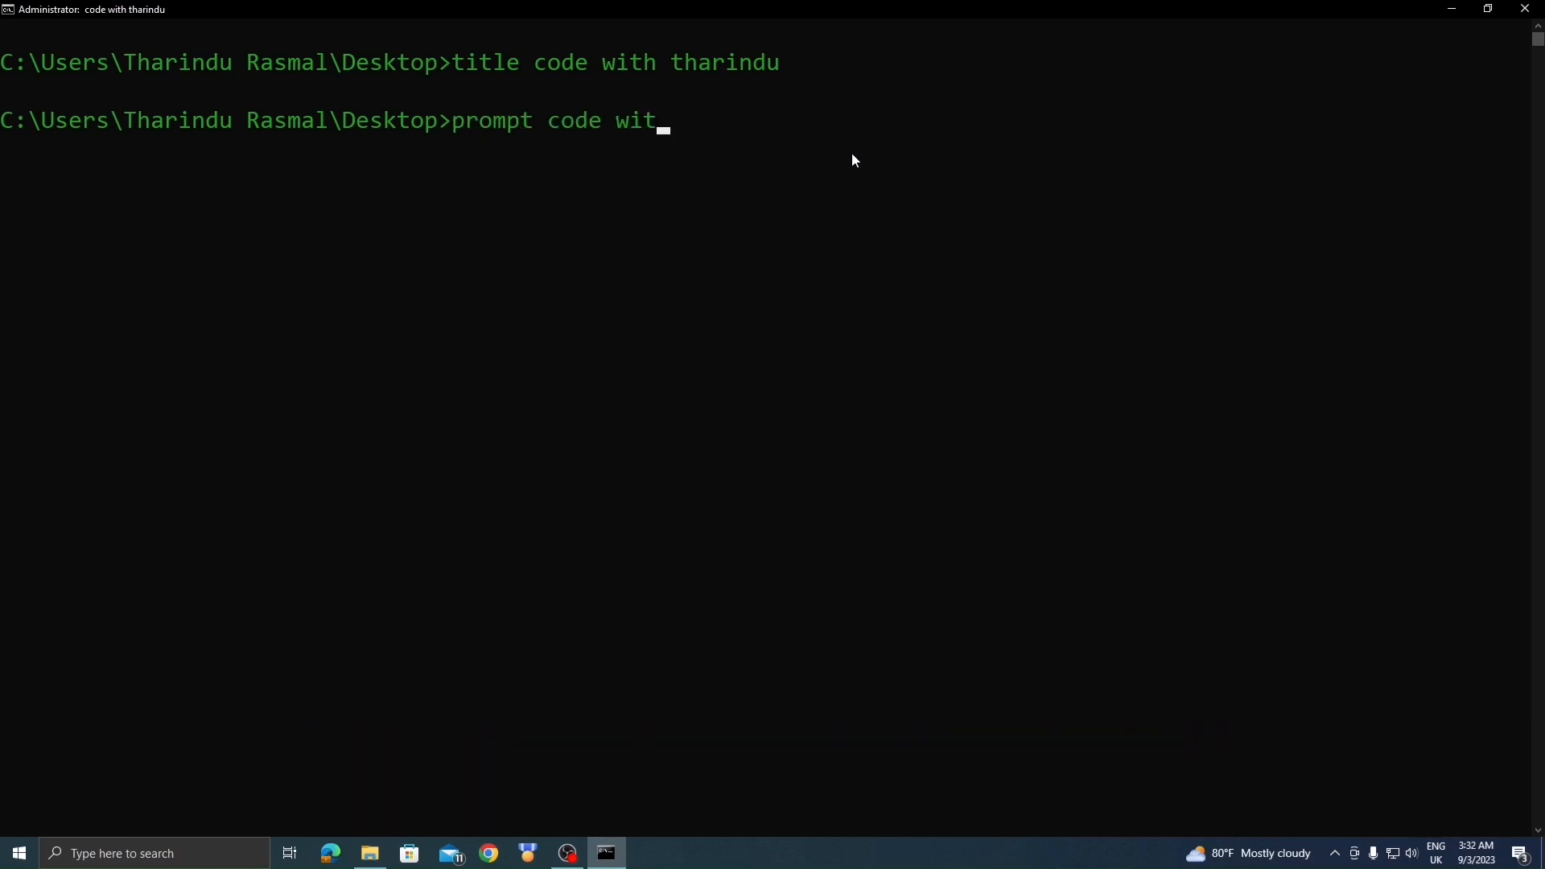
text(h tharindu)
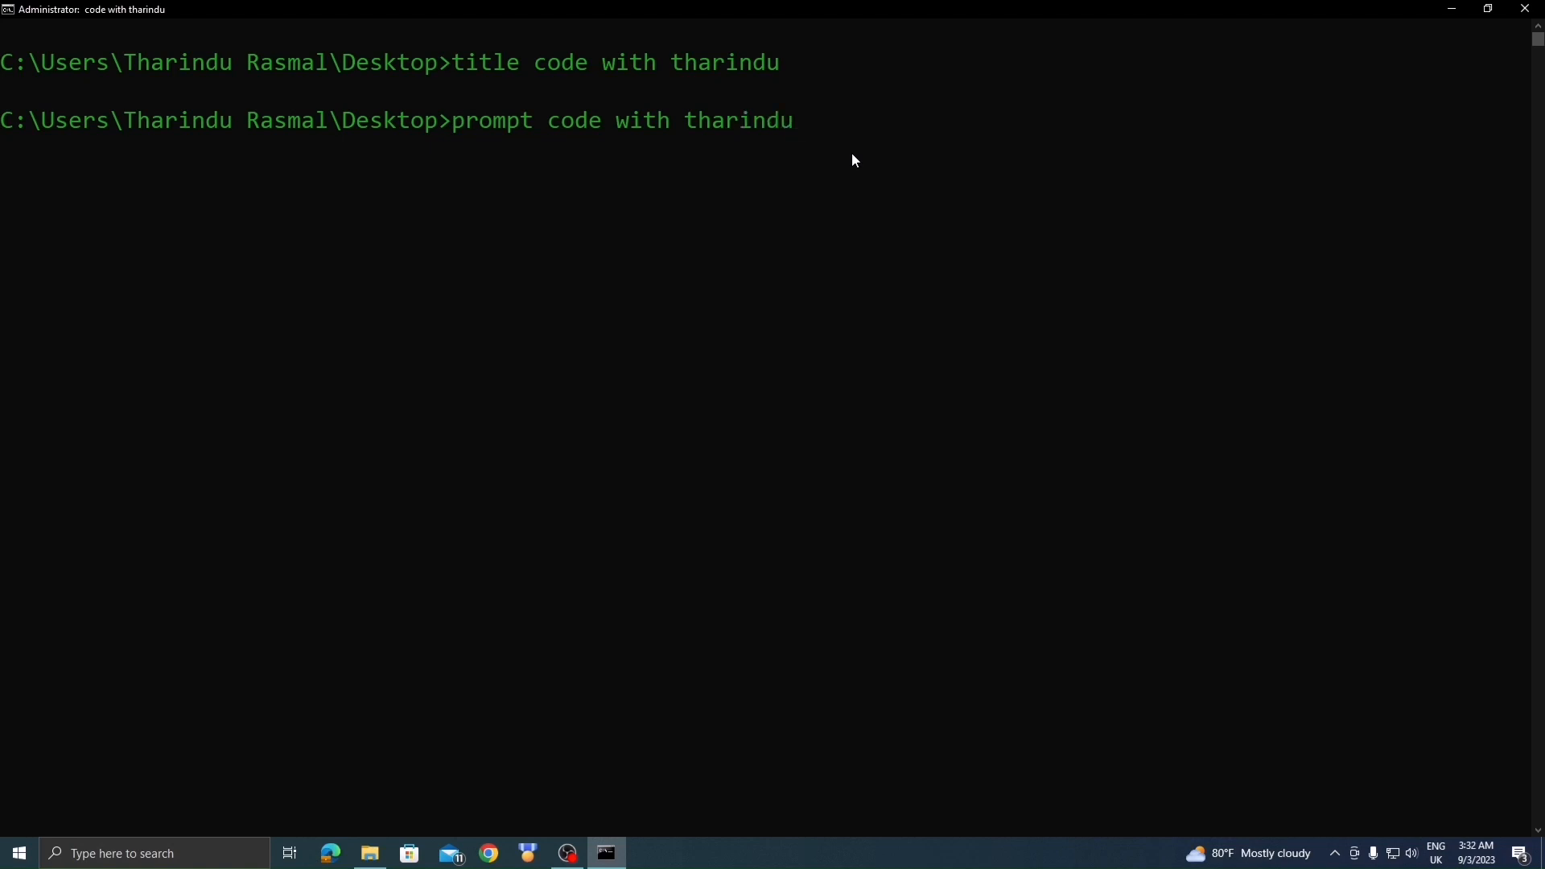
text($)
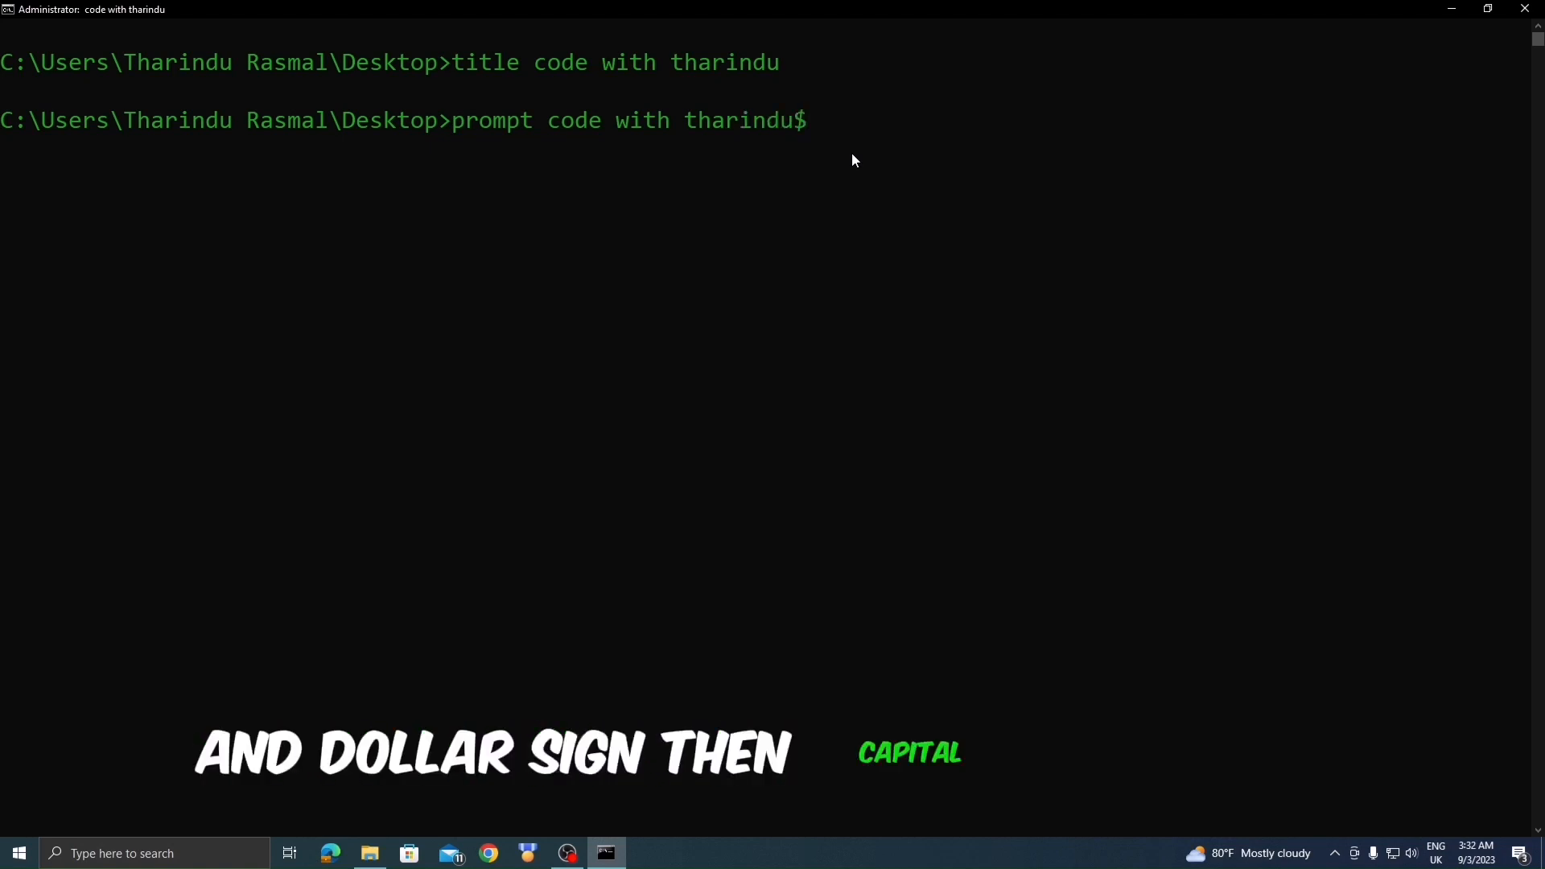
text(G)
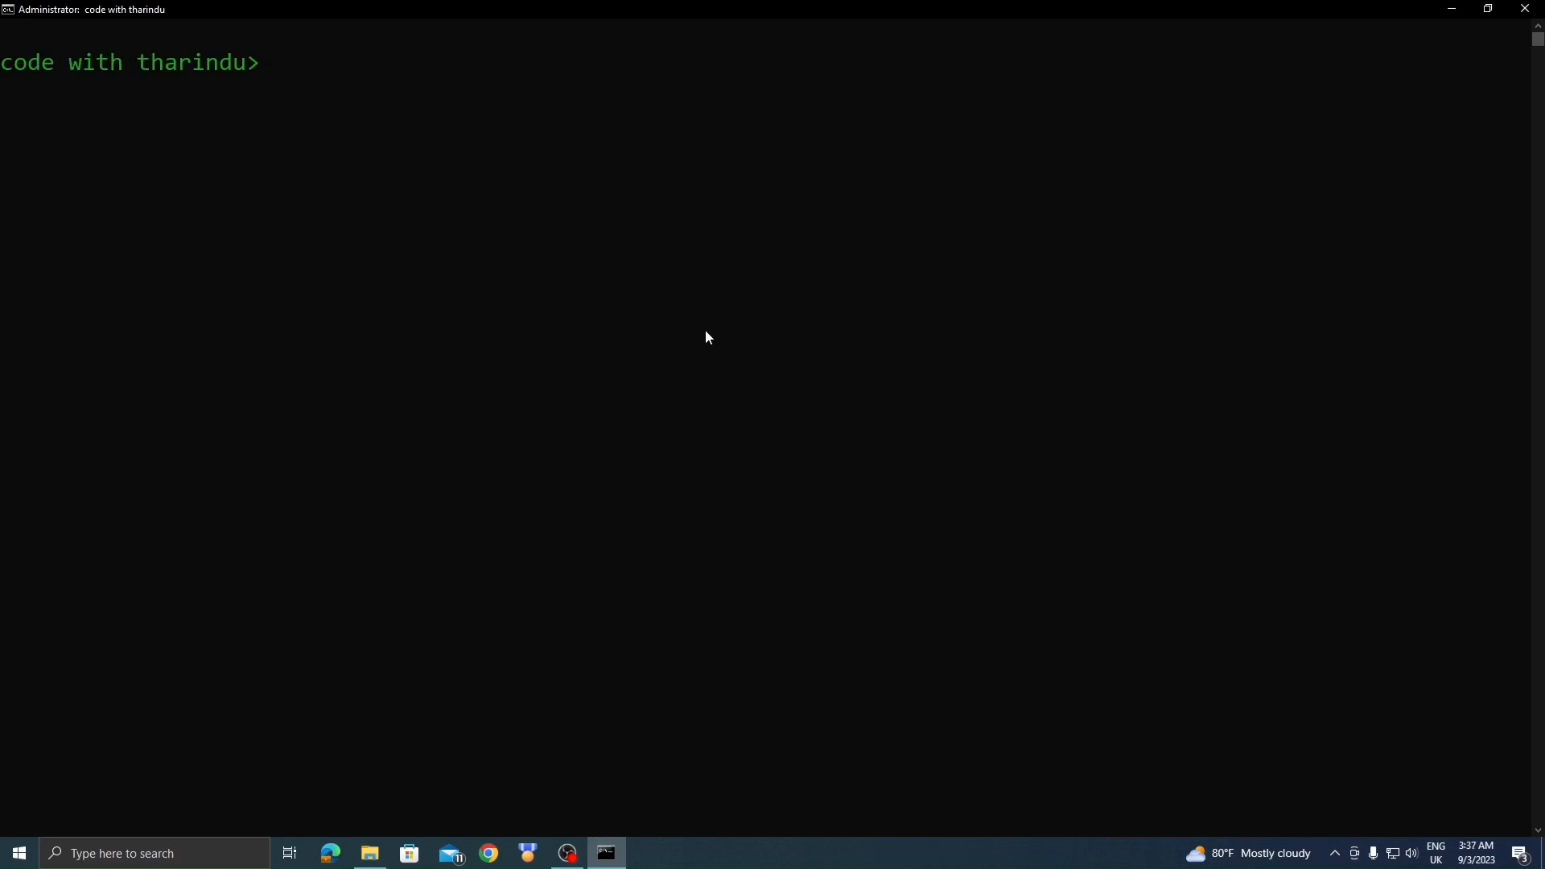
text(curl)
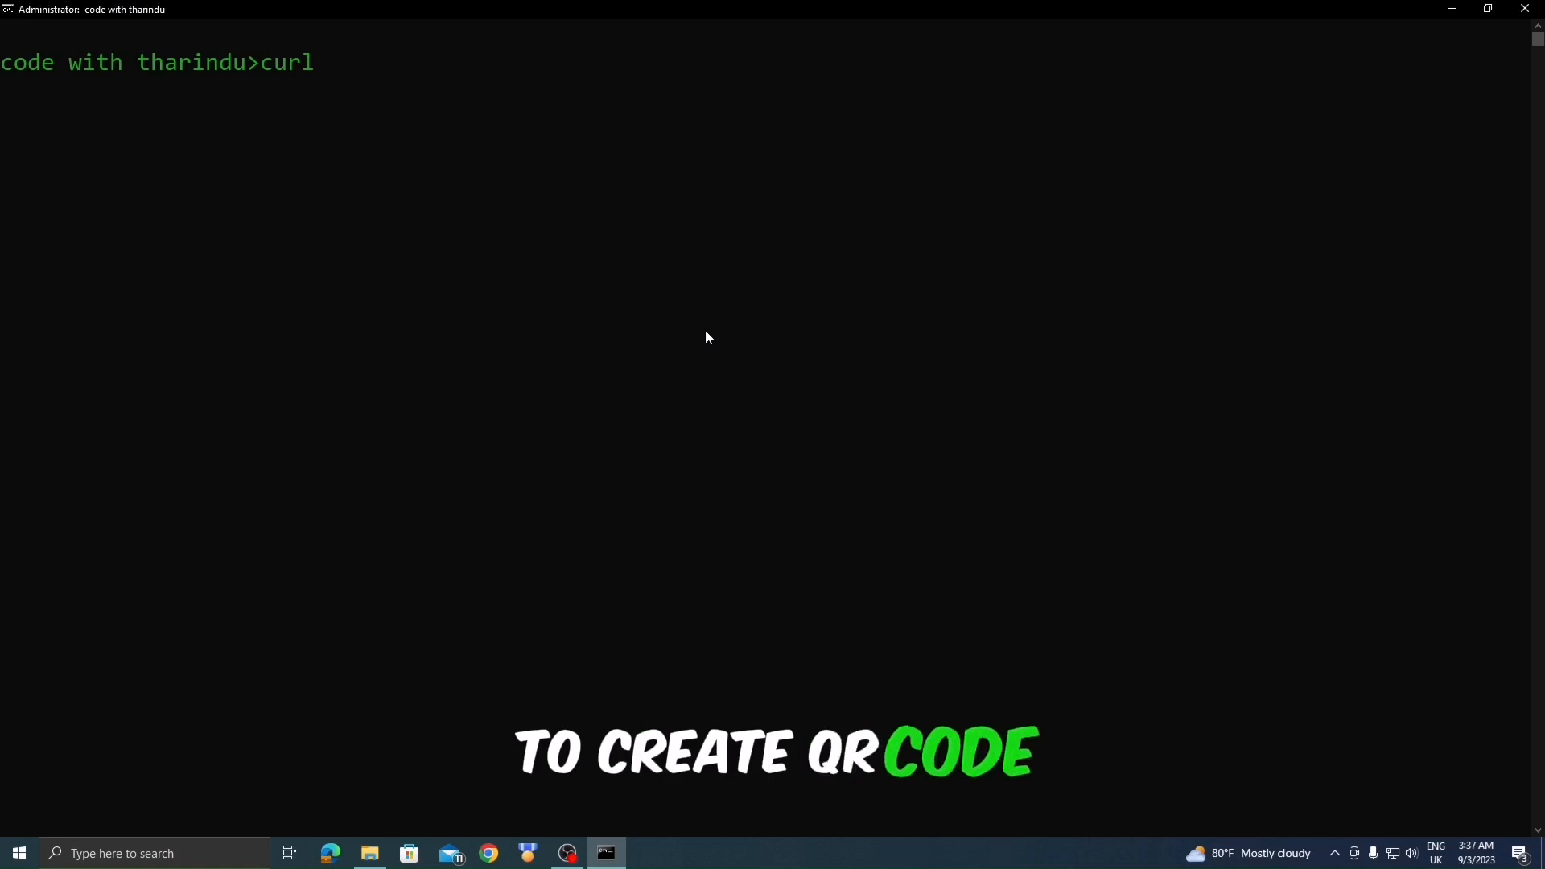
text(qrenco.de)
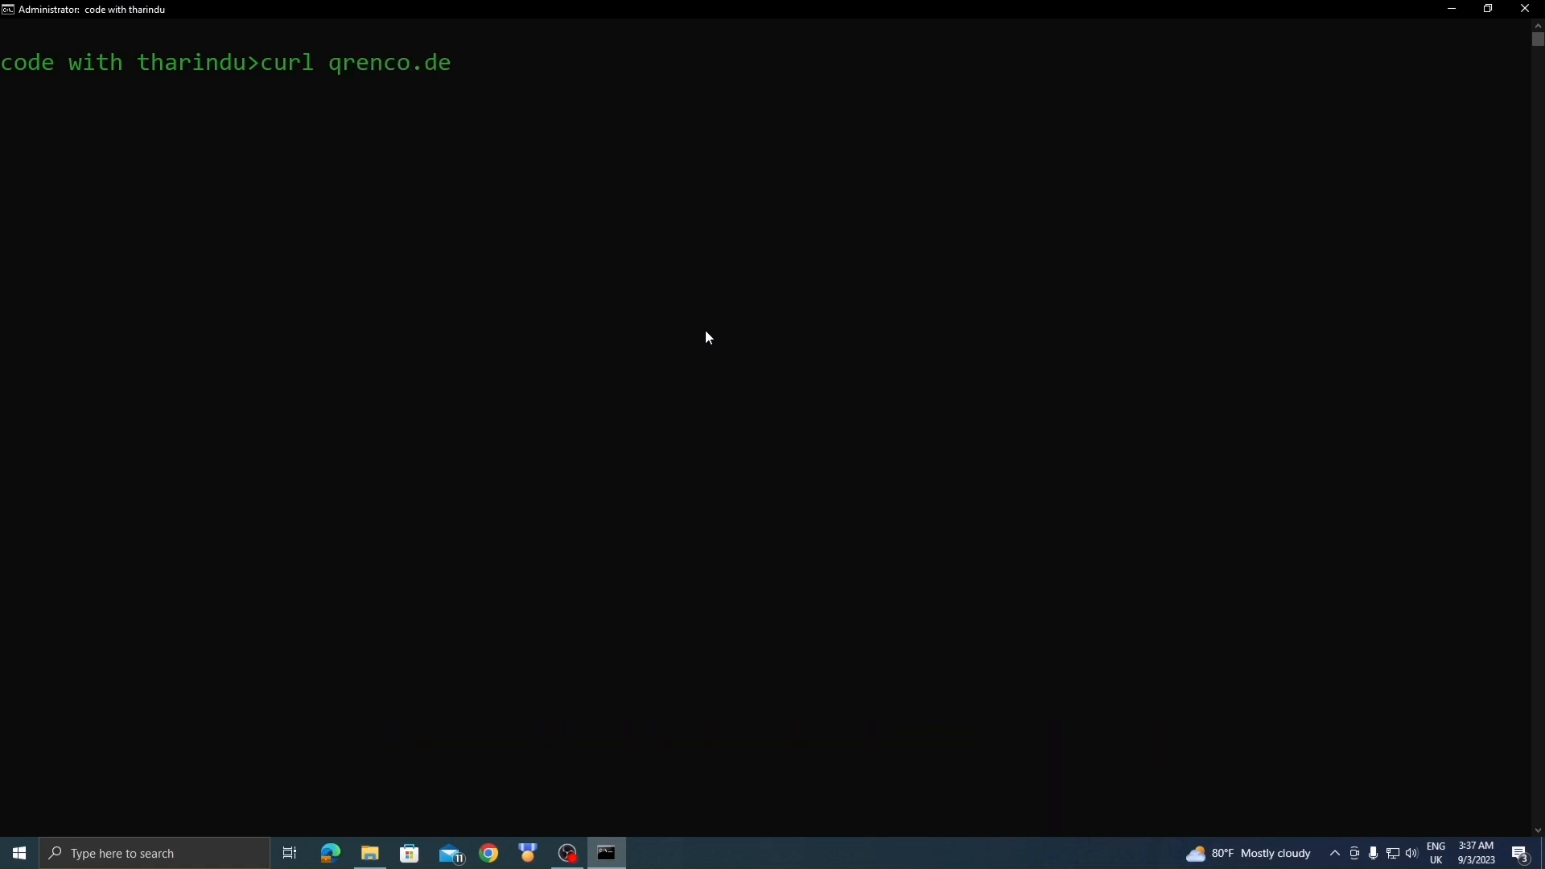
text(/https://www.youtube.com/@codewiththarindu)
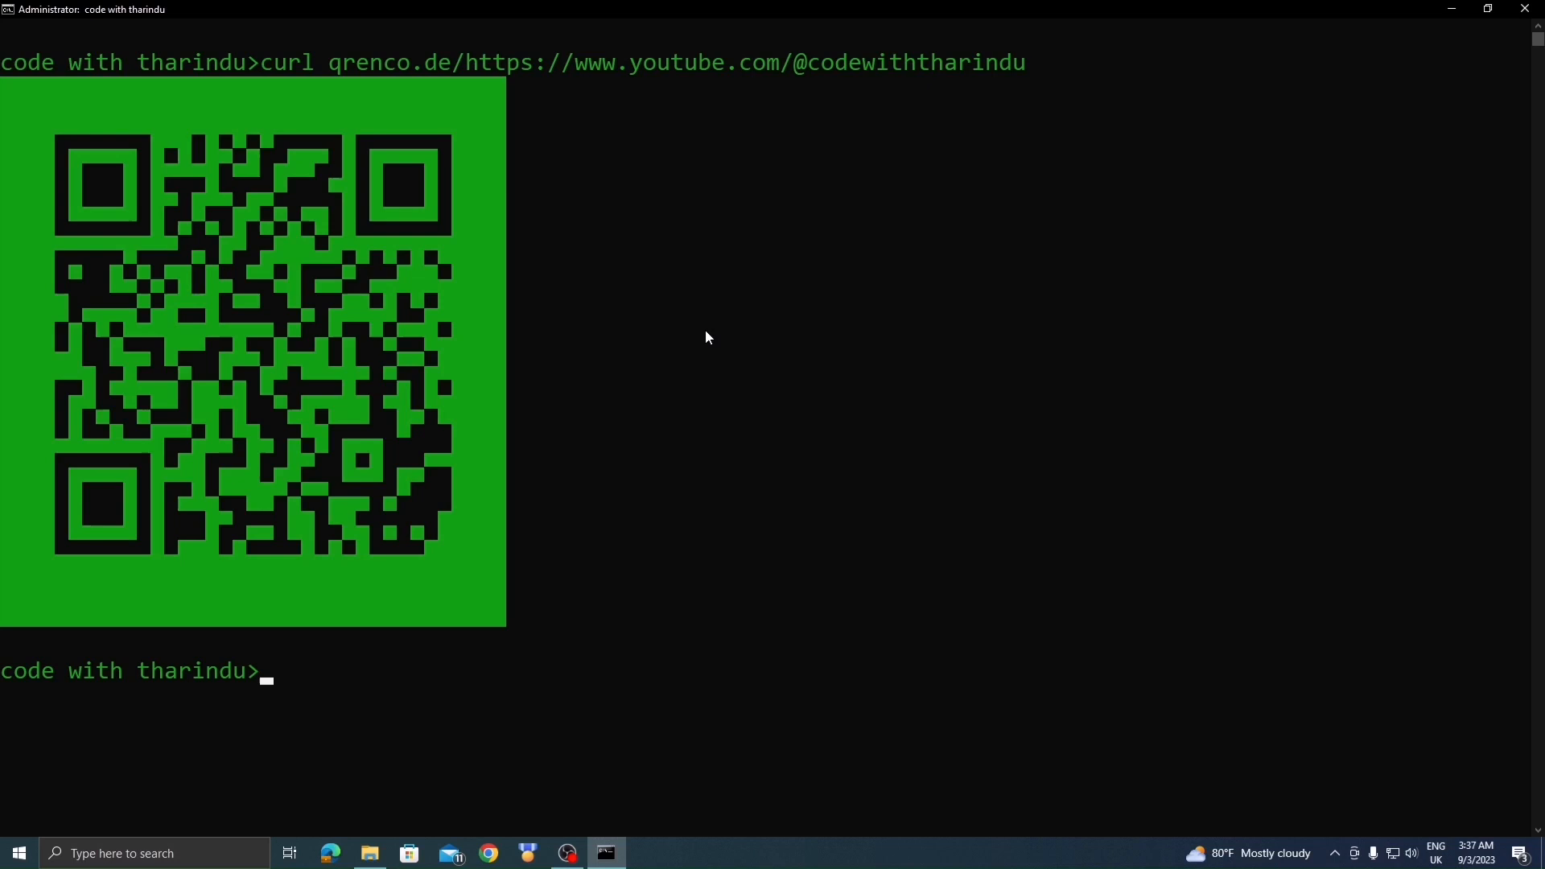
text(c)
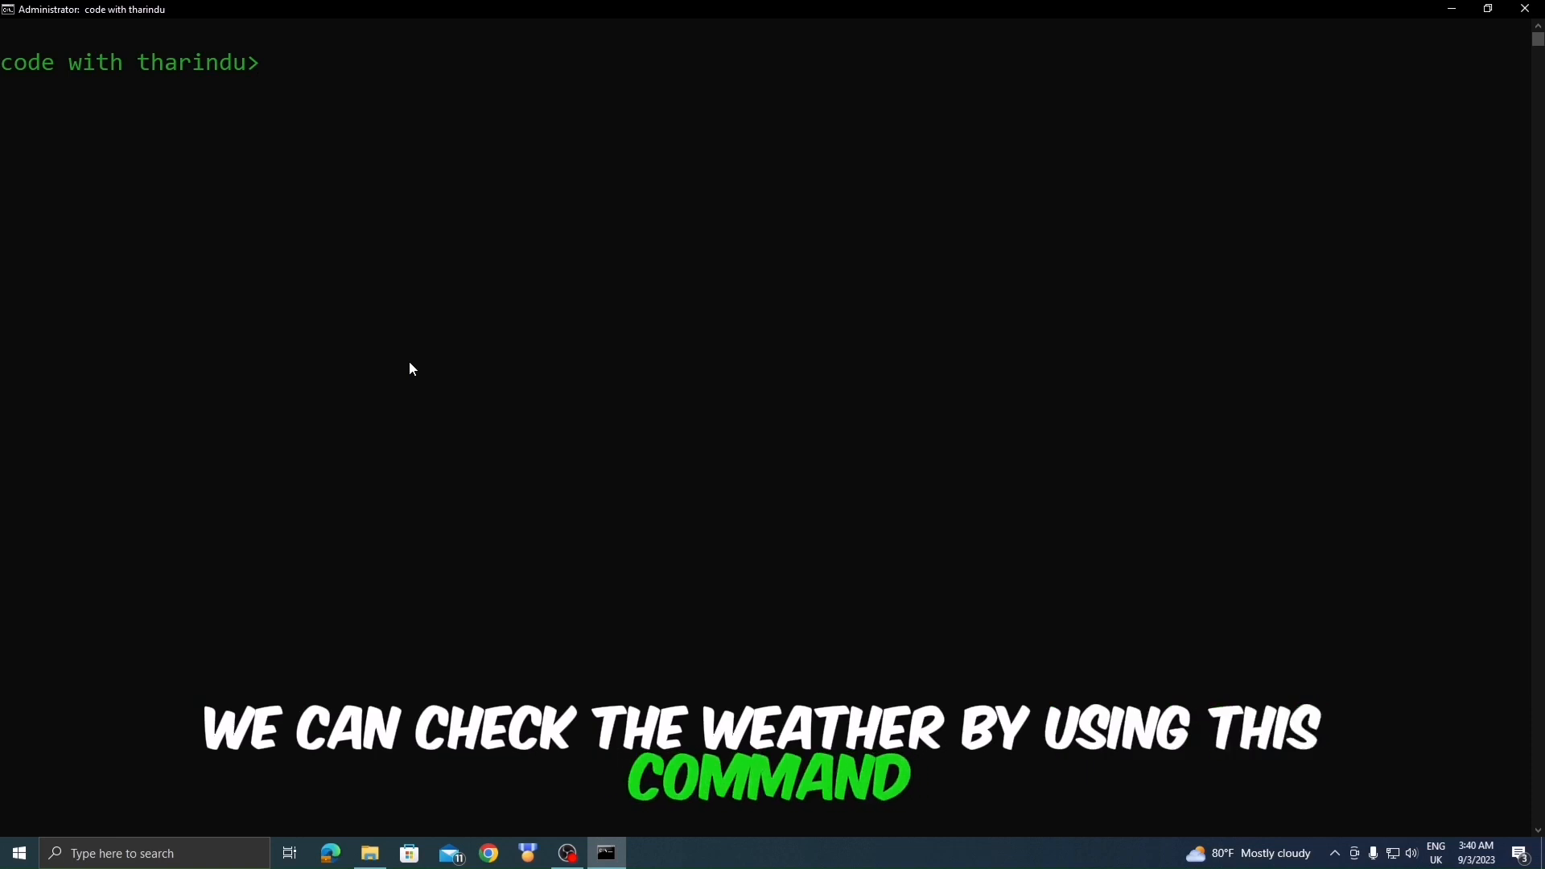
Fetch the weather for canbera with curl wttr.in/canbera.
text(curl w)
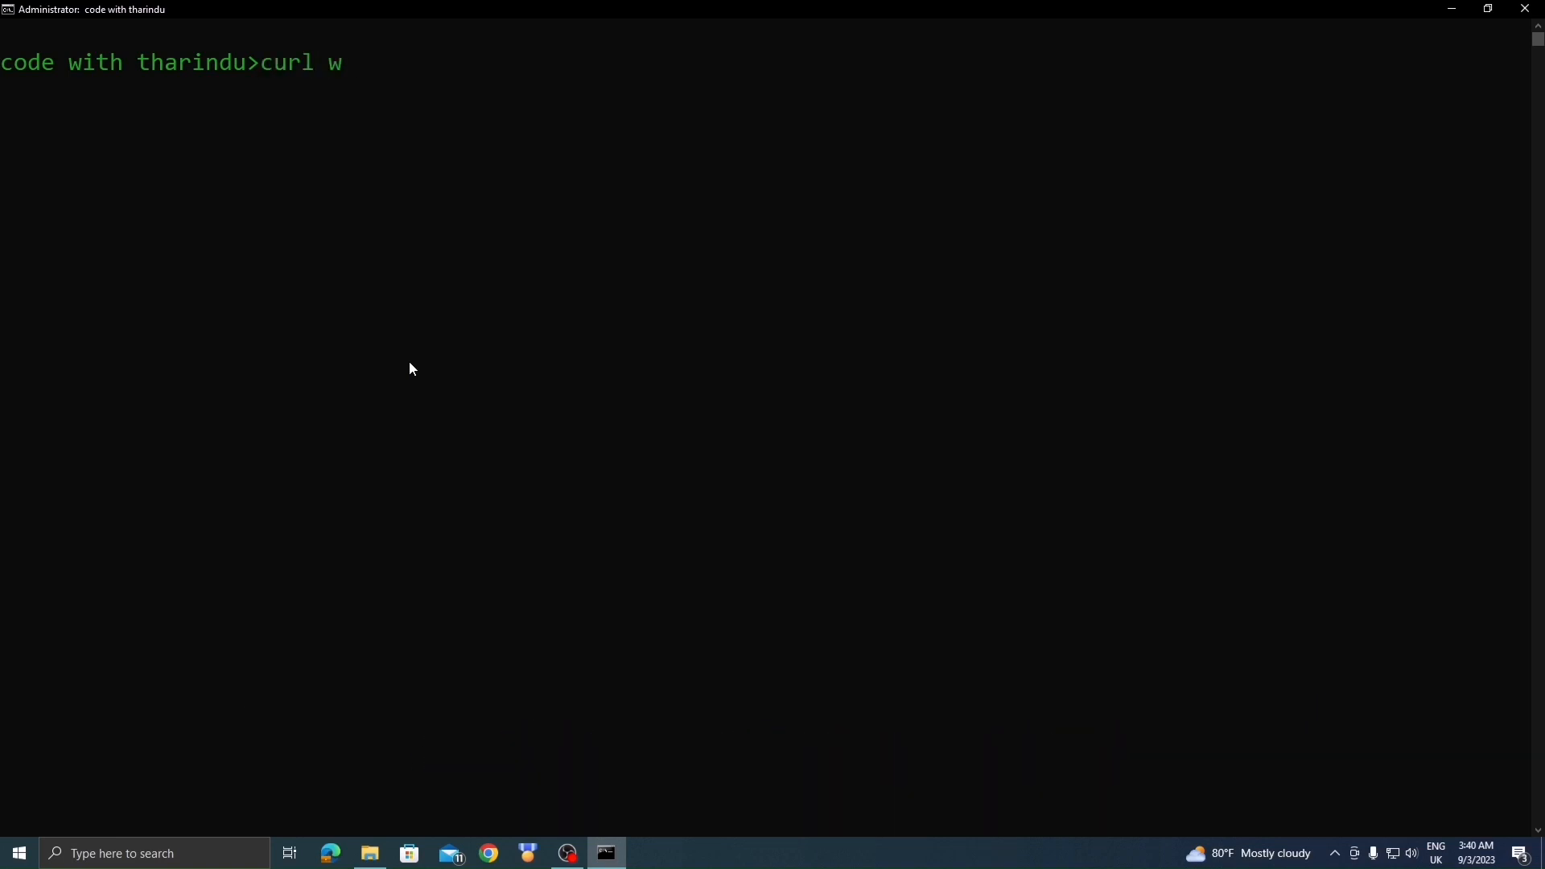
text(ttr.i)
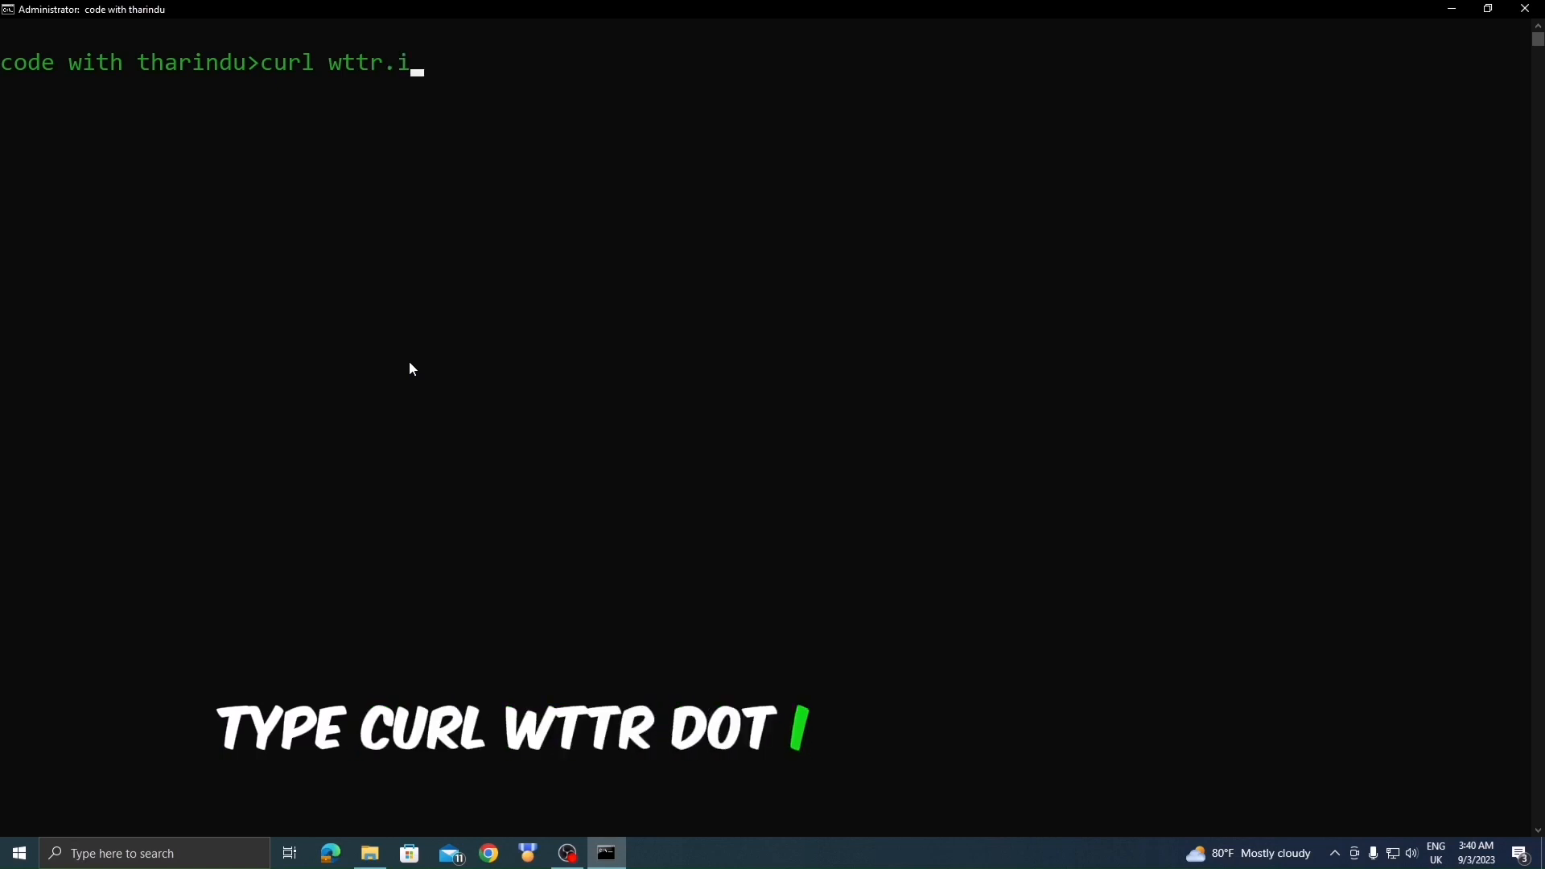
text(n/)
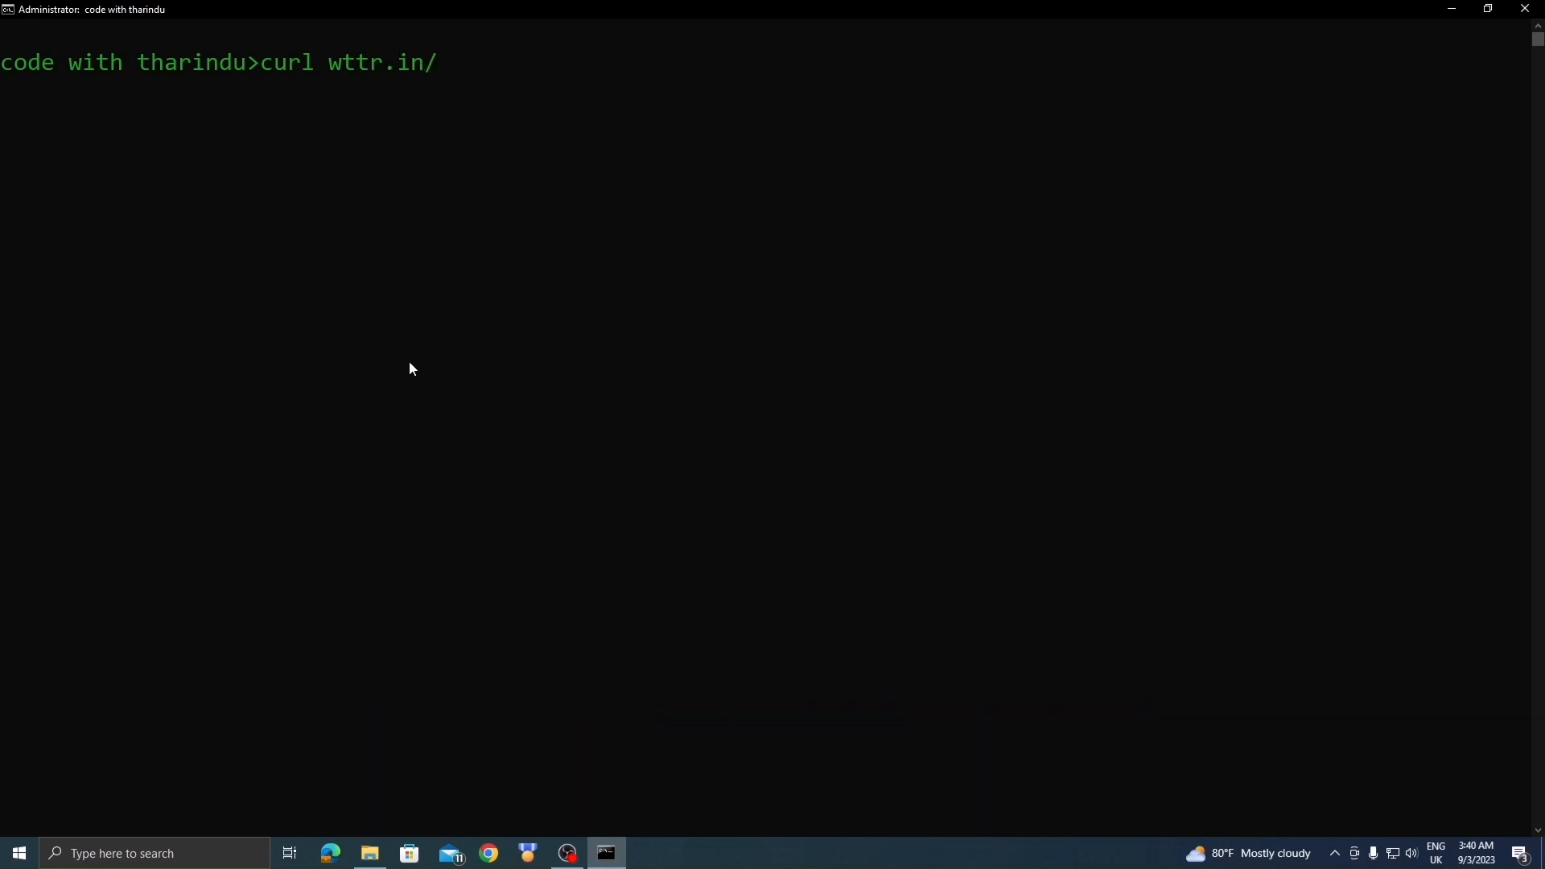
text(canbera)
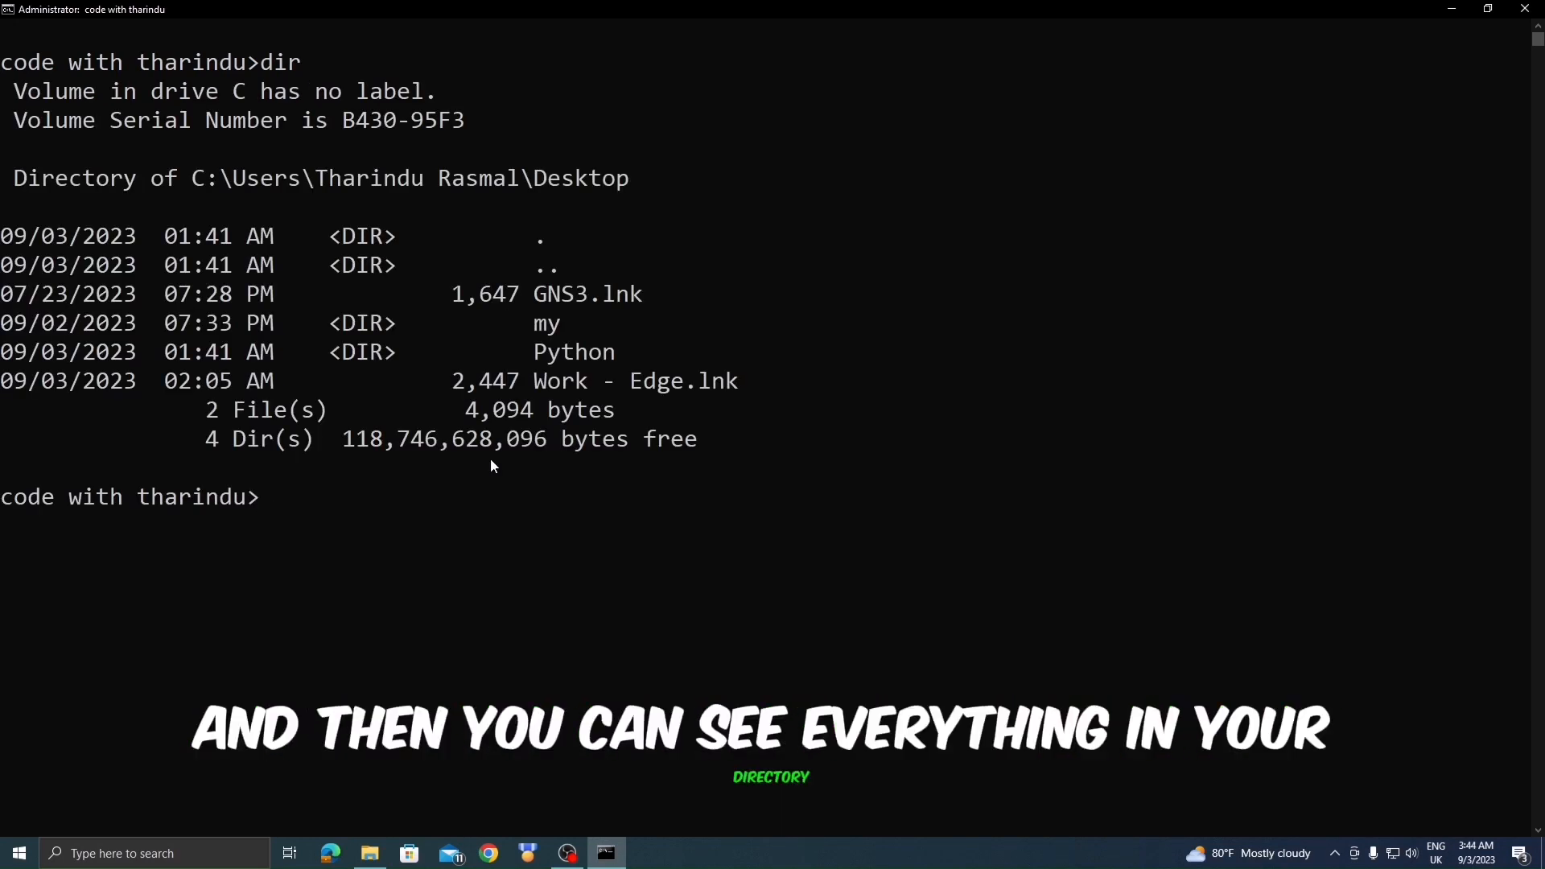
Run tree to display the Desktop's folder hierarchy with my and Python subfolders.
text(tre)
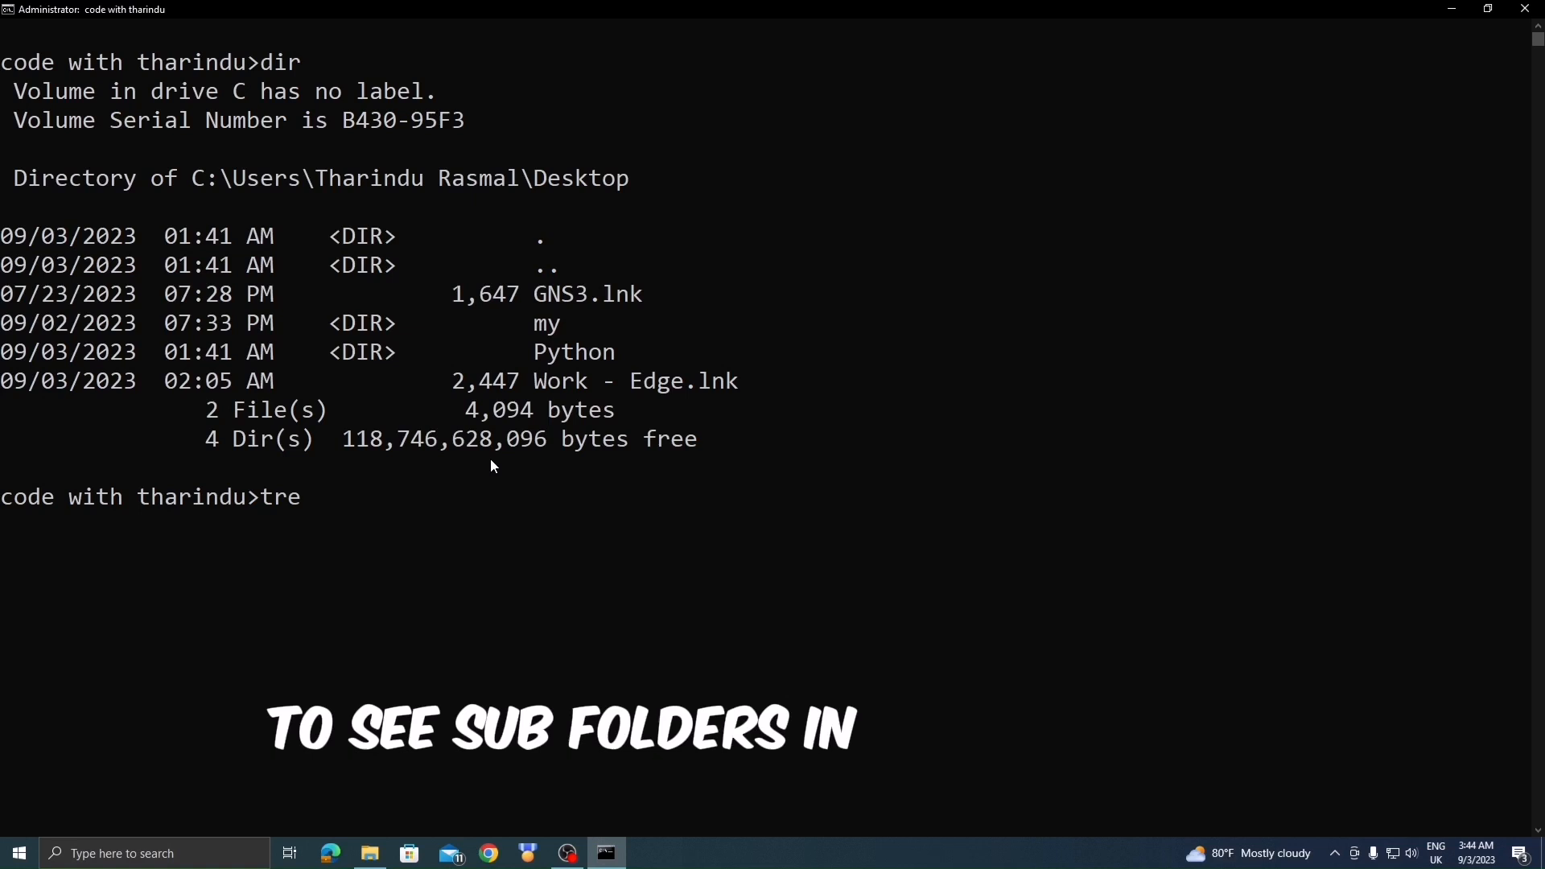
key(Enter)
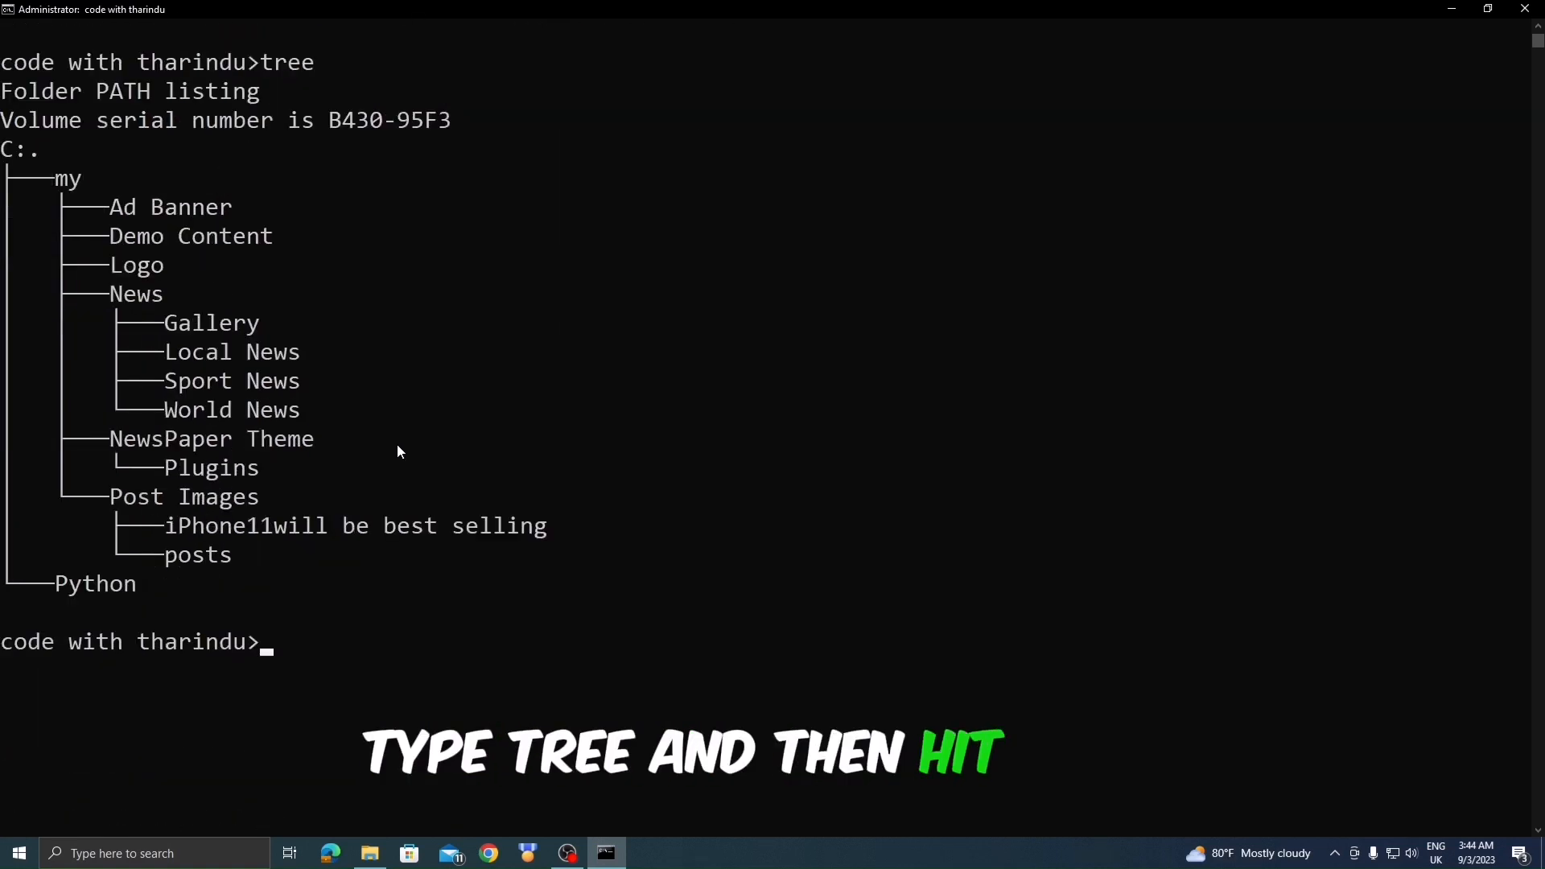
mouse_move(66, 589)
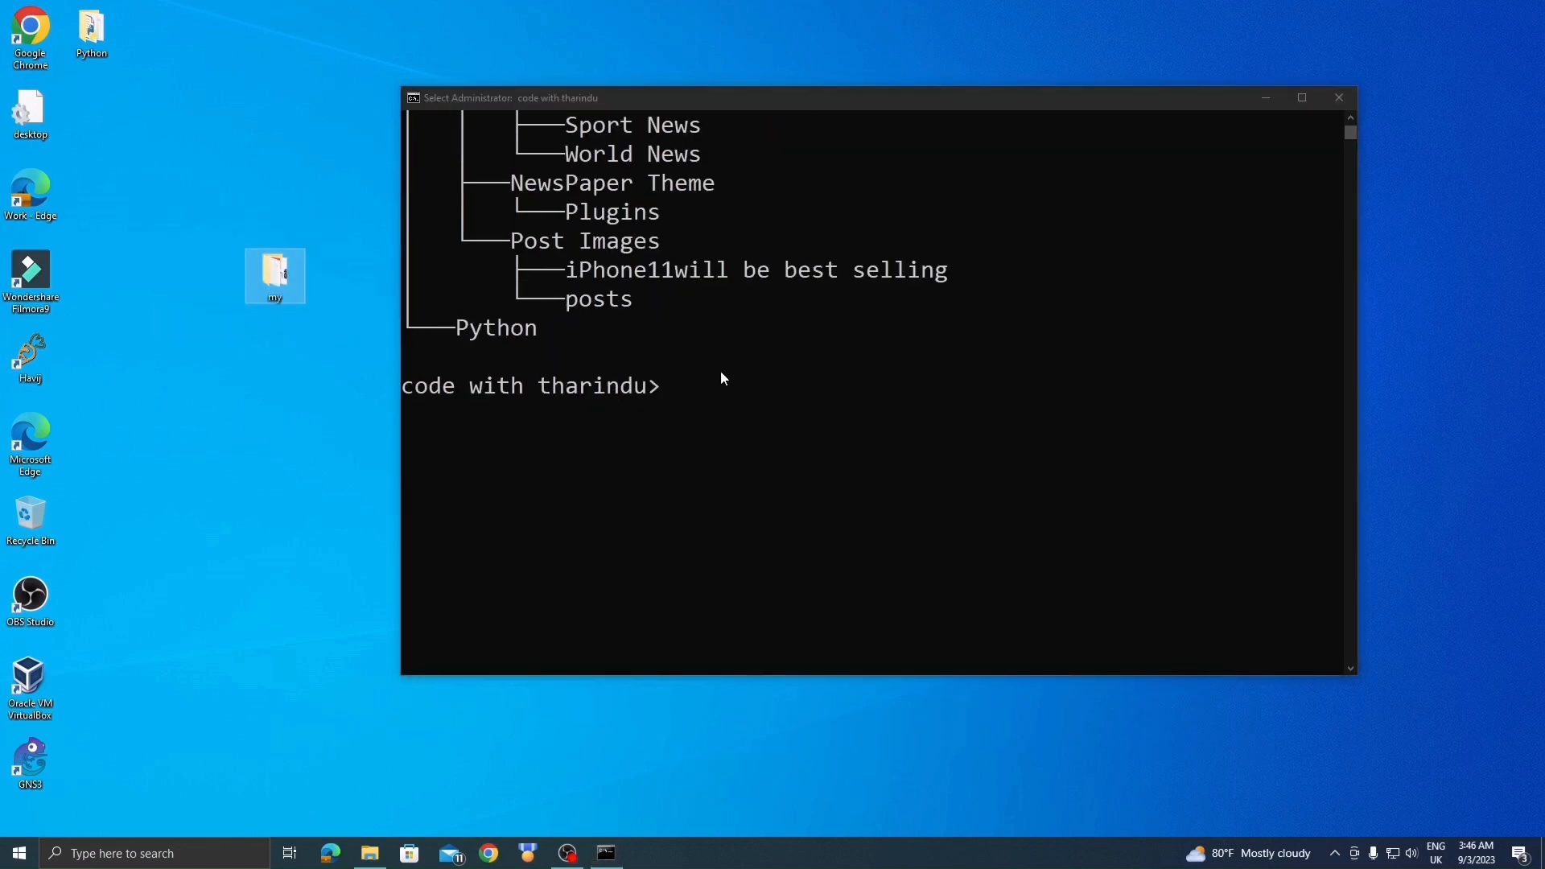
Hide the my folder as a protected system file with attrib +h +s +r my.
text(attrib +)
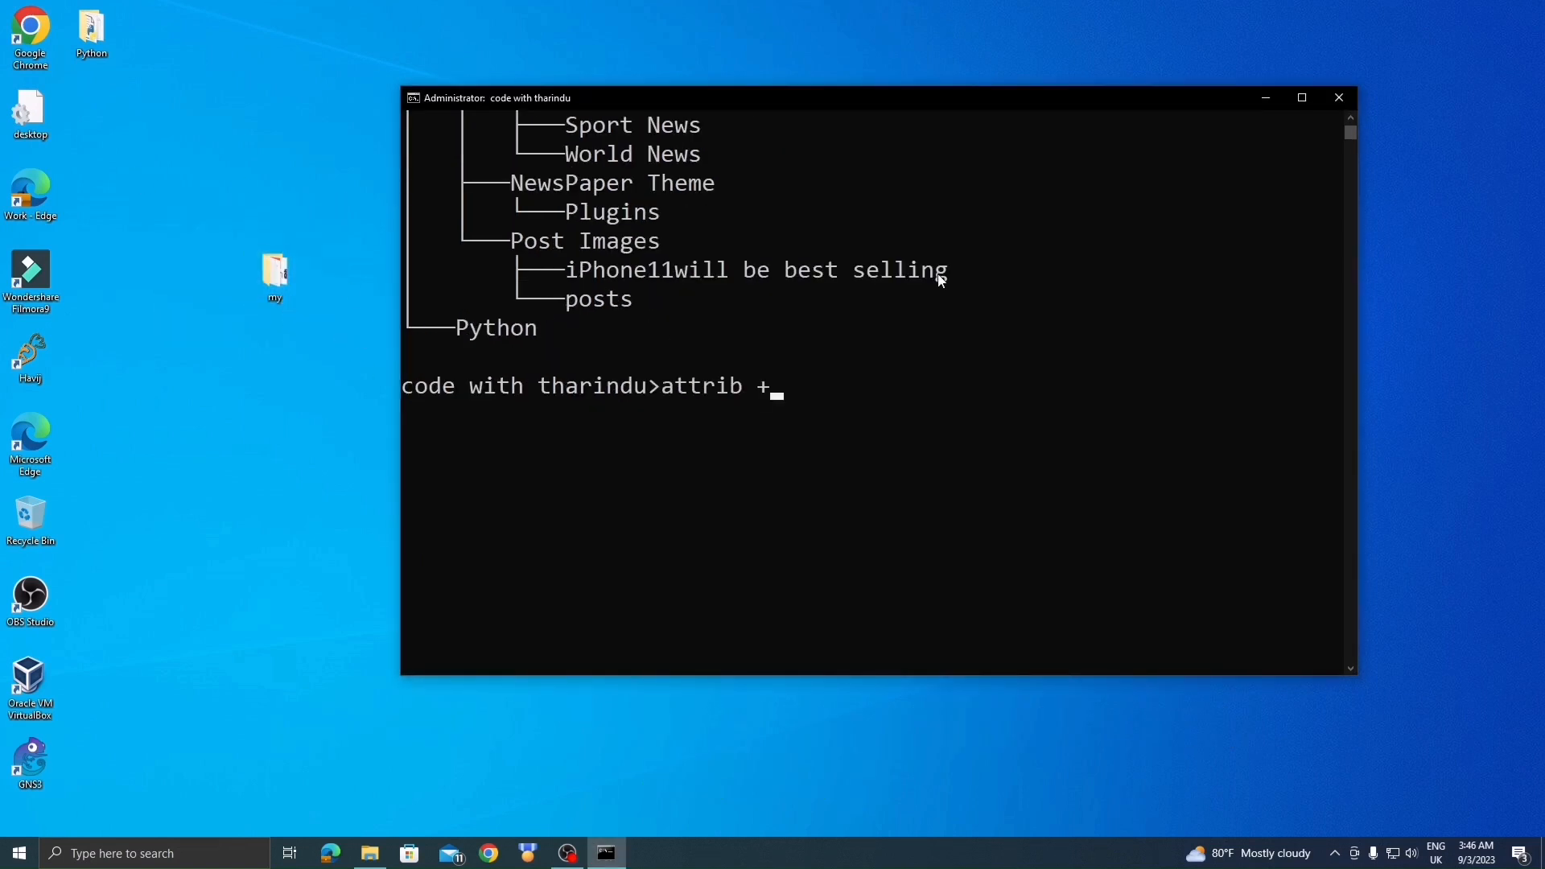
text(h +s)
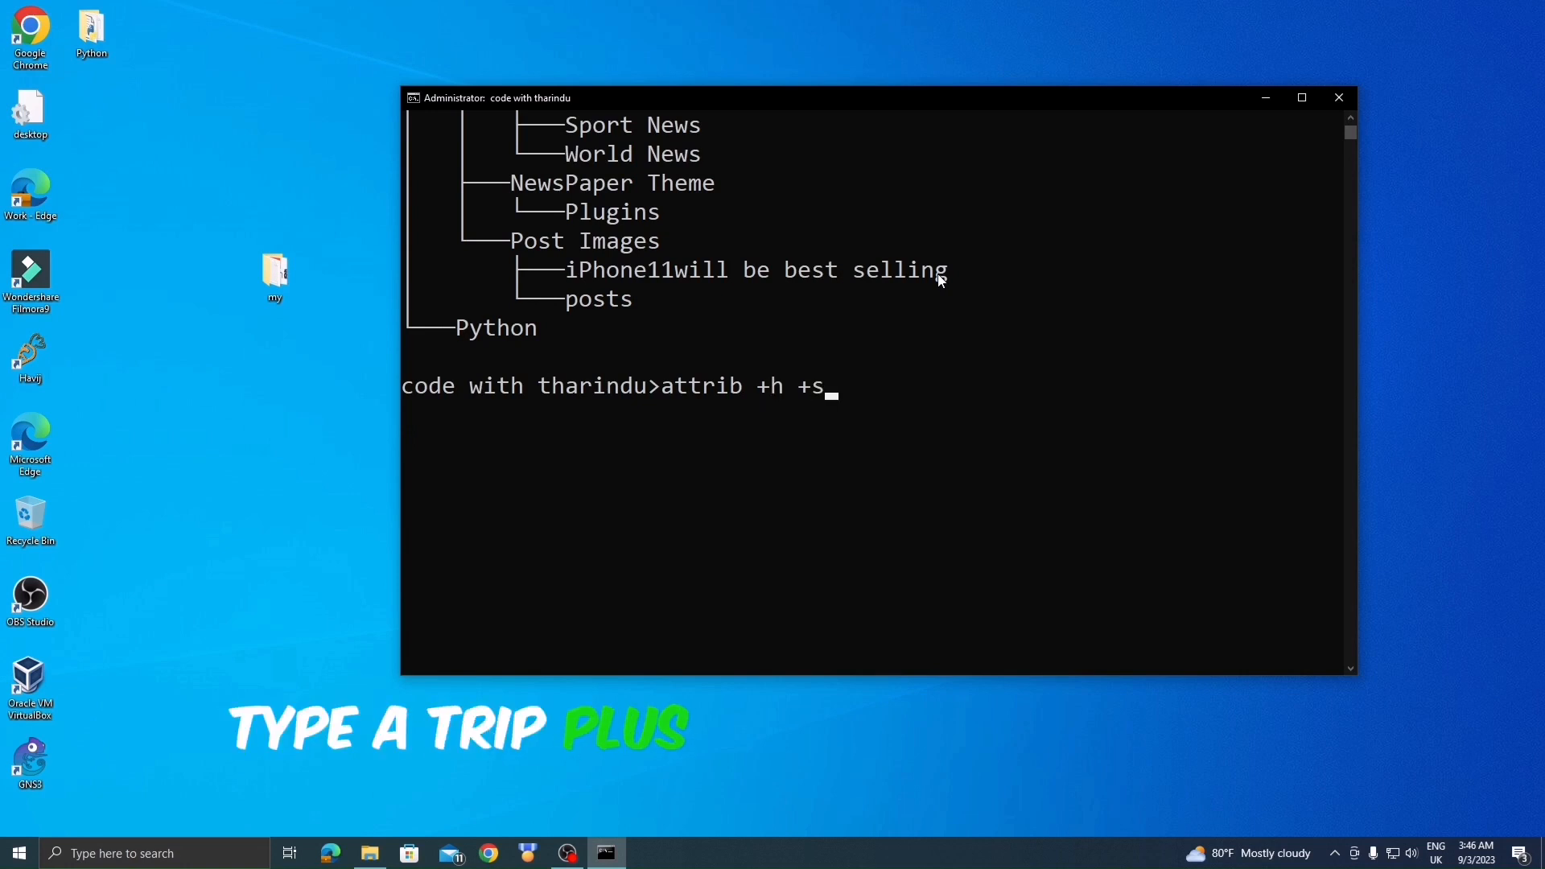
text(+r my)
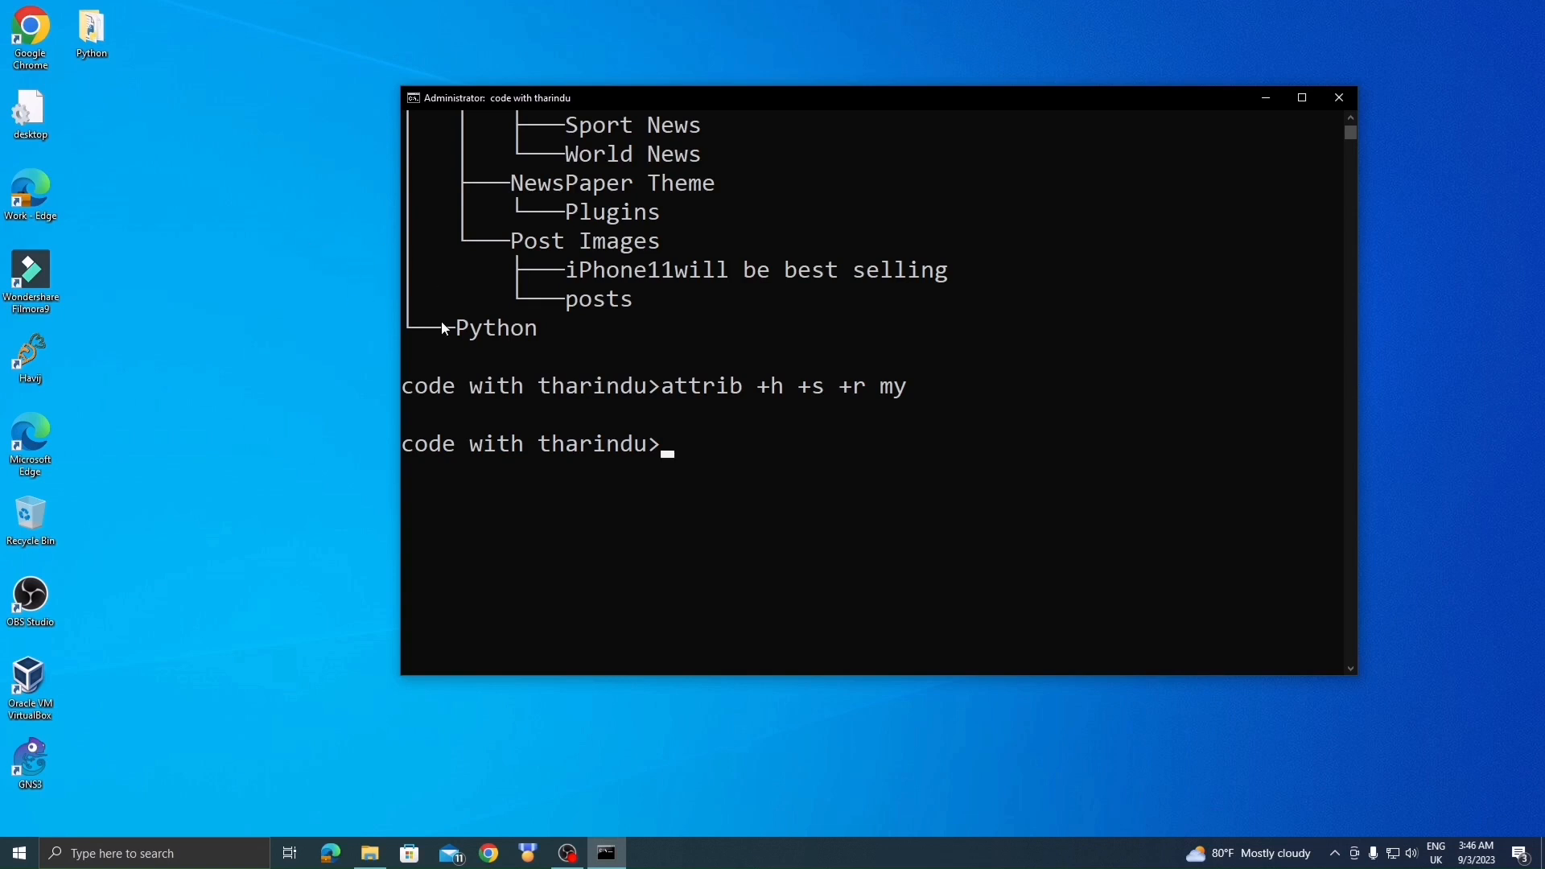
Make the my folder visible again with attrib -h -s -r my.
text(attrib +h +s +r my)
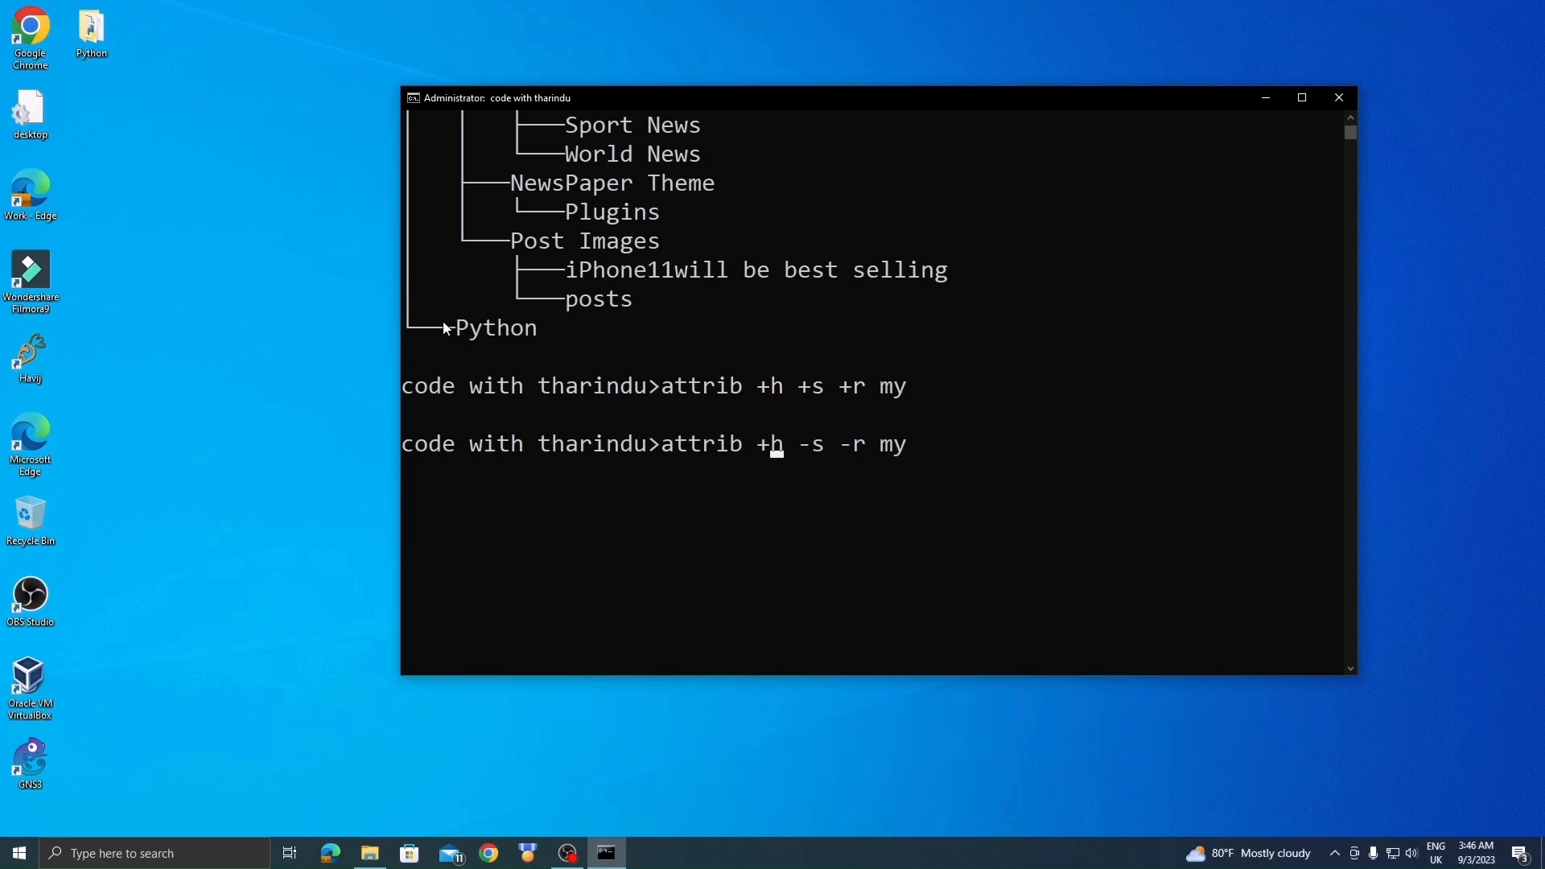
key(enter)
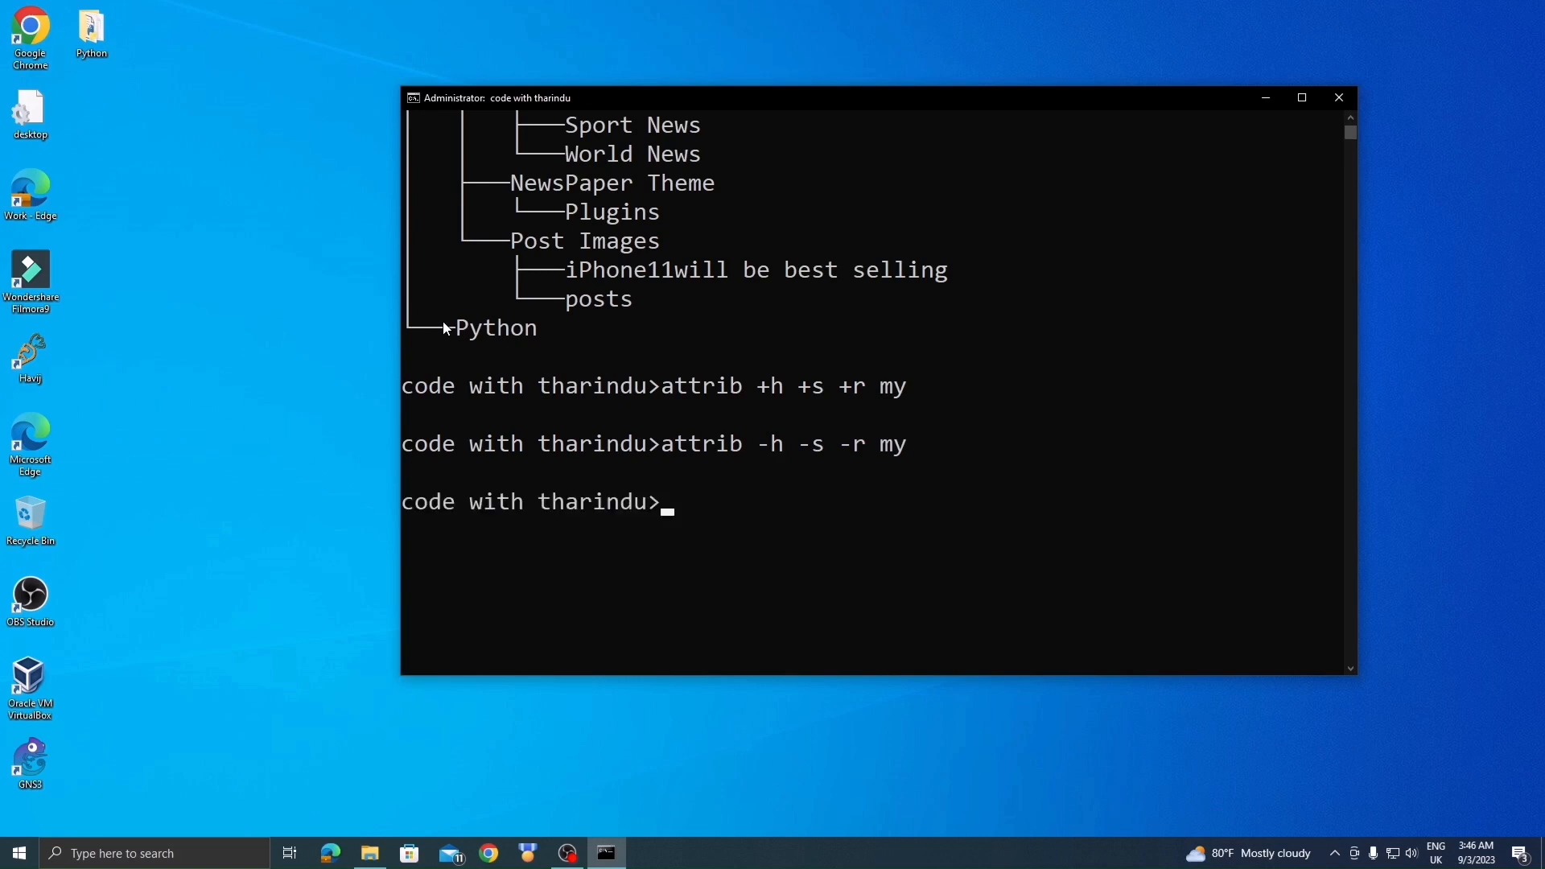
mouse_move(199, 360)
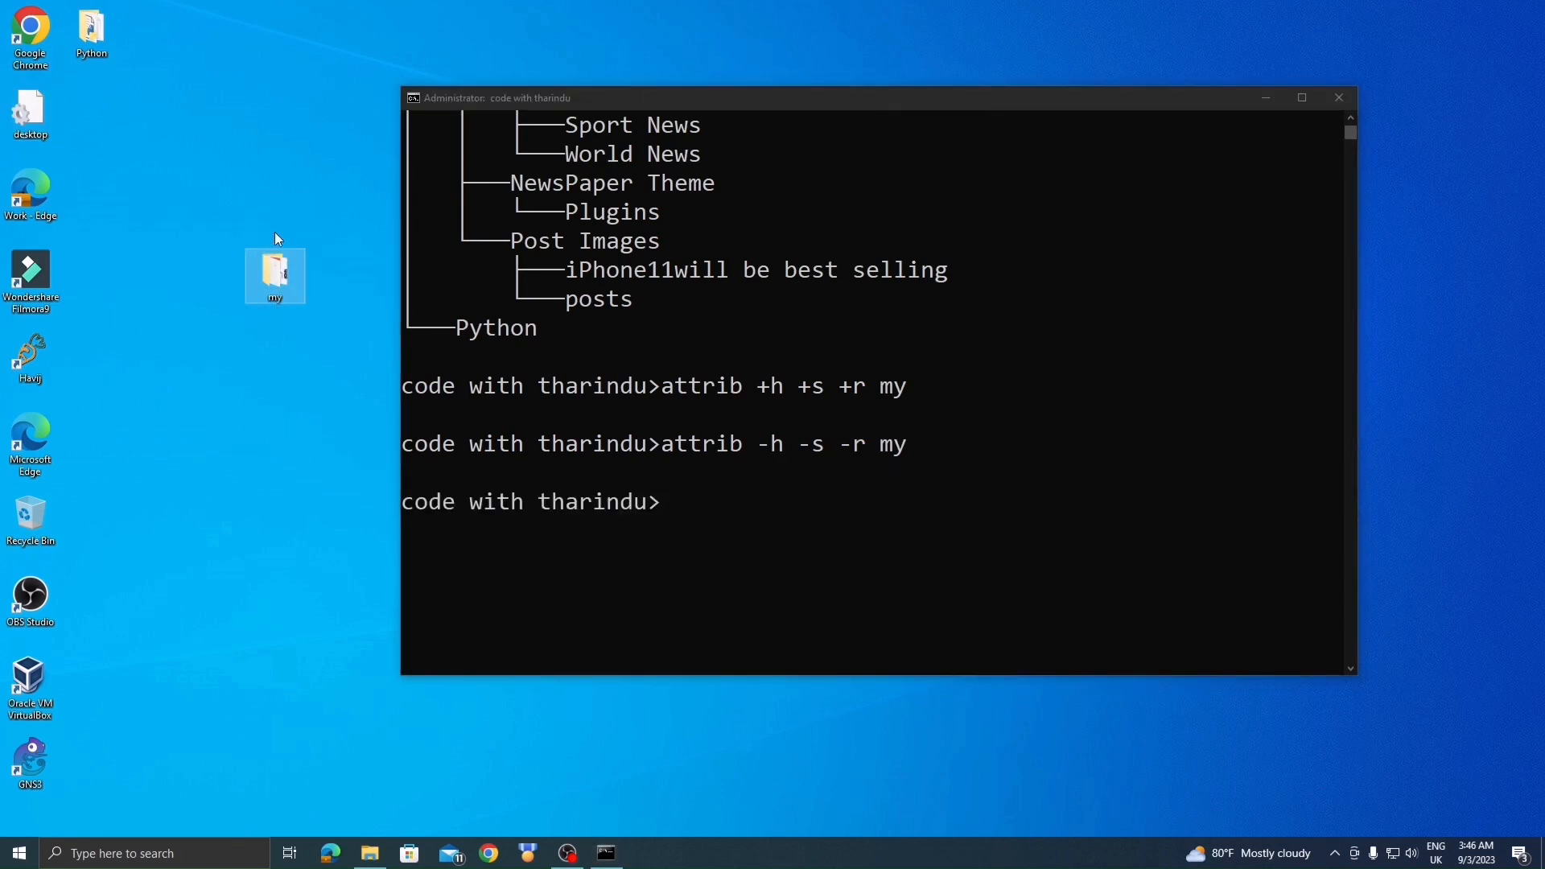
mouse_move(730, 375)
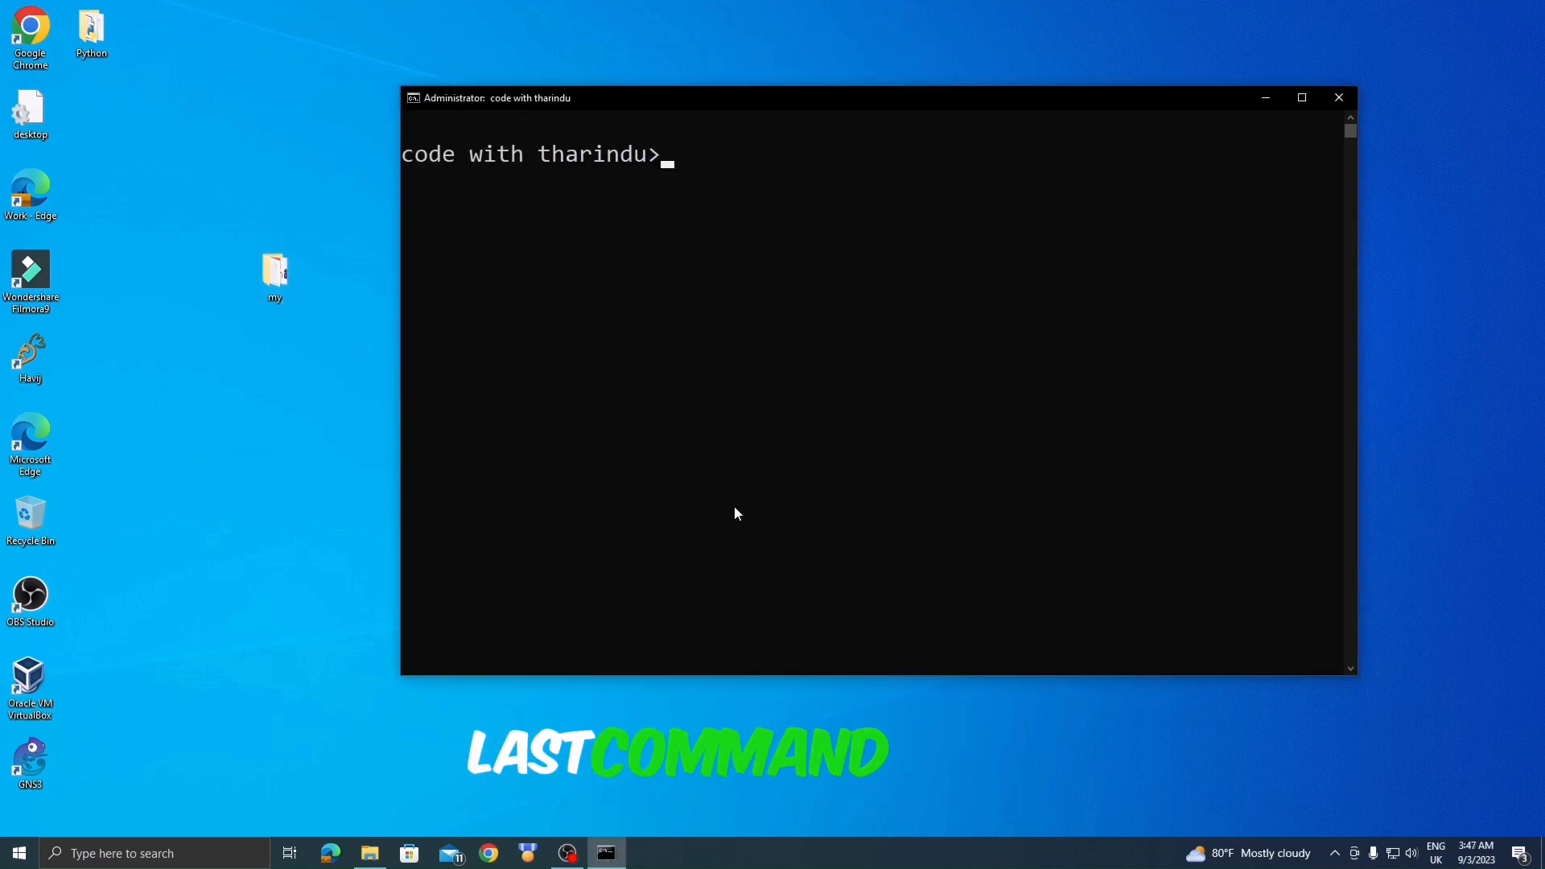
Run telnet and get the 'not recognized as a command' error.
text(telnet)
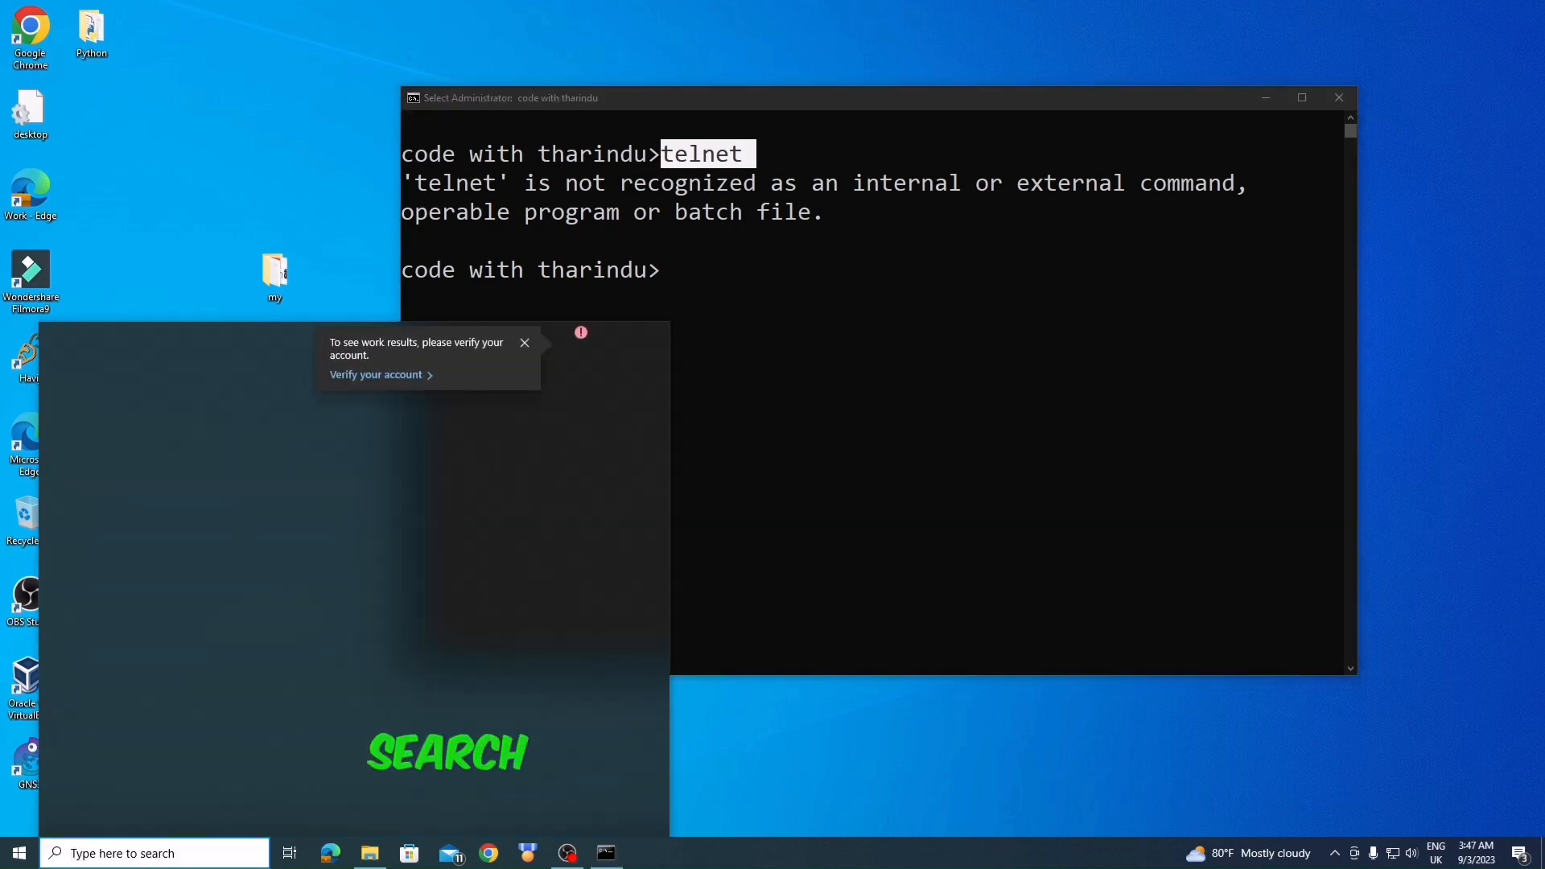
Search 'windows' and go to Turn Windows features on or off.
text(windows)
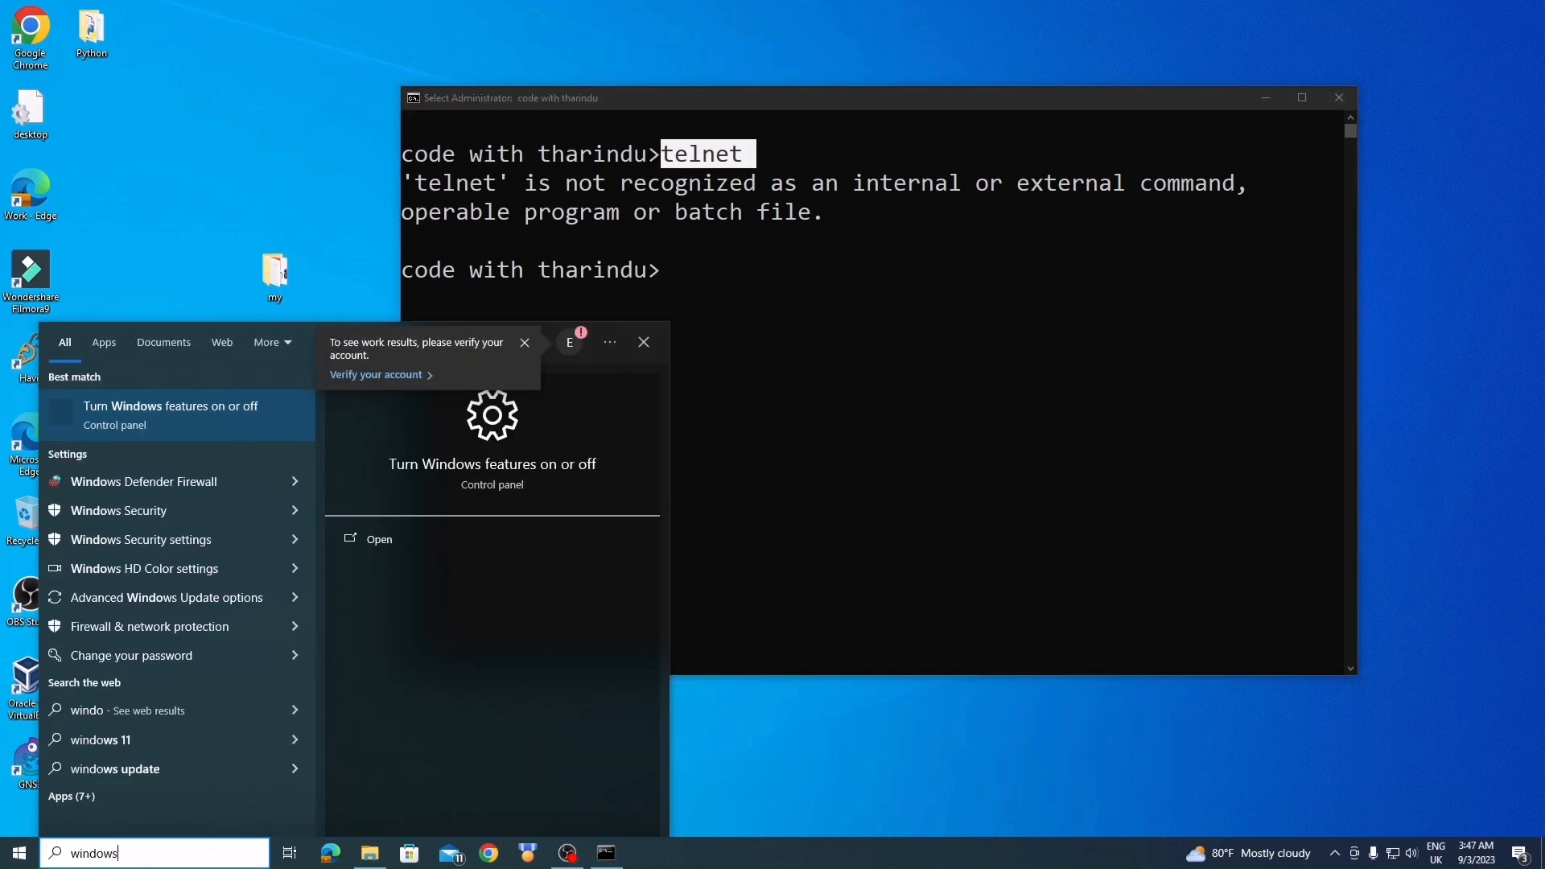
click(164, 415)
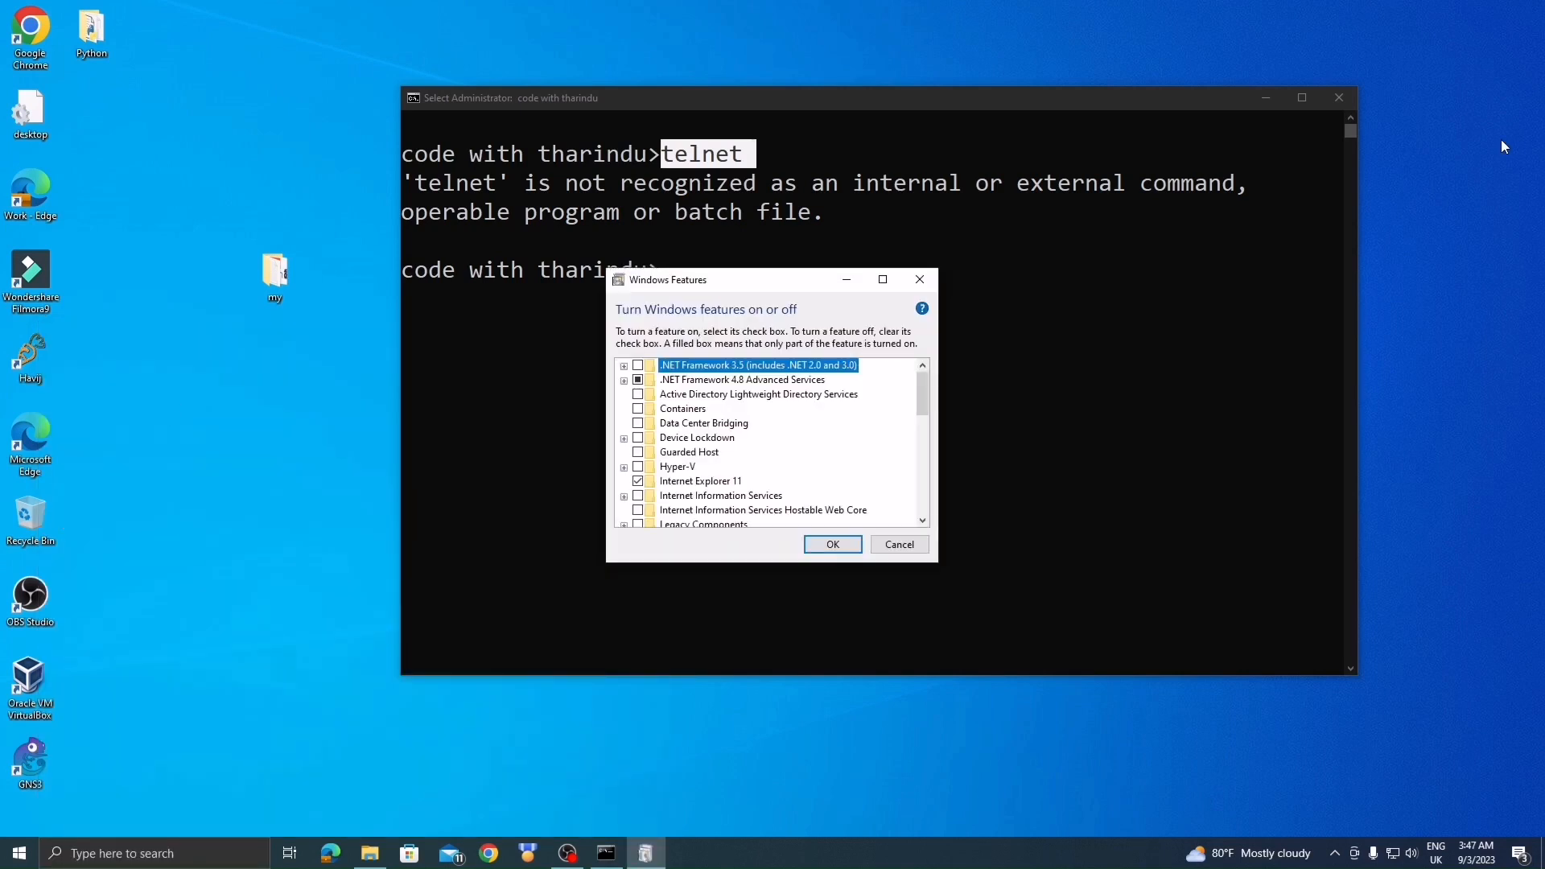
Enable the Telnet Client feature, apply it and dismiss the completed notice.
scroll(down, 3)
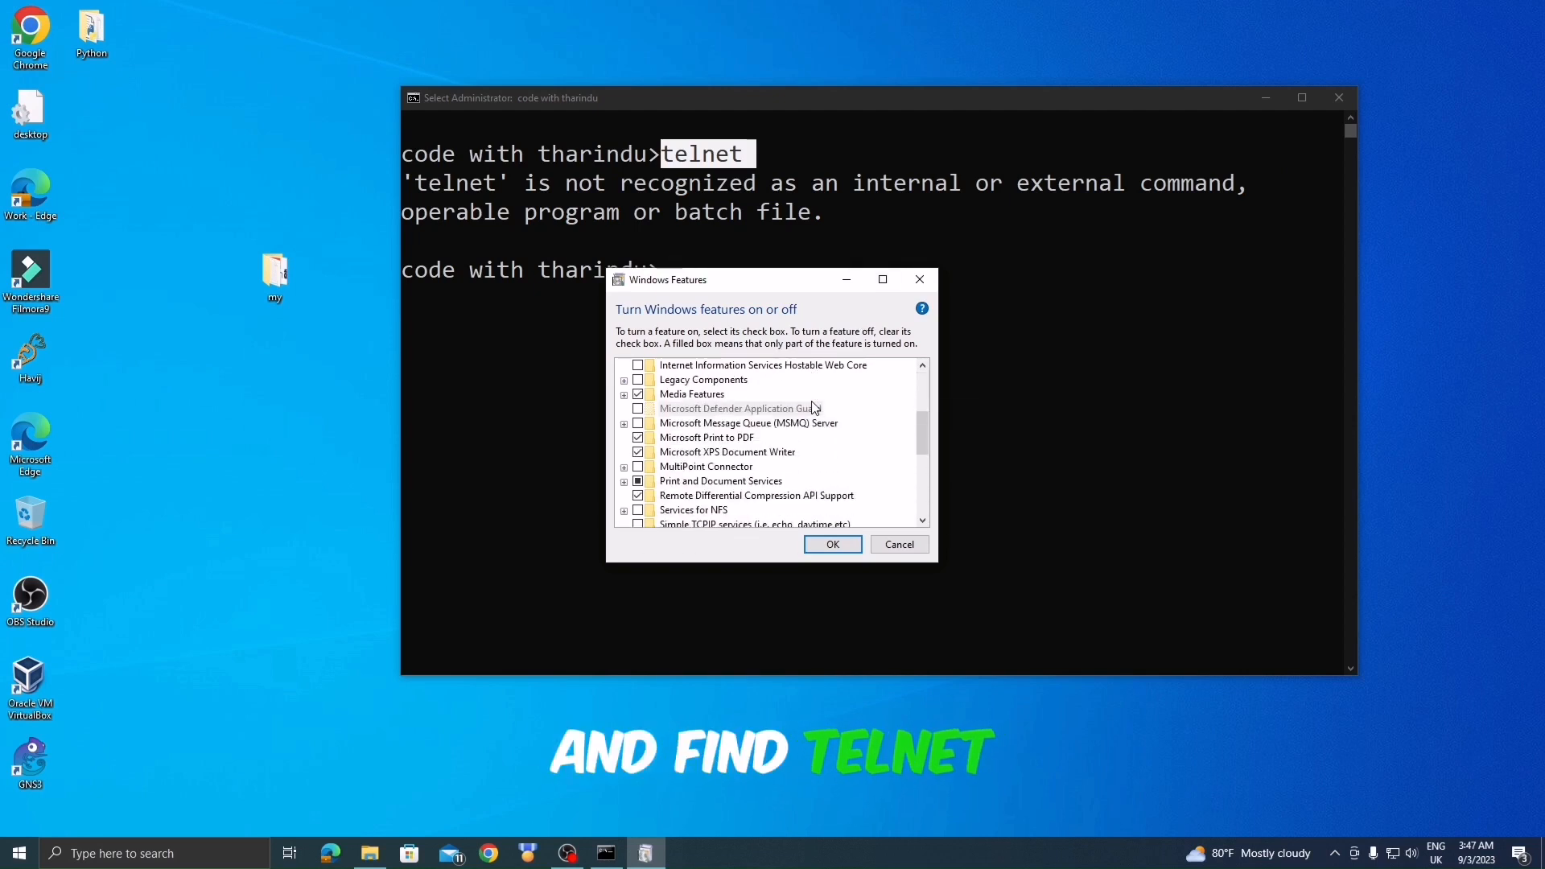
scroll(down, 3)
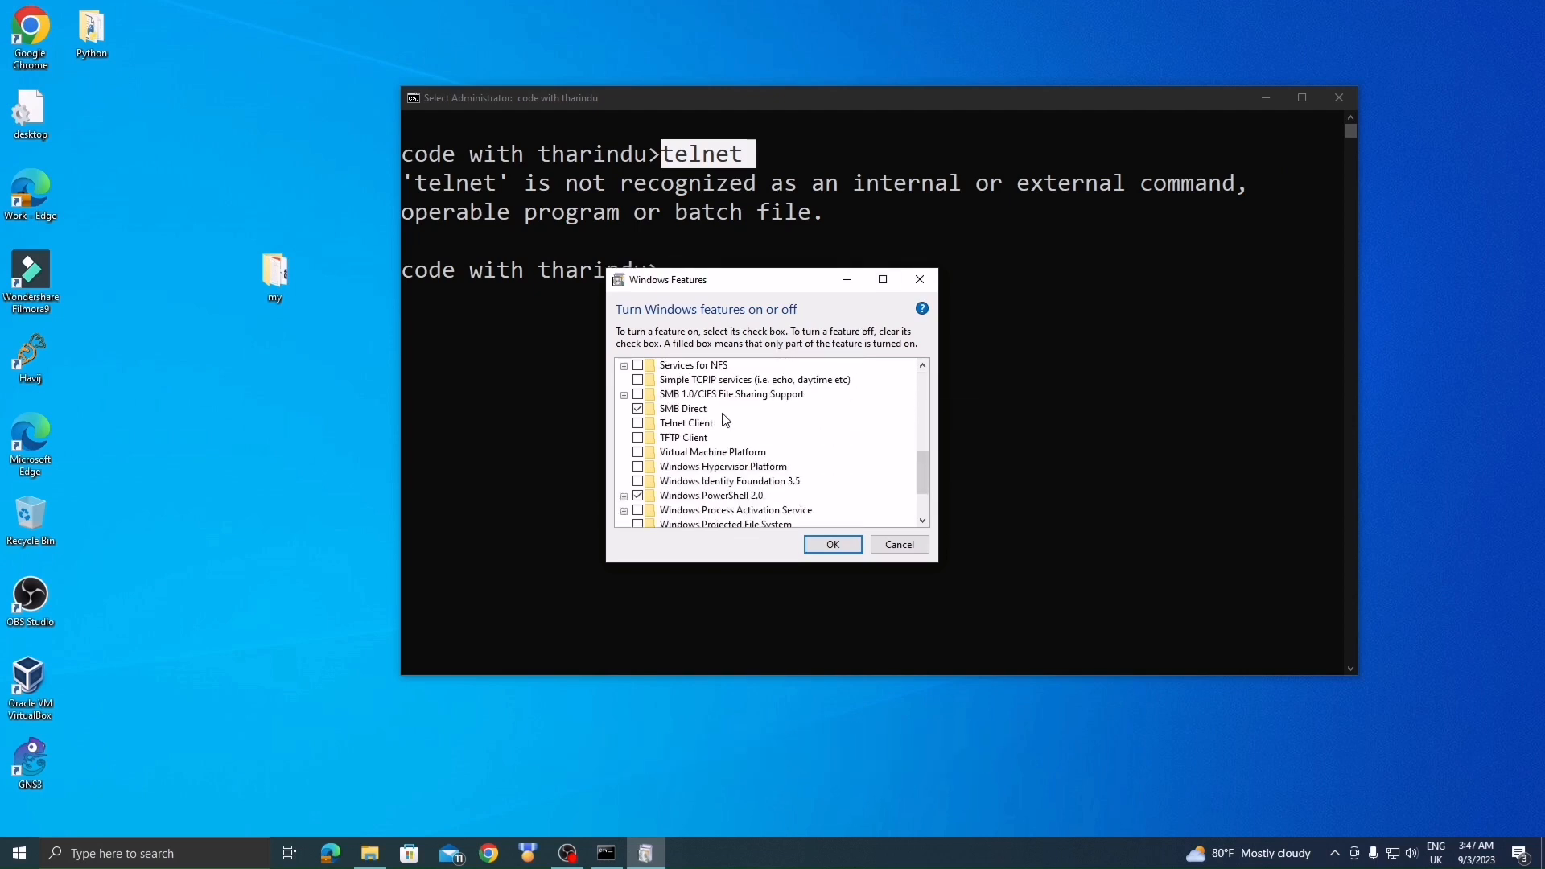
click(637, 421)
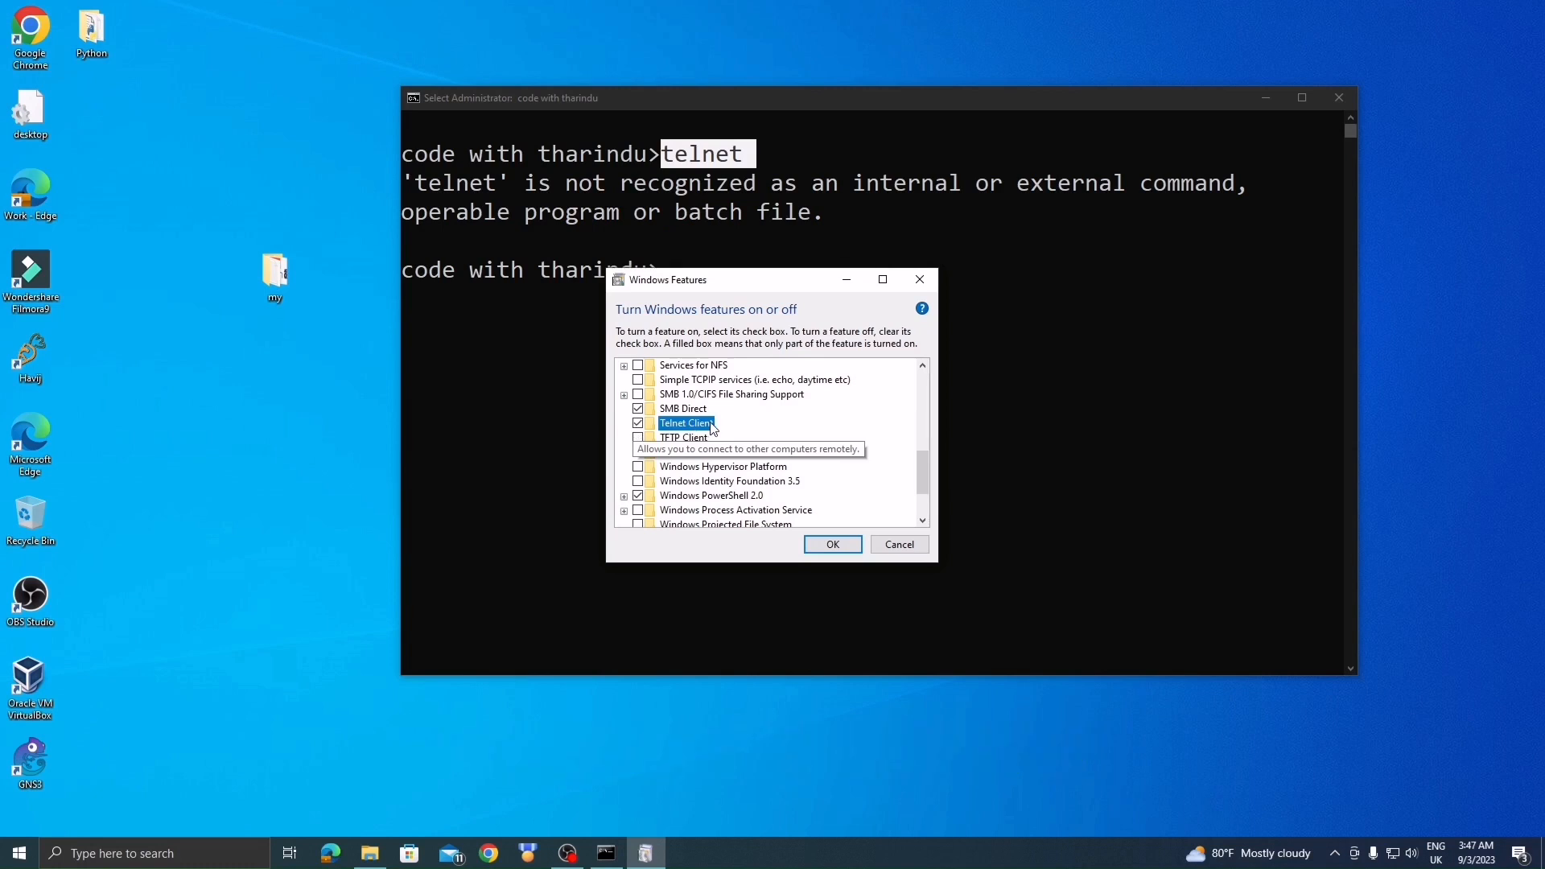
mouse_move(831, 545)
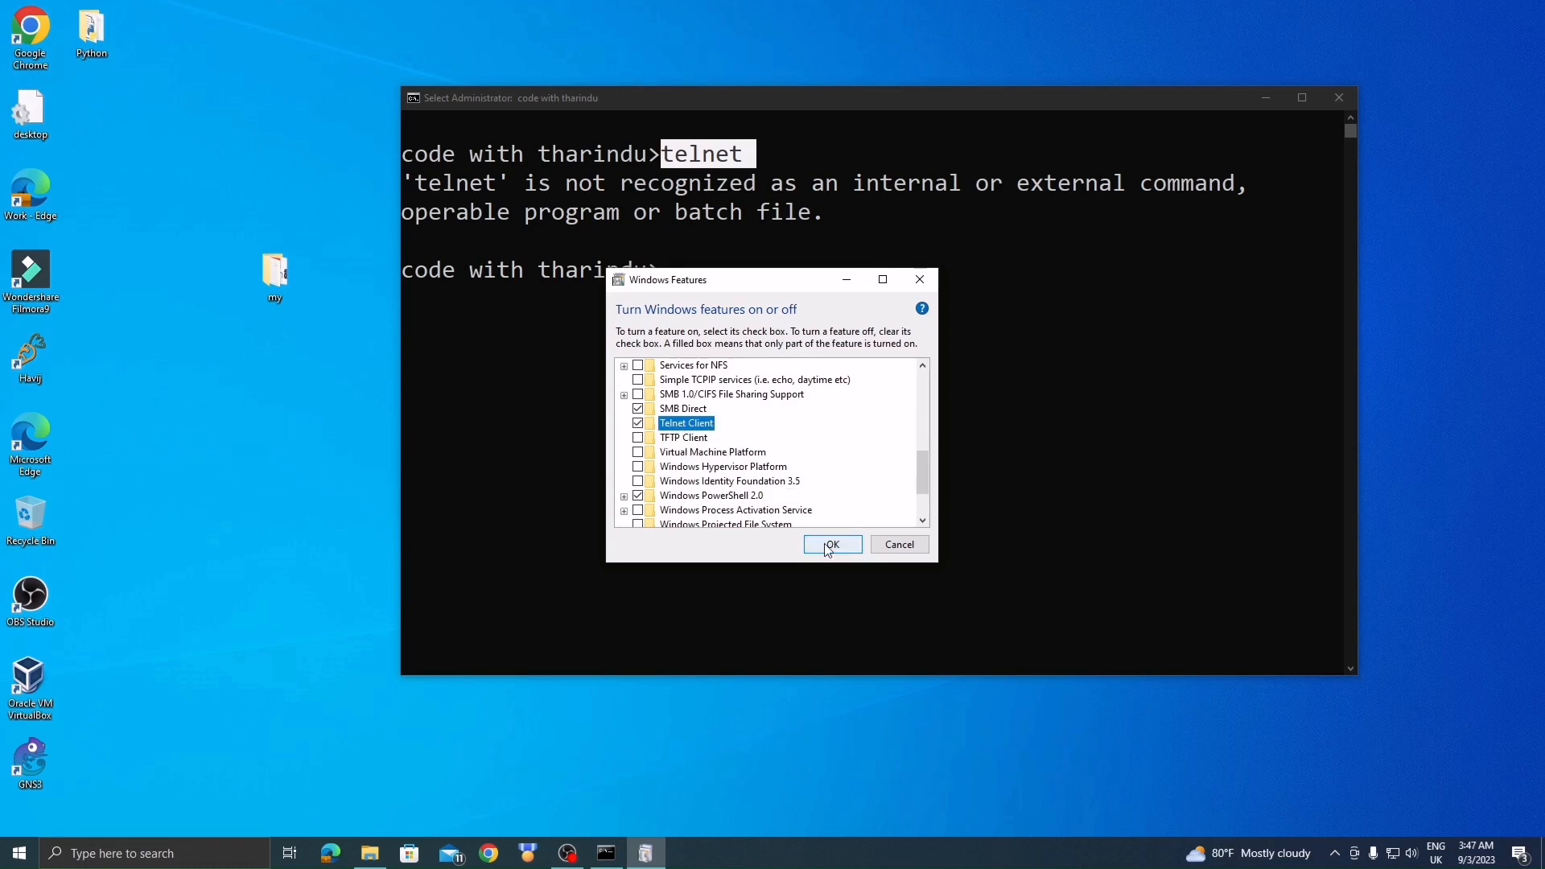
click(830, 544)
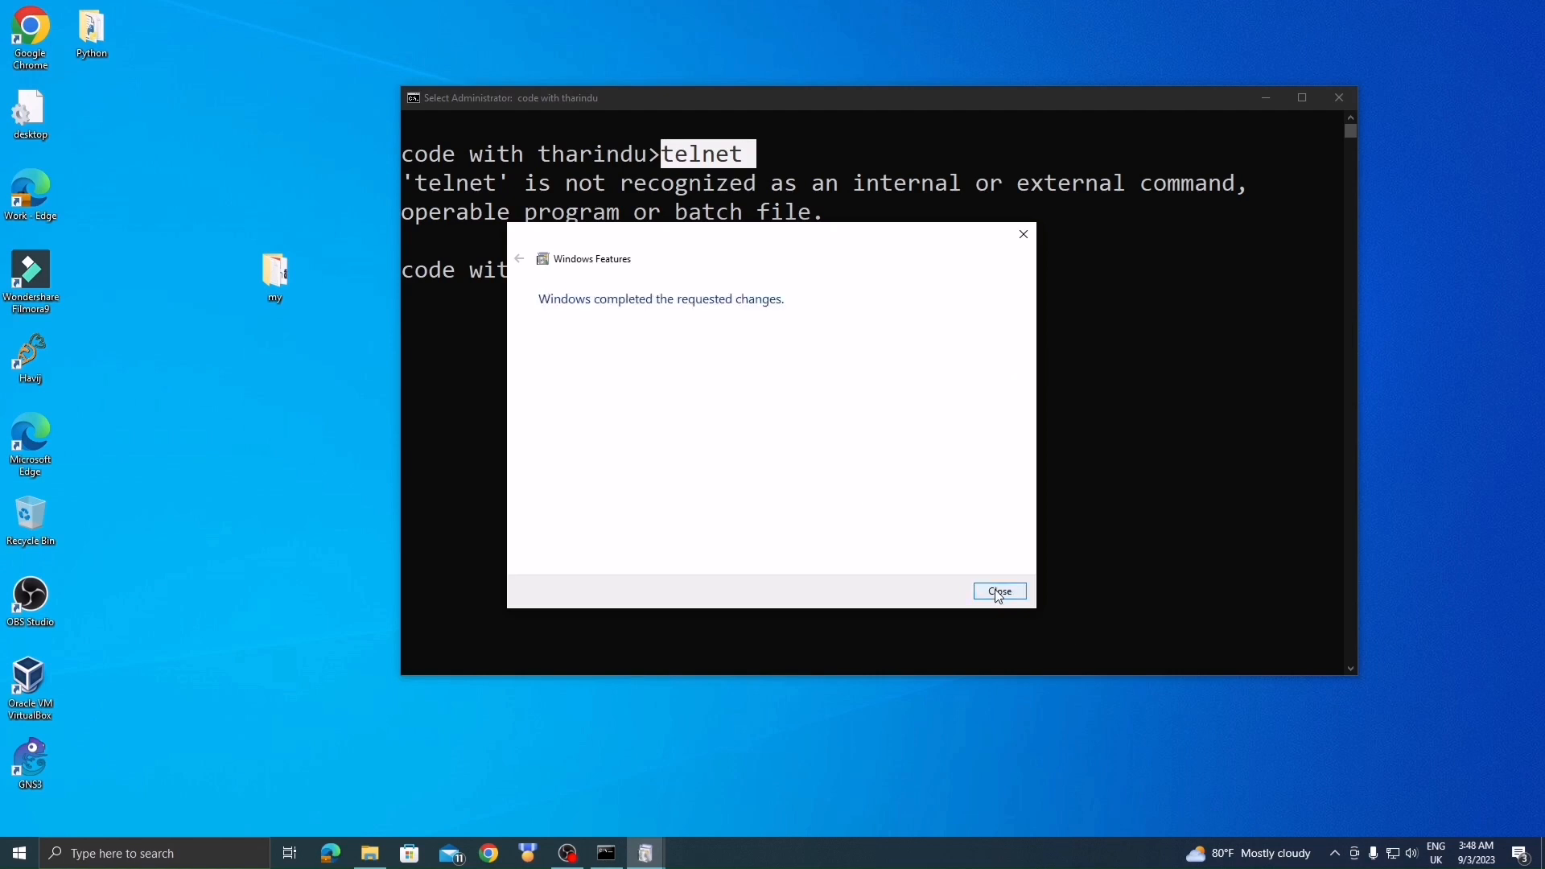
click(999, 591)
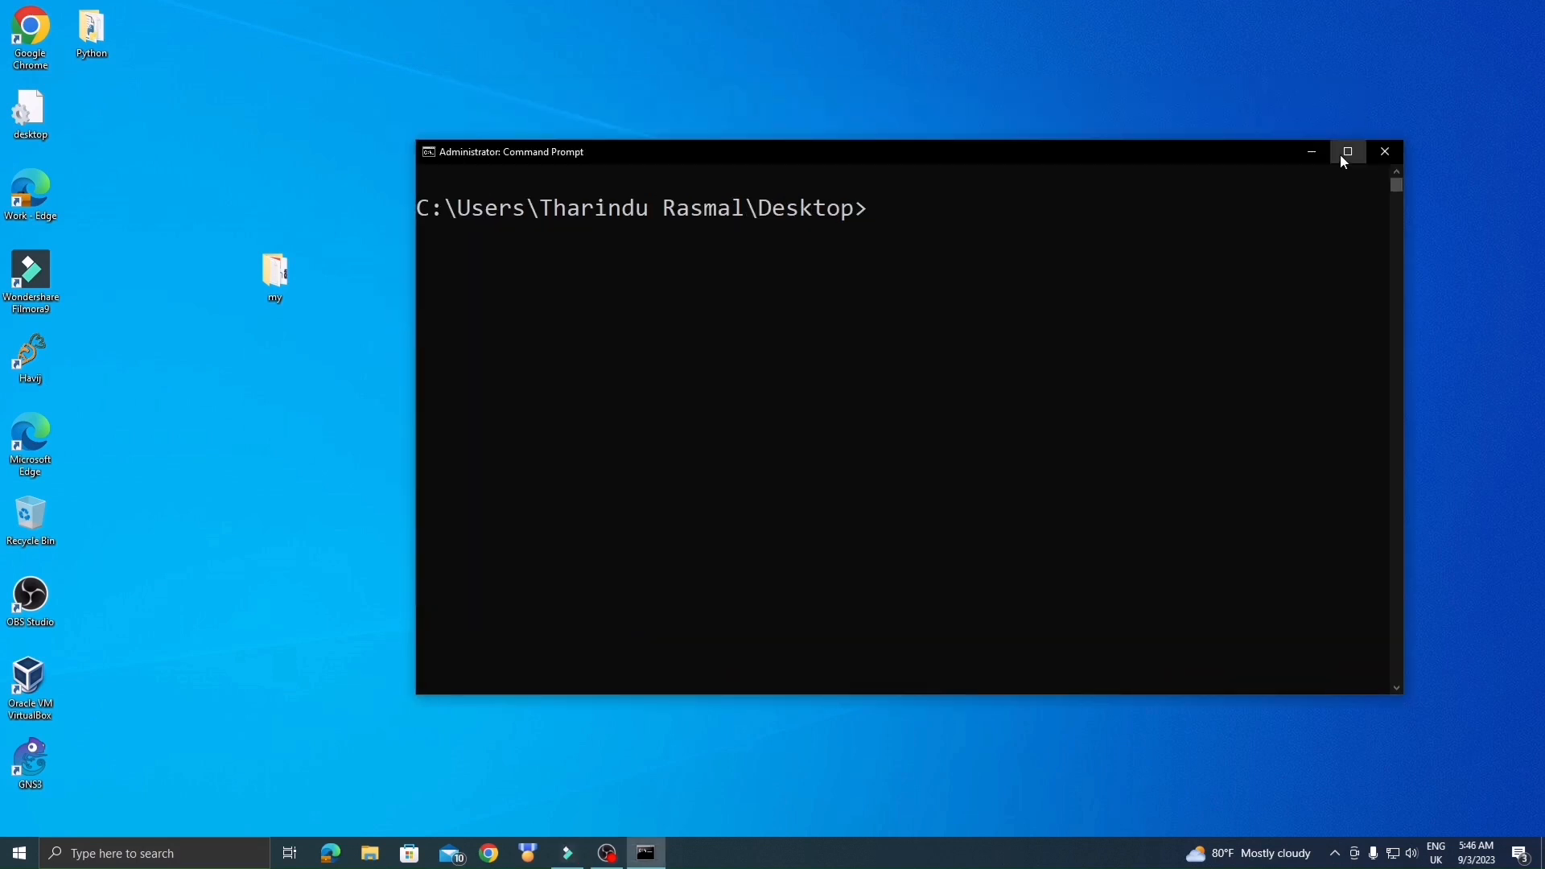
Maximize the console and connect to telehack.com over telnet.
click(1347, 151)
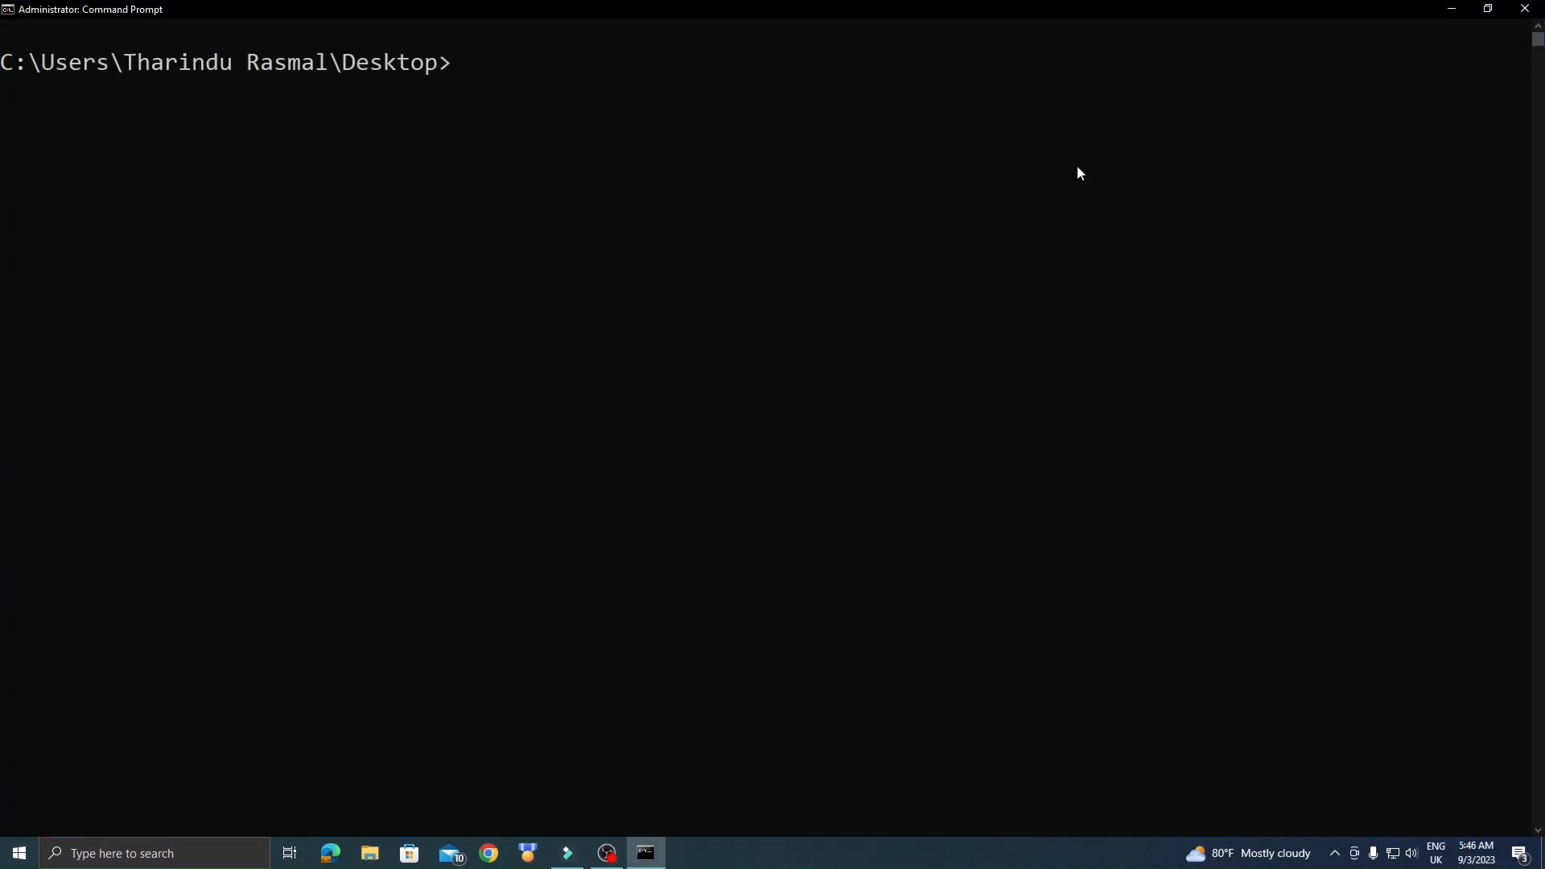
text(telnet)
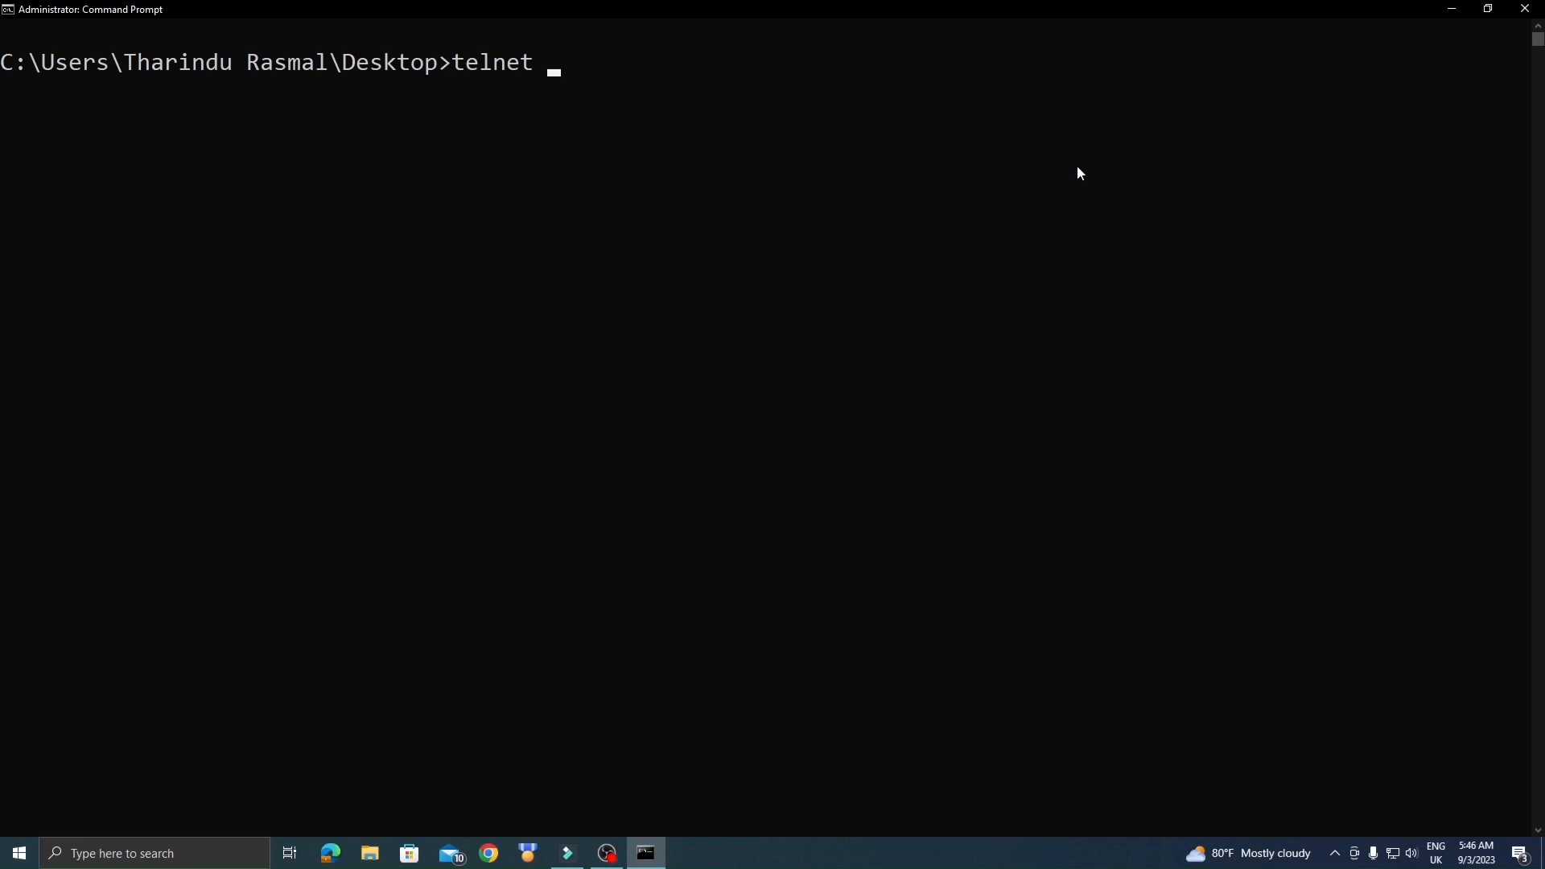
text(telehack)
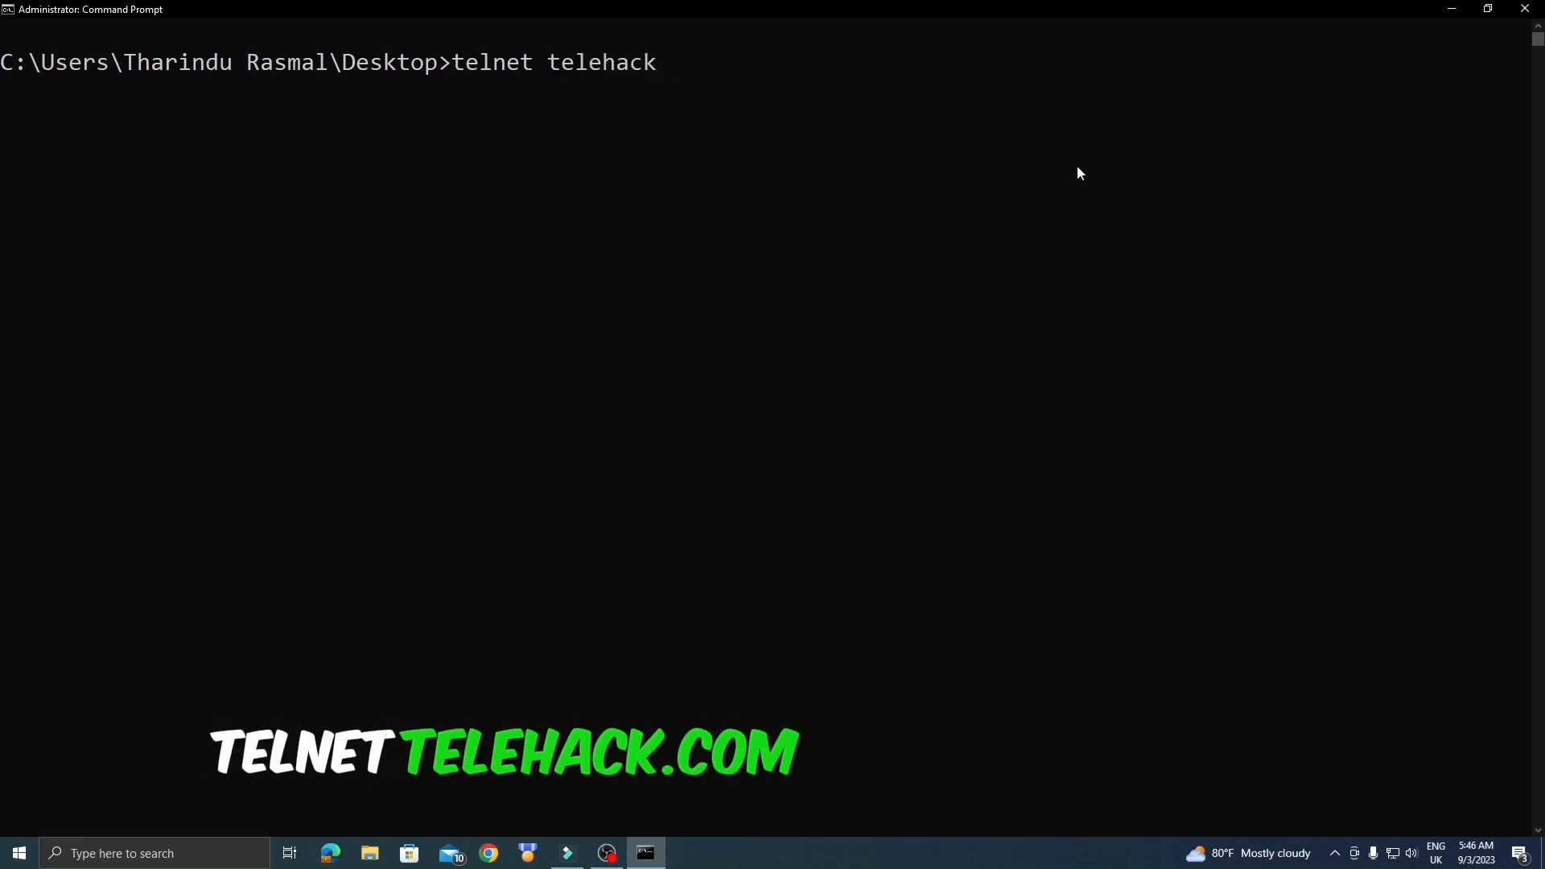
key(enter)
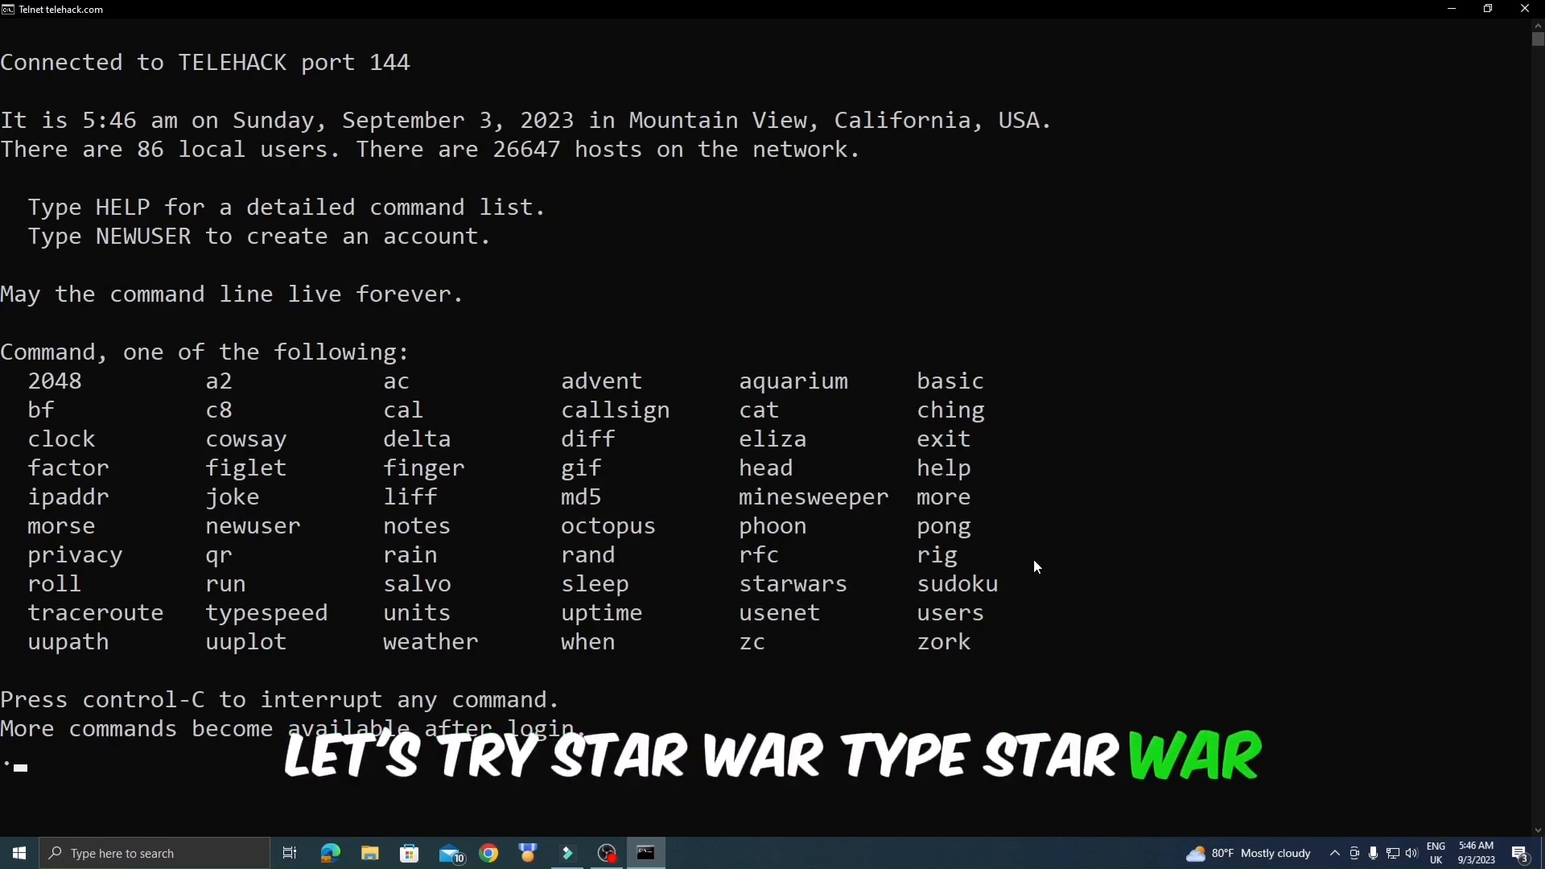
Request the starwars command at the Telehack prompt.
text(star)
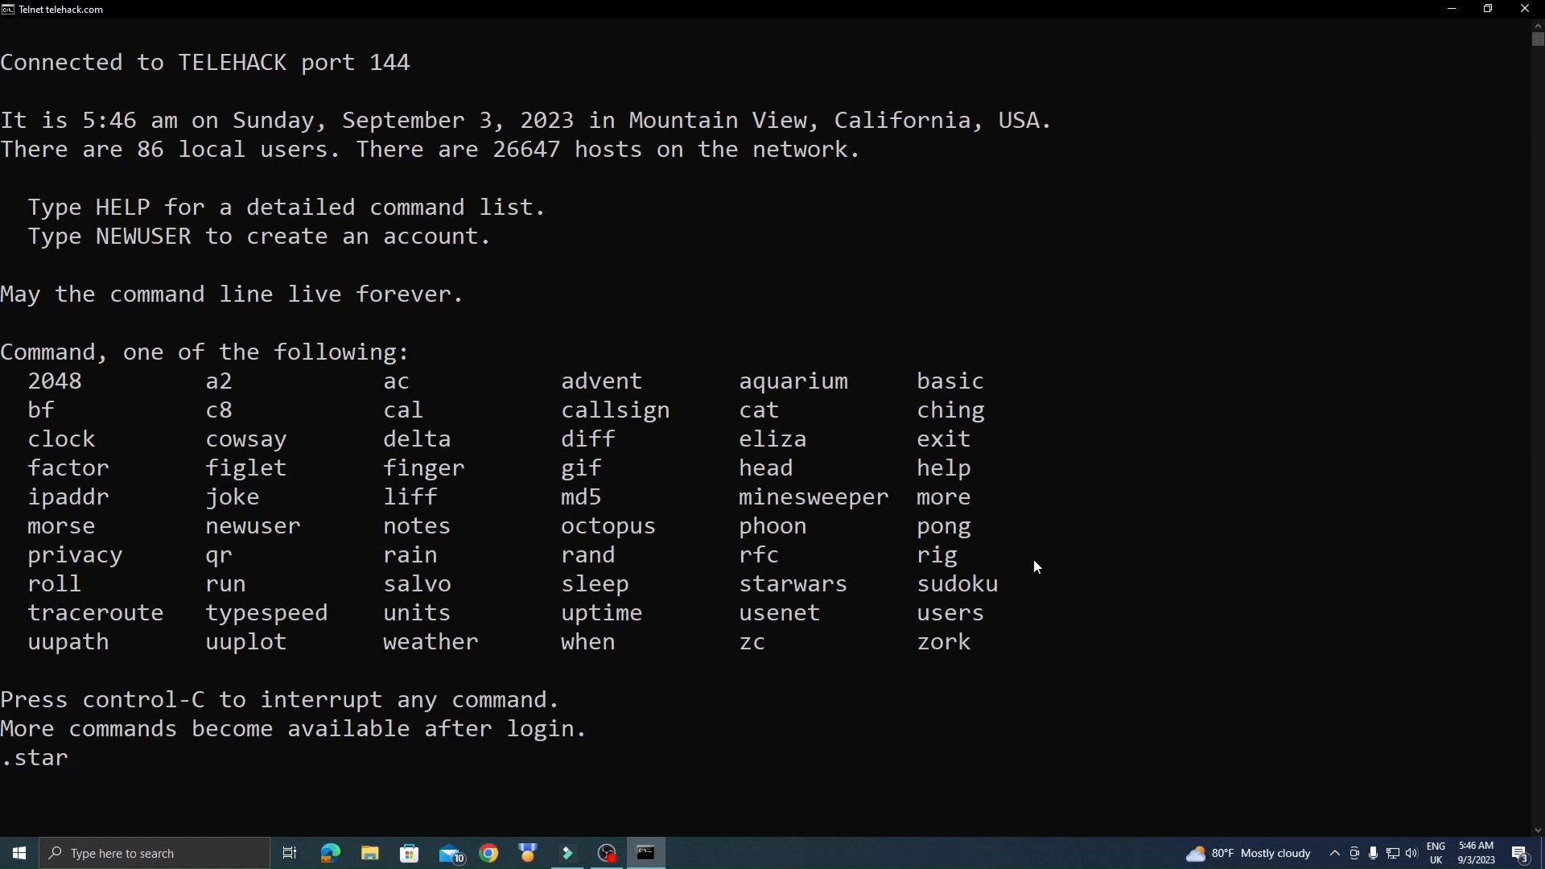
text(wars)
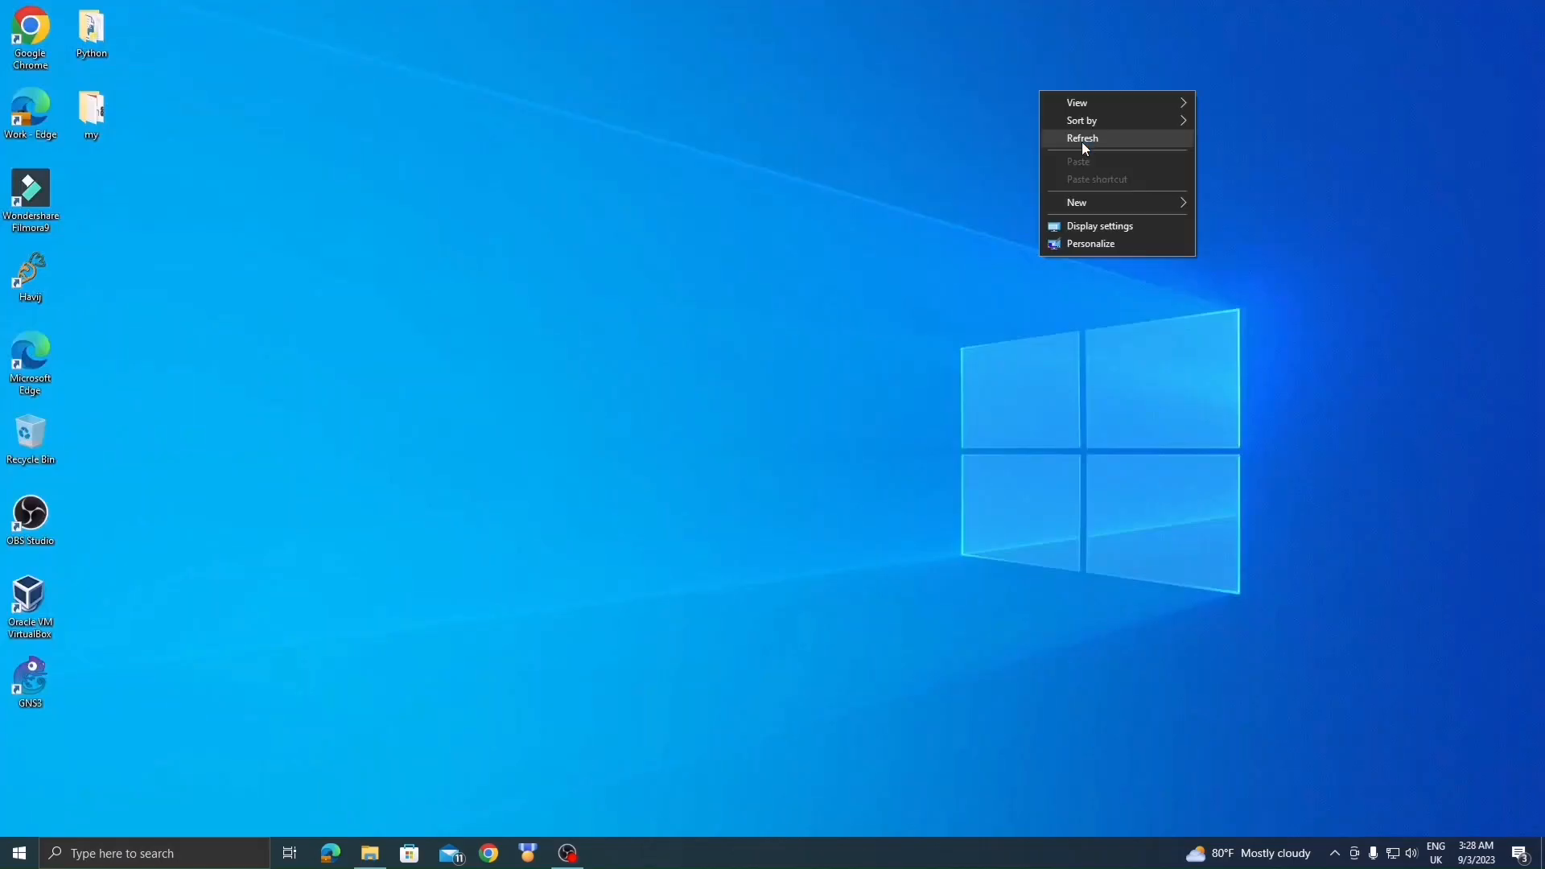
click(1083, 138)
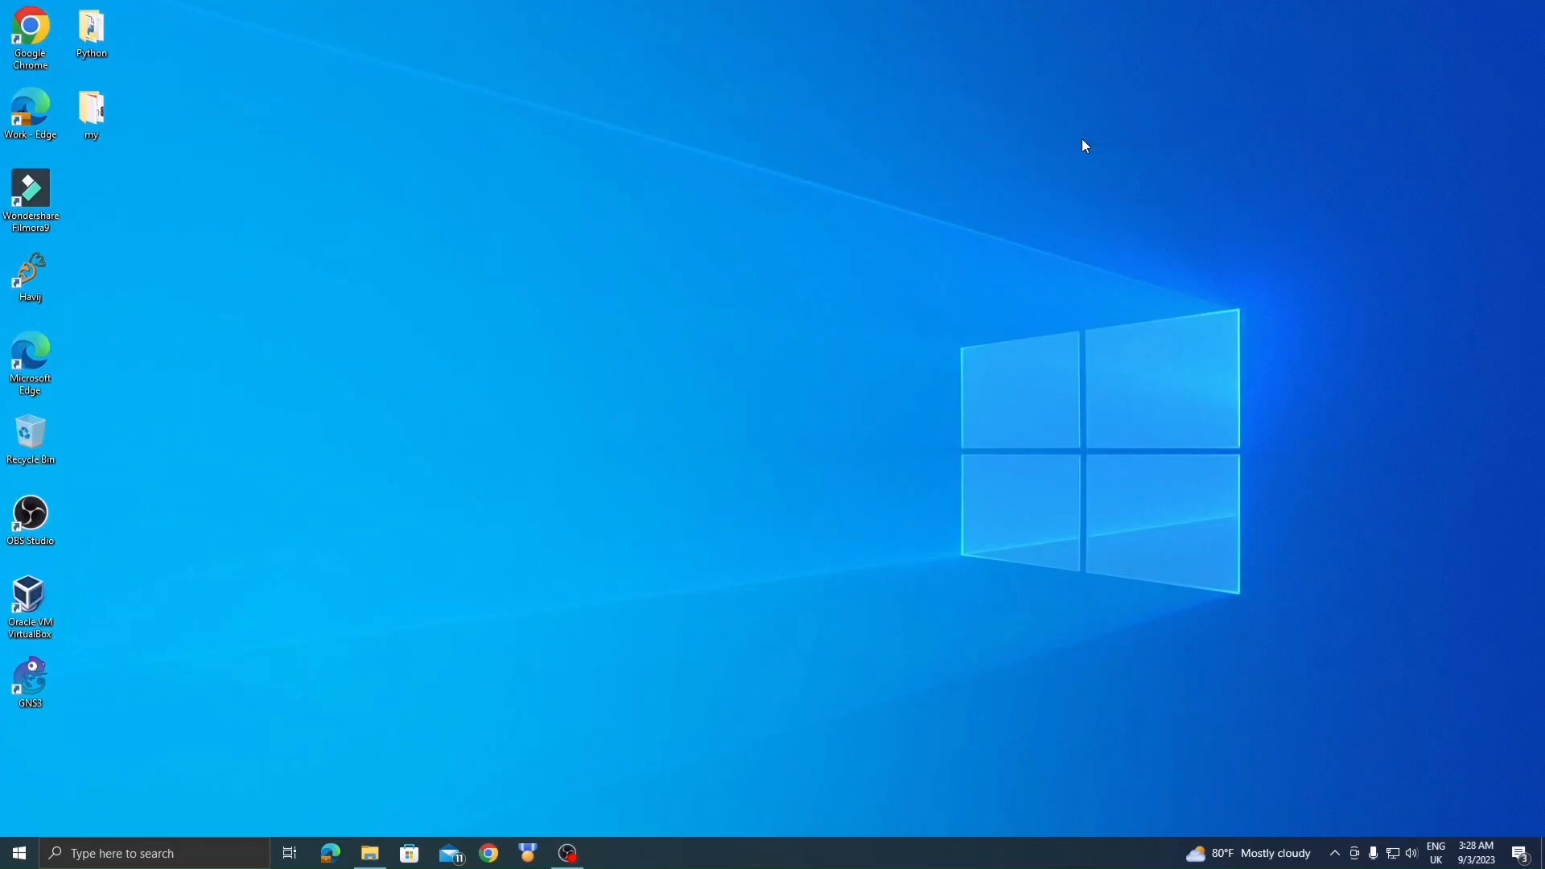